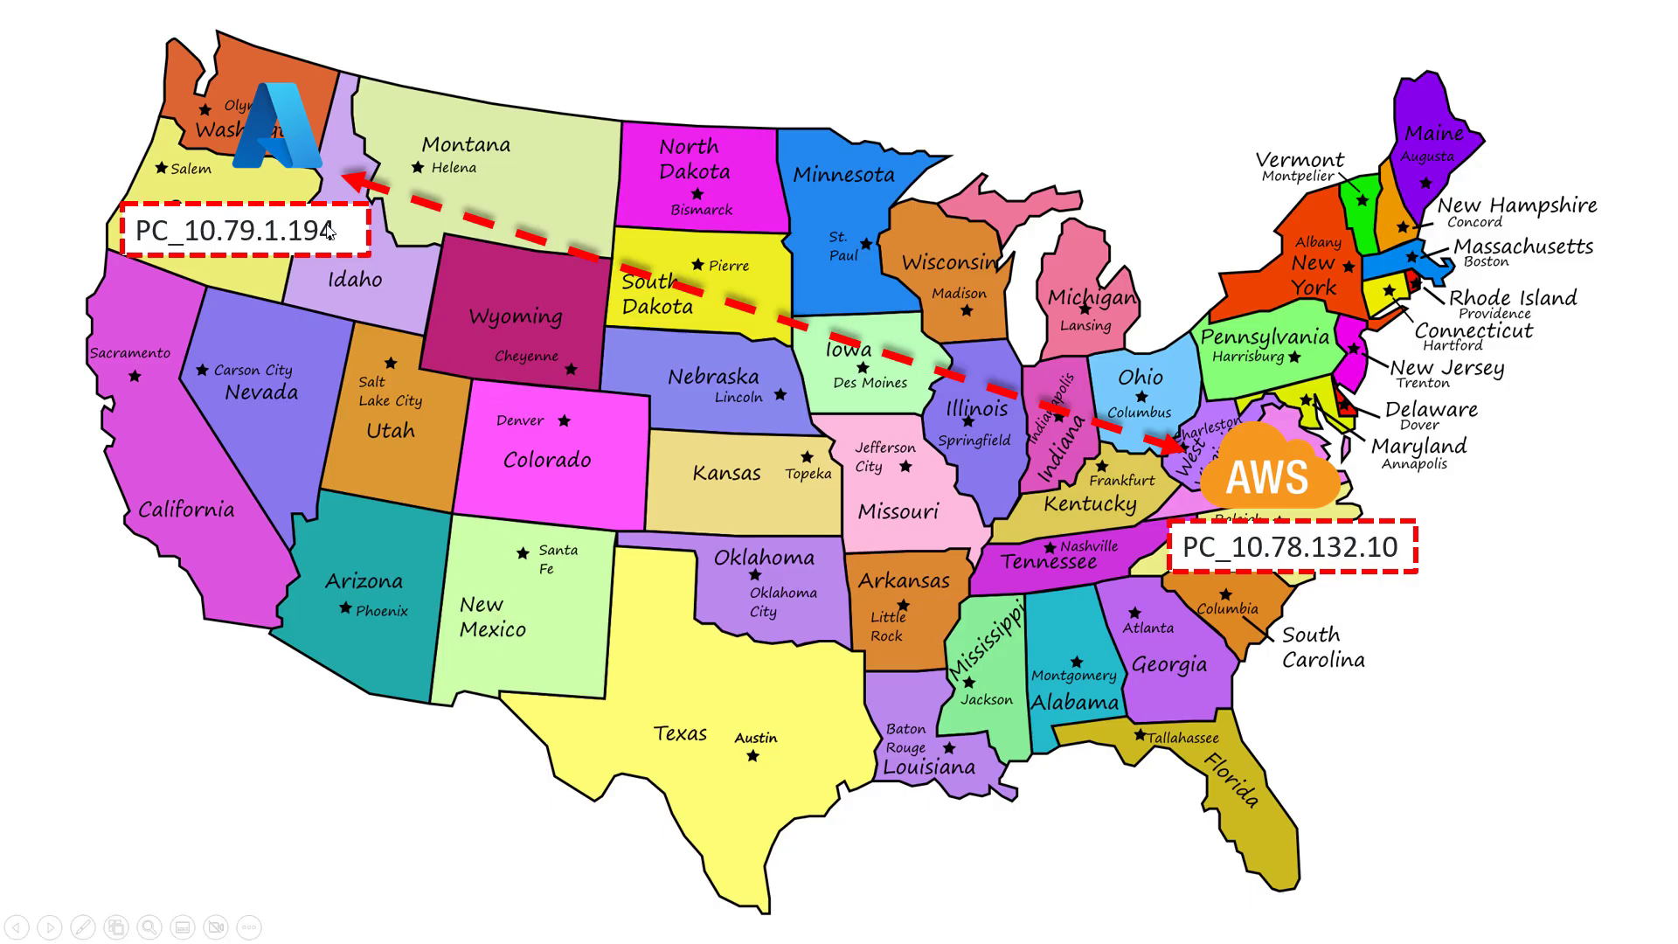
pyautogui.moveTo(1150, 512)
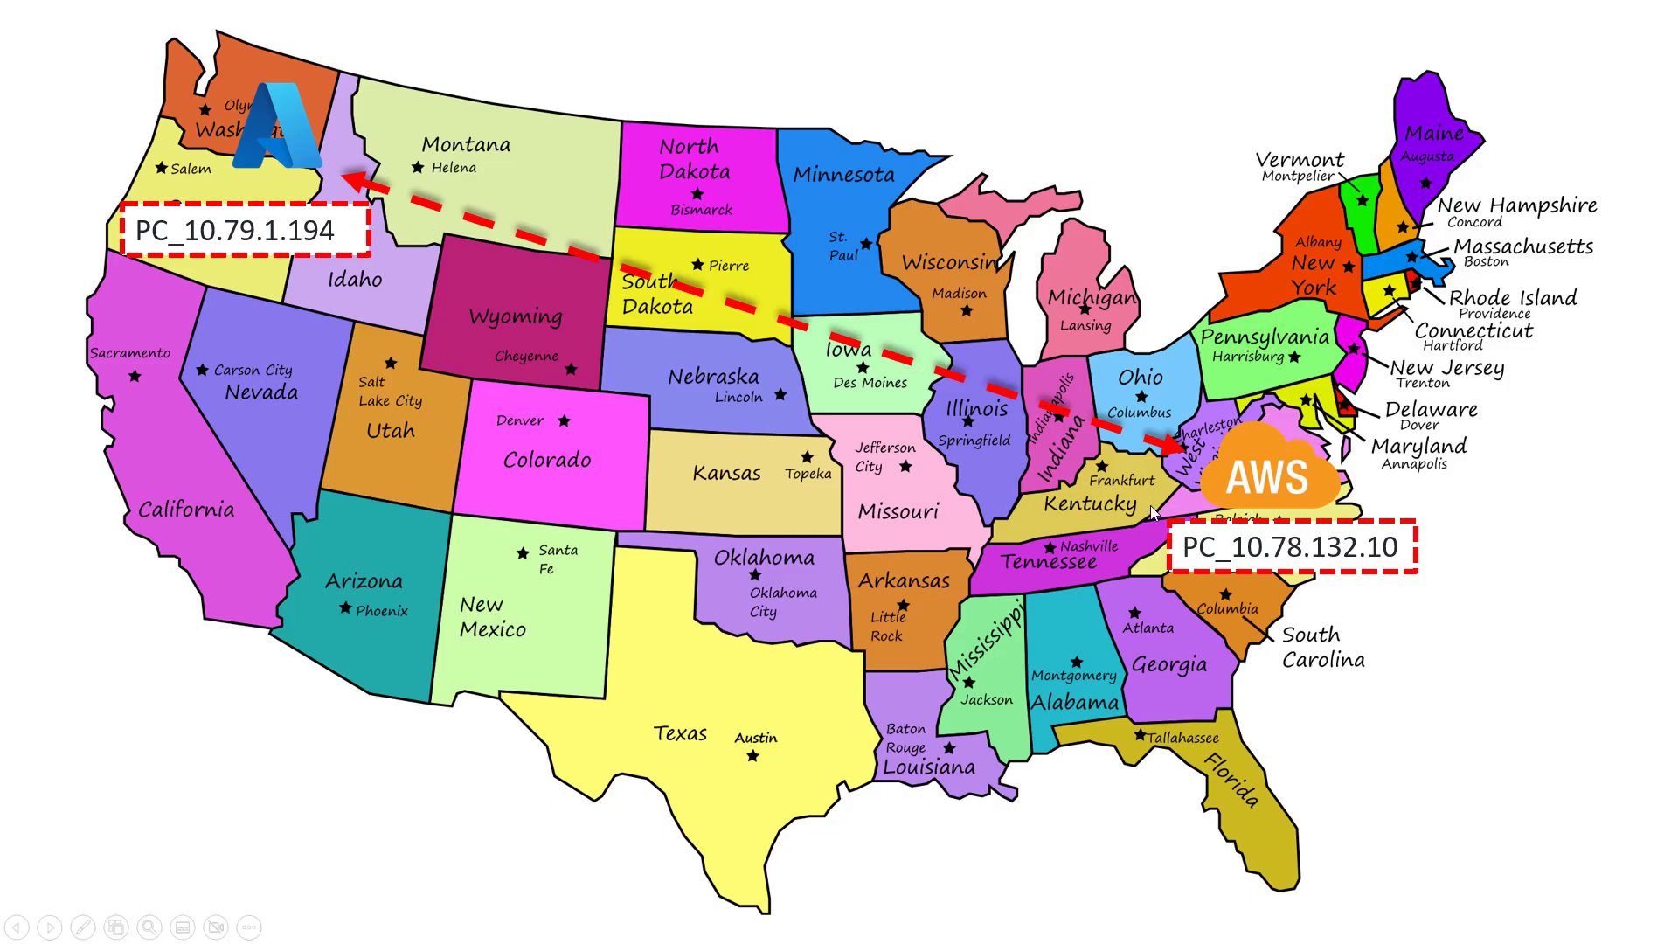
pyautogui.moveTo(246, 788)
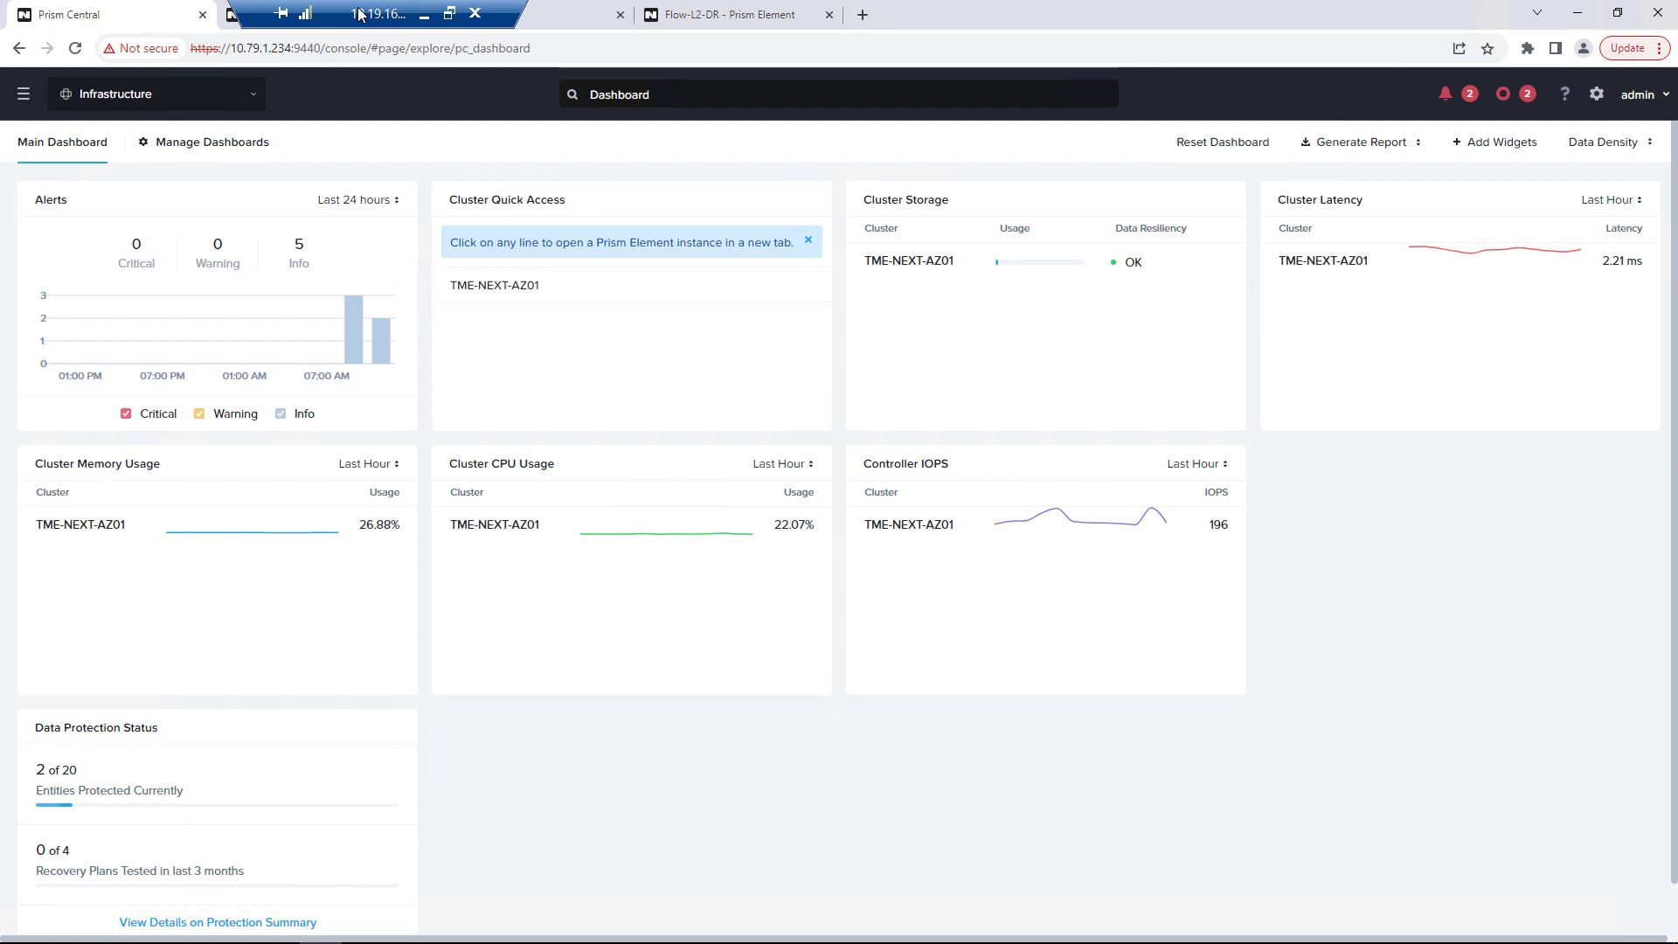
# - Review the Azure and AWS clusters' Prism Element dashboards, then return to Prism Central
pyautogui.click(493, 285)
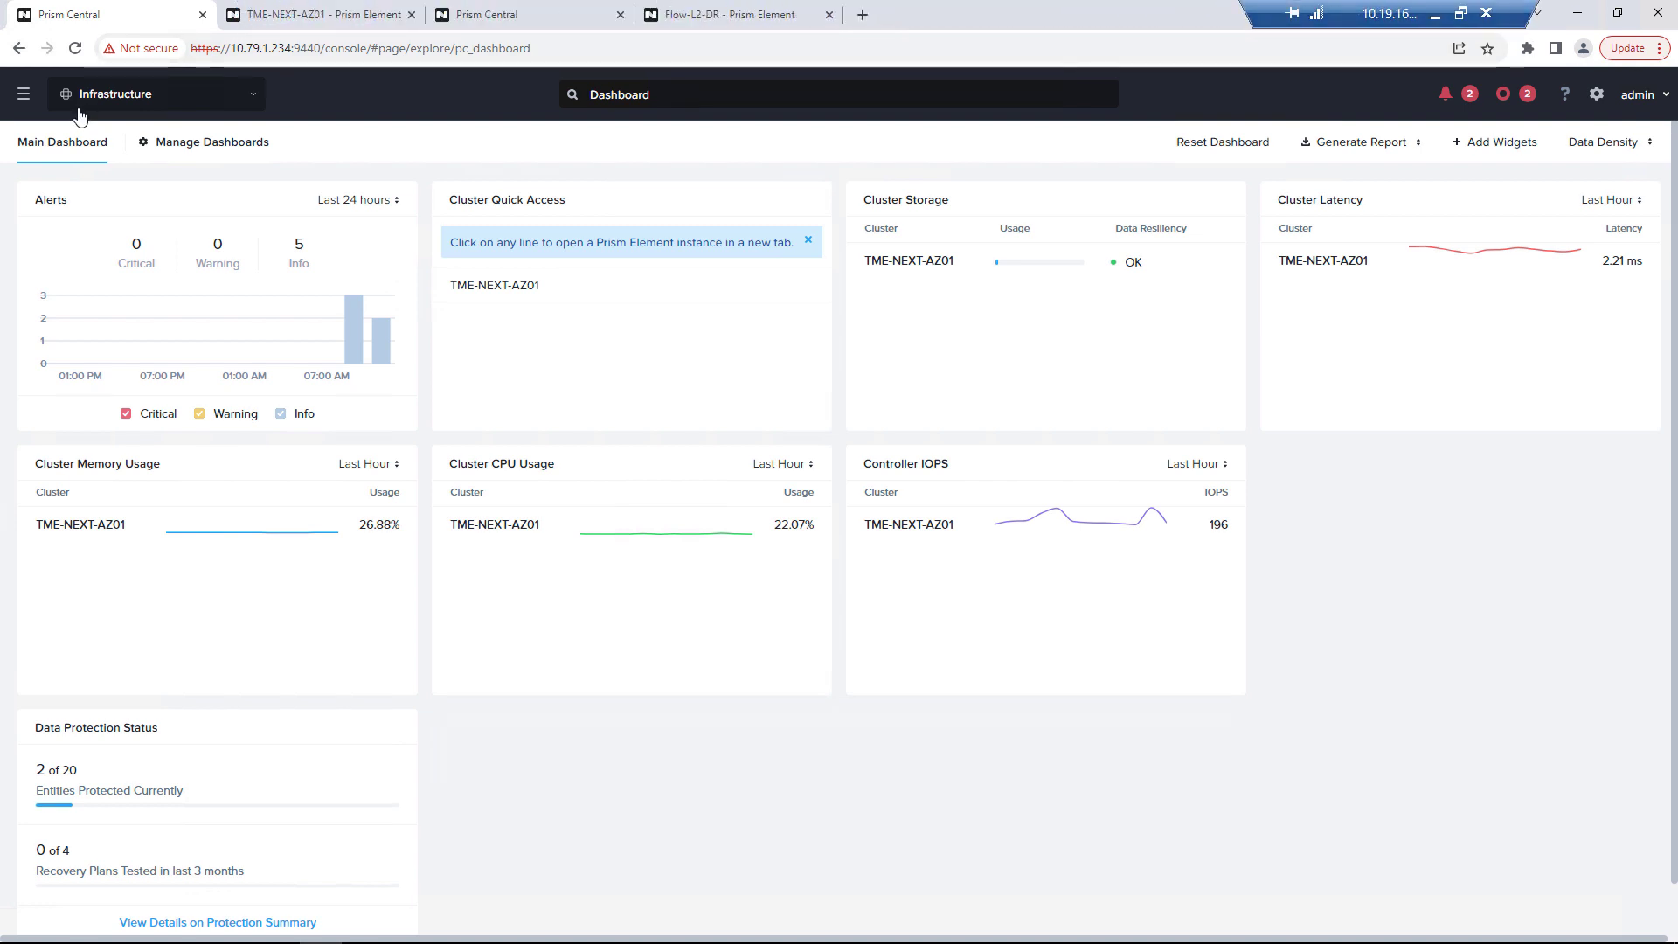
pyautogui.moveTo(134, 187)
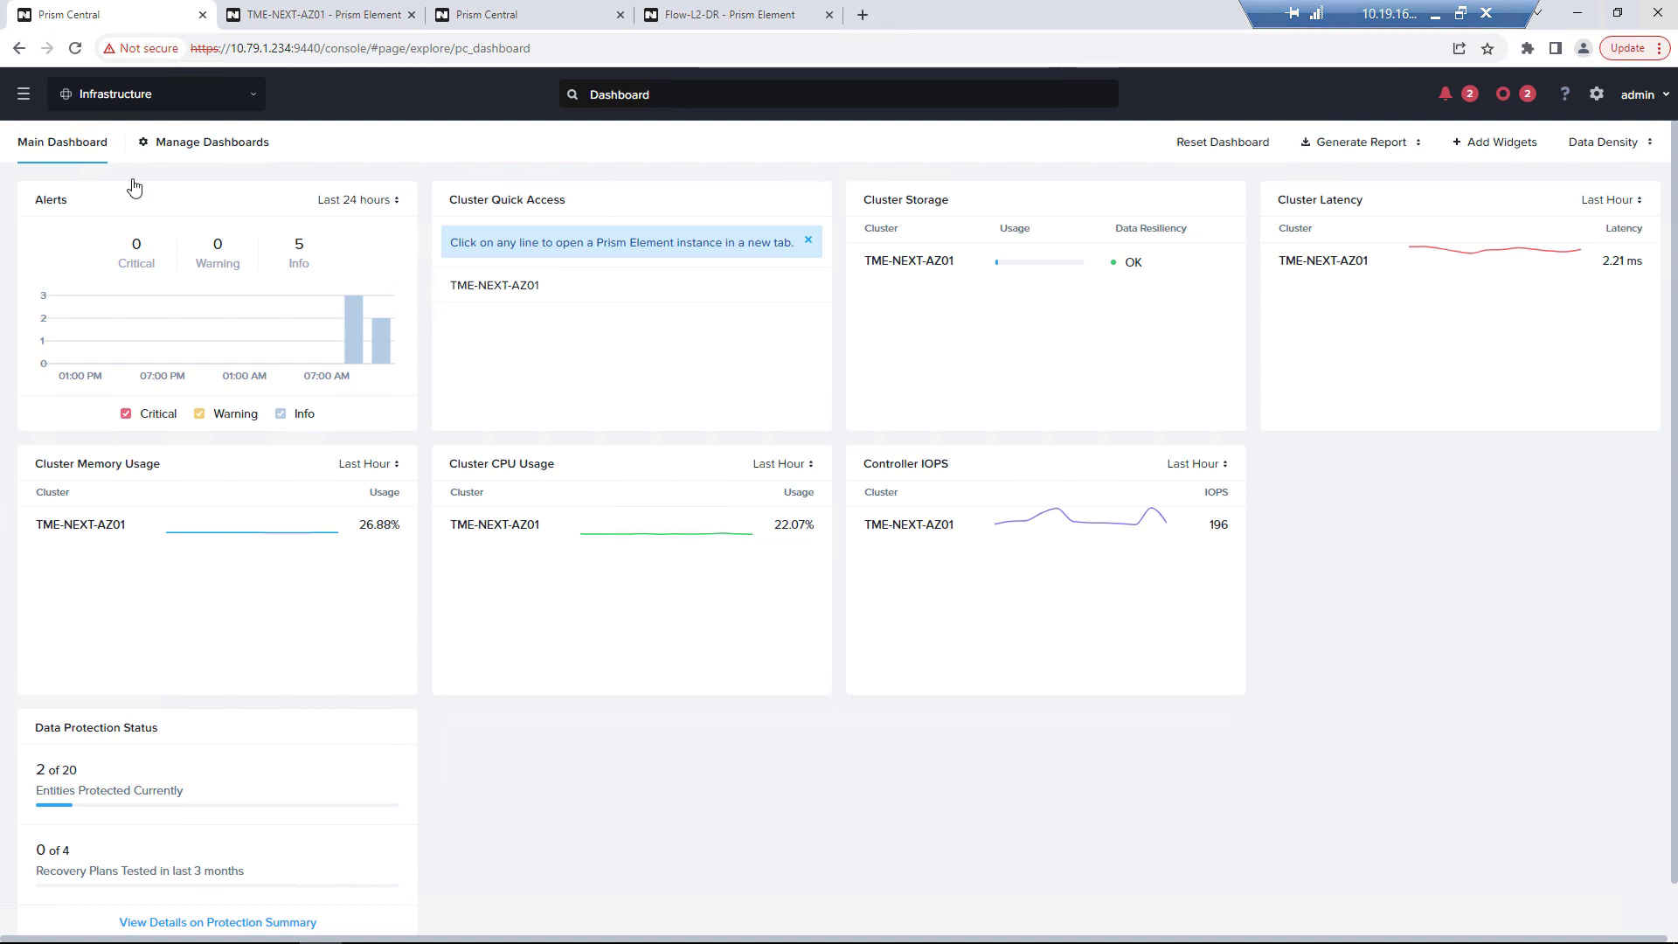
pyautogui.moveTo(131, 166)
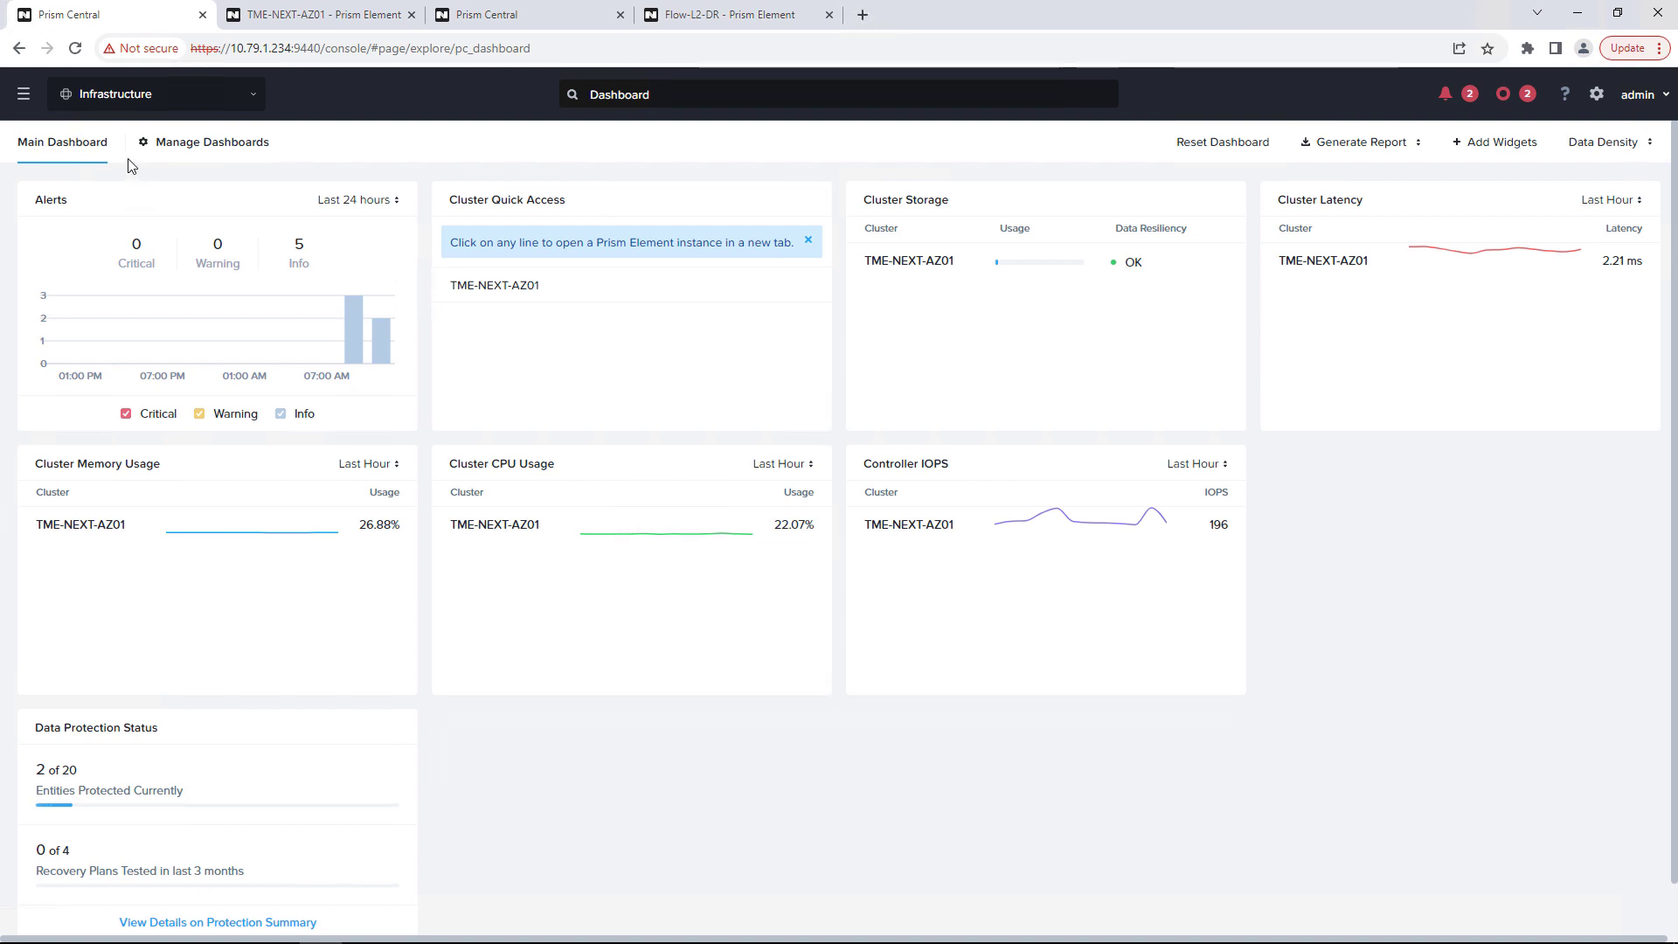
pyautogui.click(316, 14)
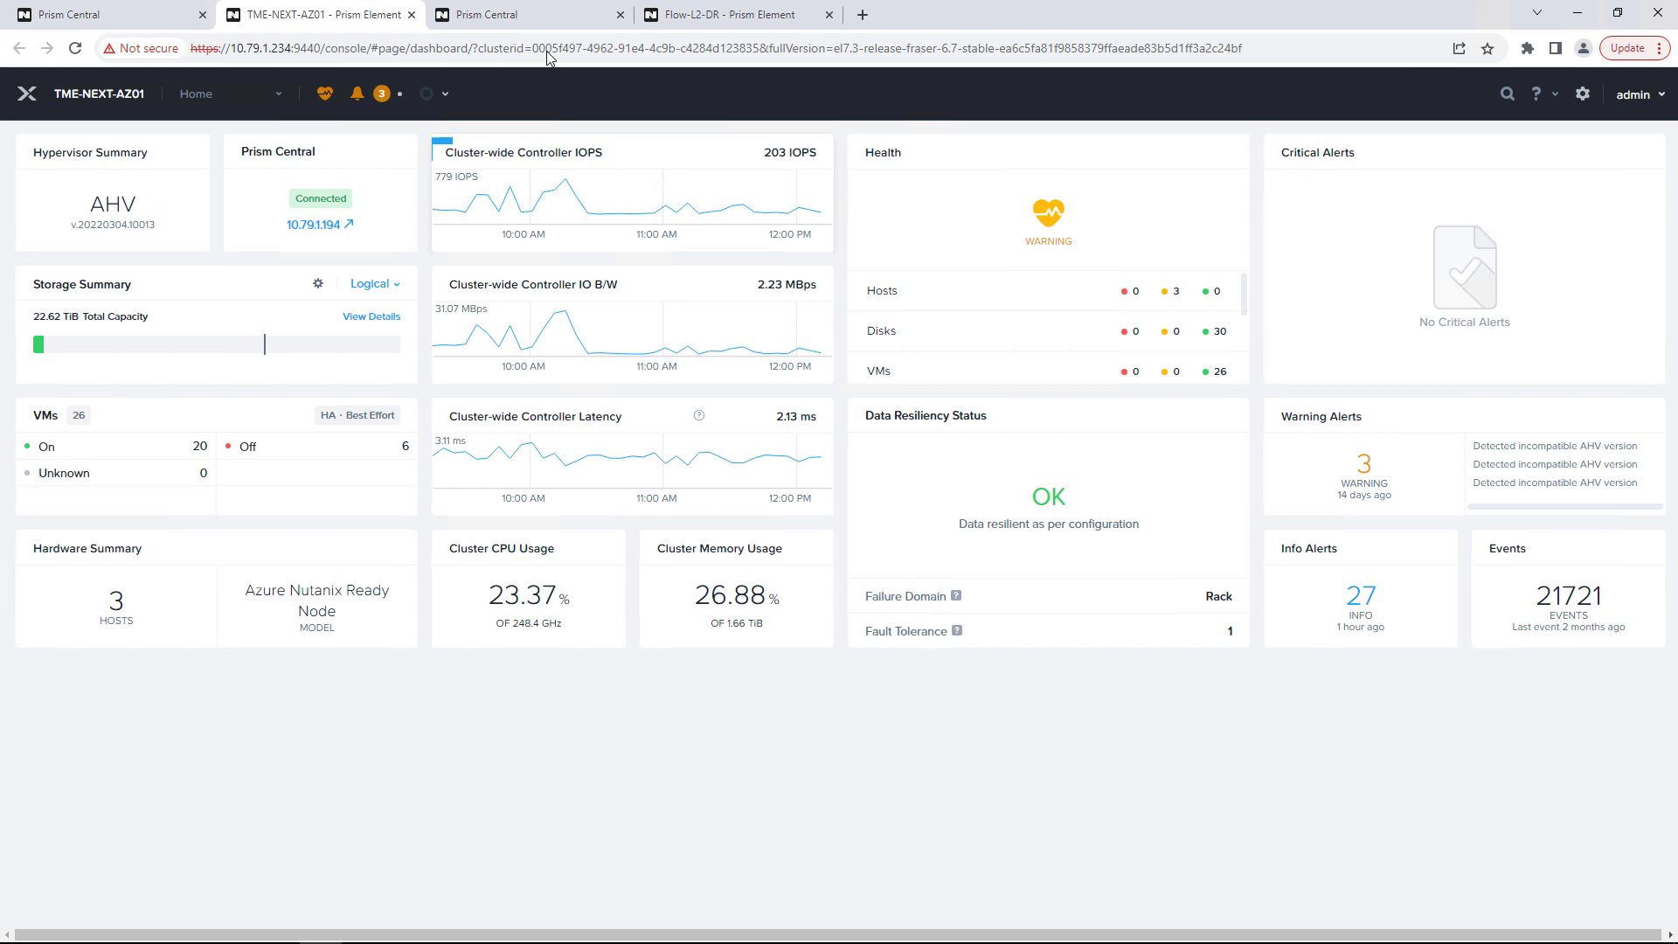
pyautogui.click(504, 14)
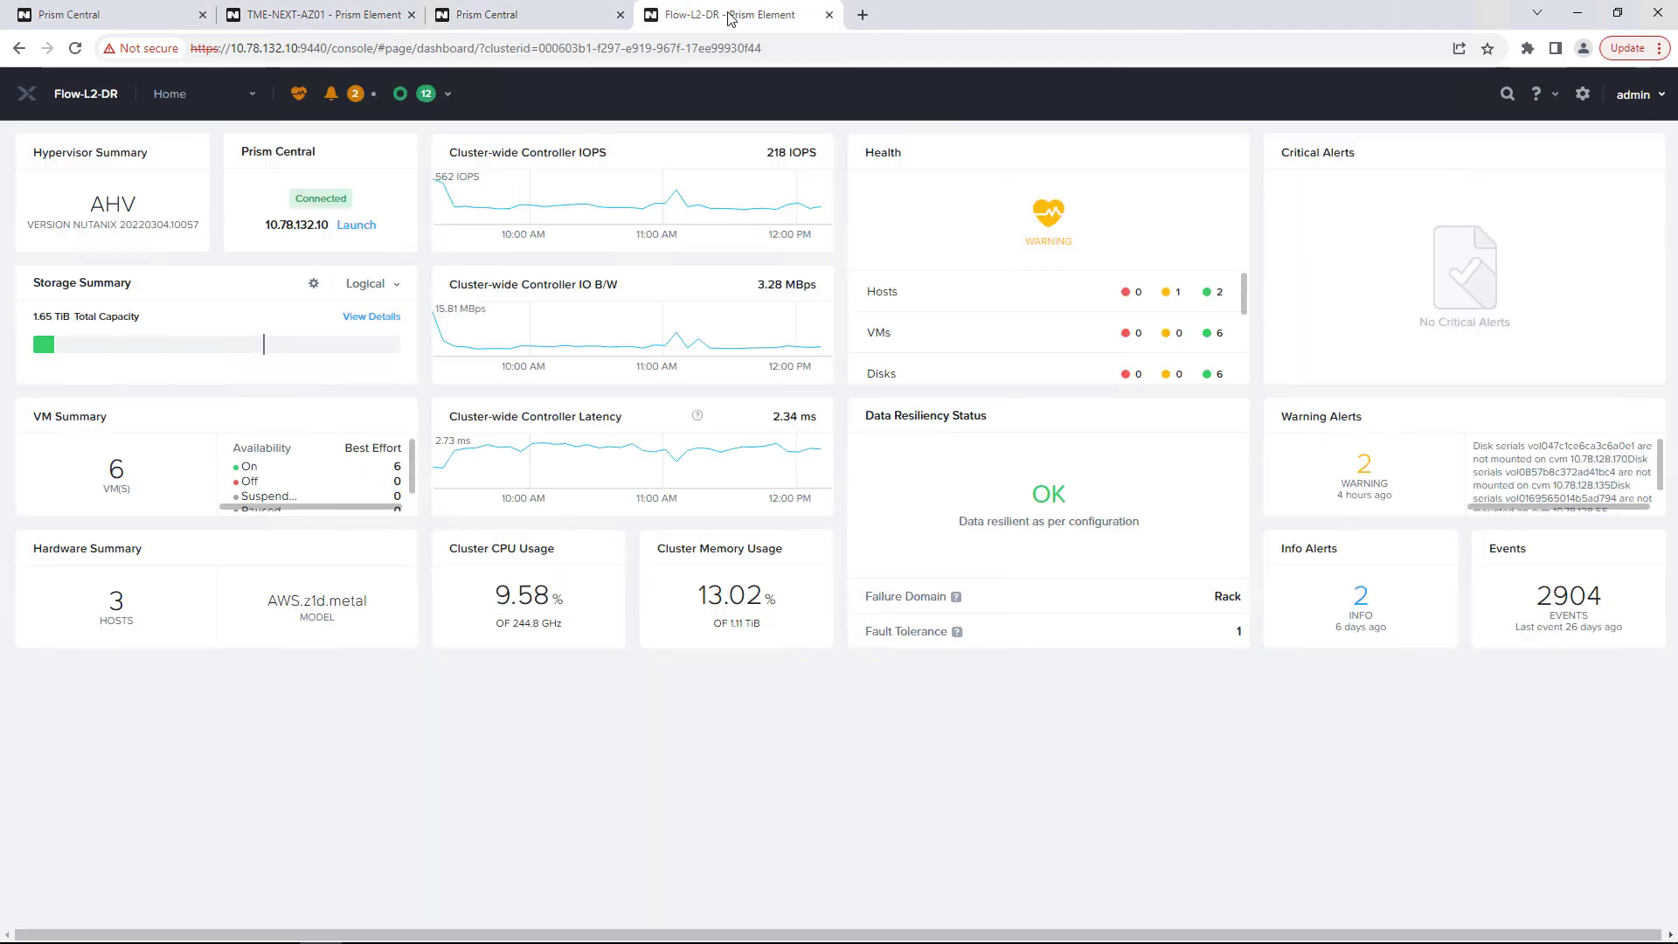
pyautogui.doubleClick(317, 599)
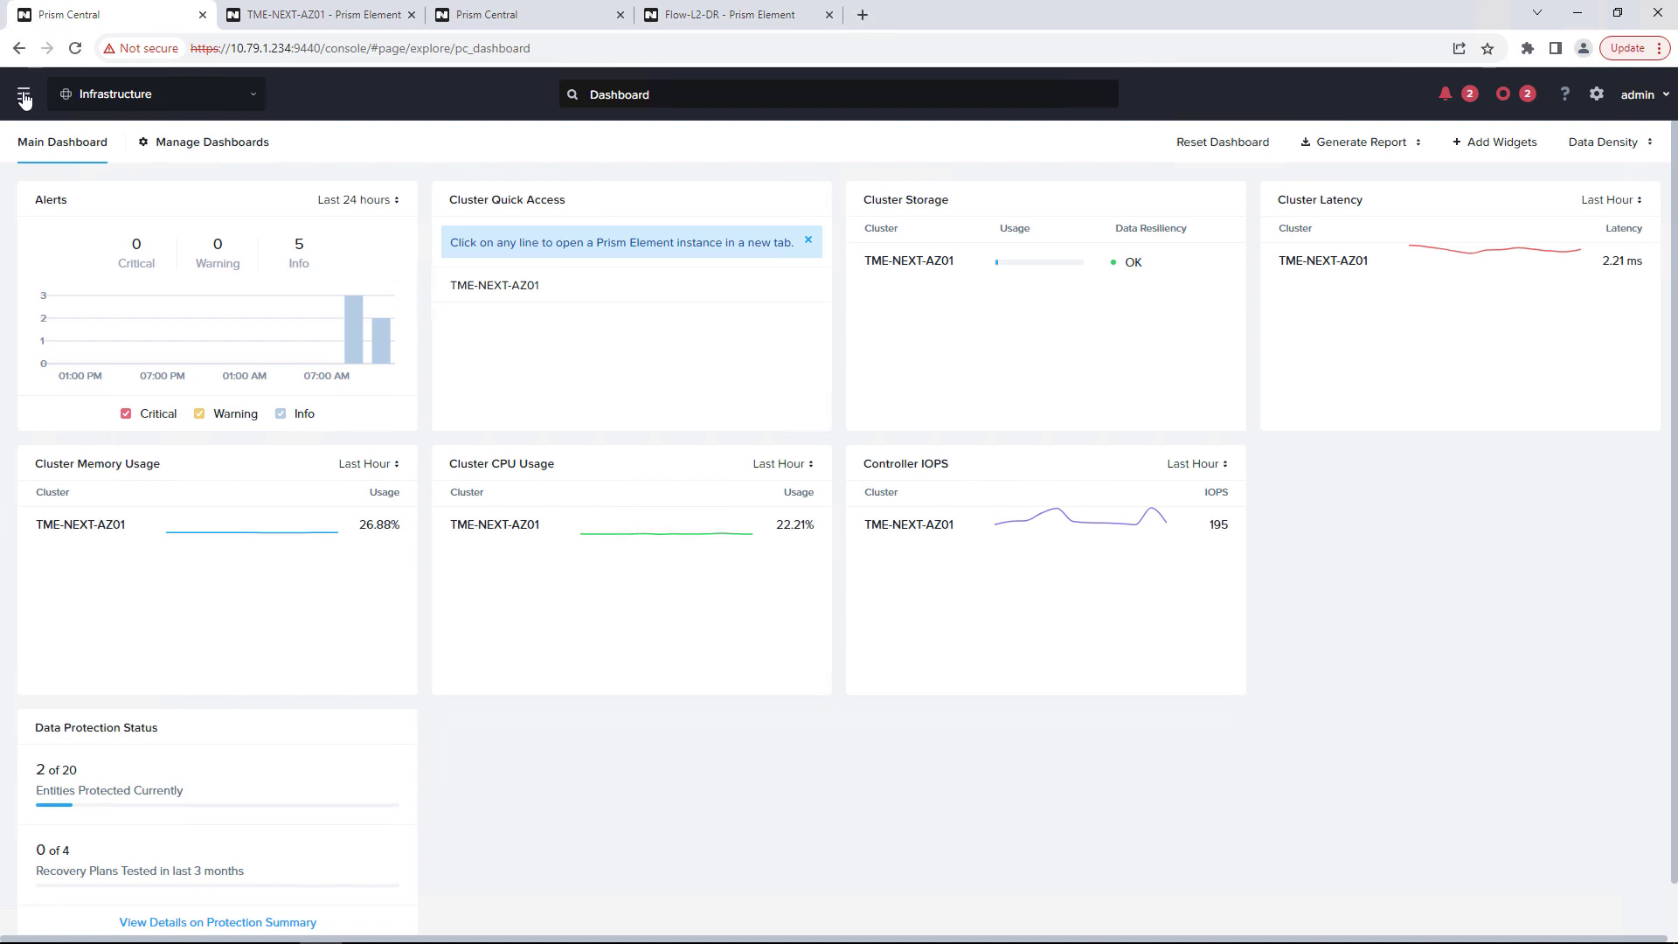
# - Filter the VM list to Power State On, showing 17 of 26 with PowerGlide-1 and PowerGlide-2 on TME-NEXT-AZ01
pyautogui.click(22, 95)
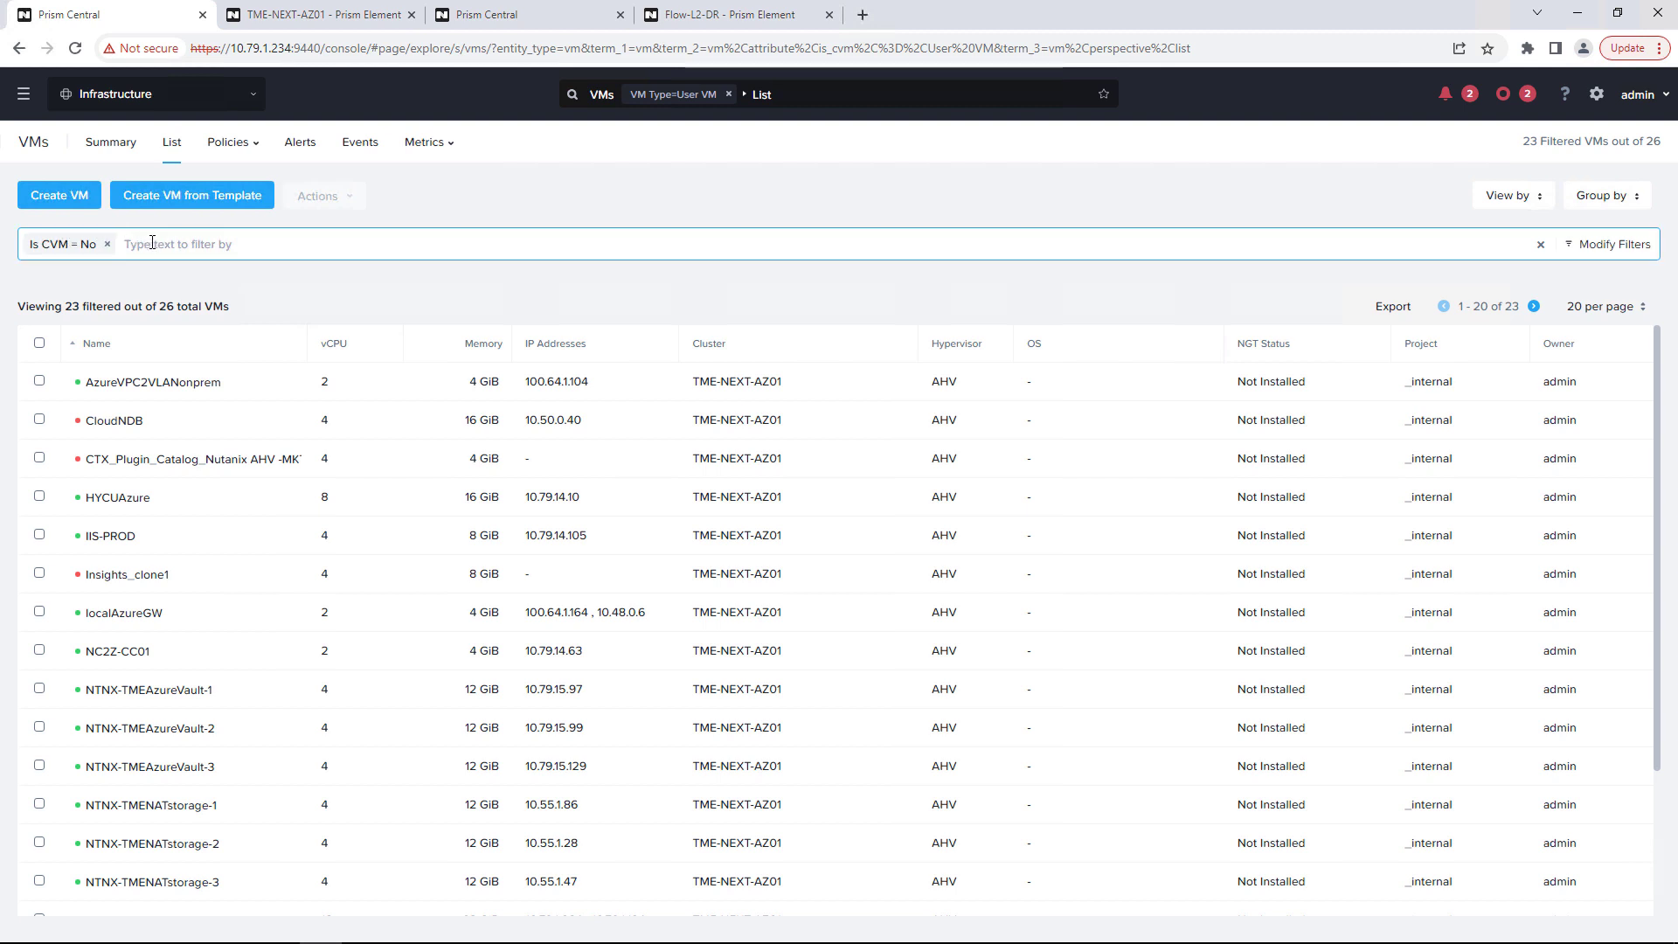
pyautogui.write('poe')
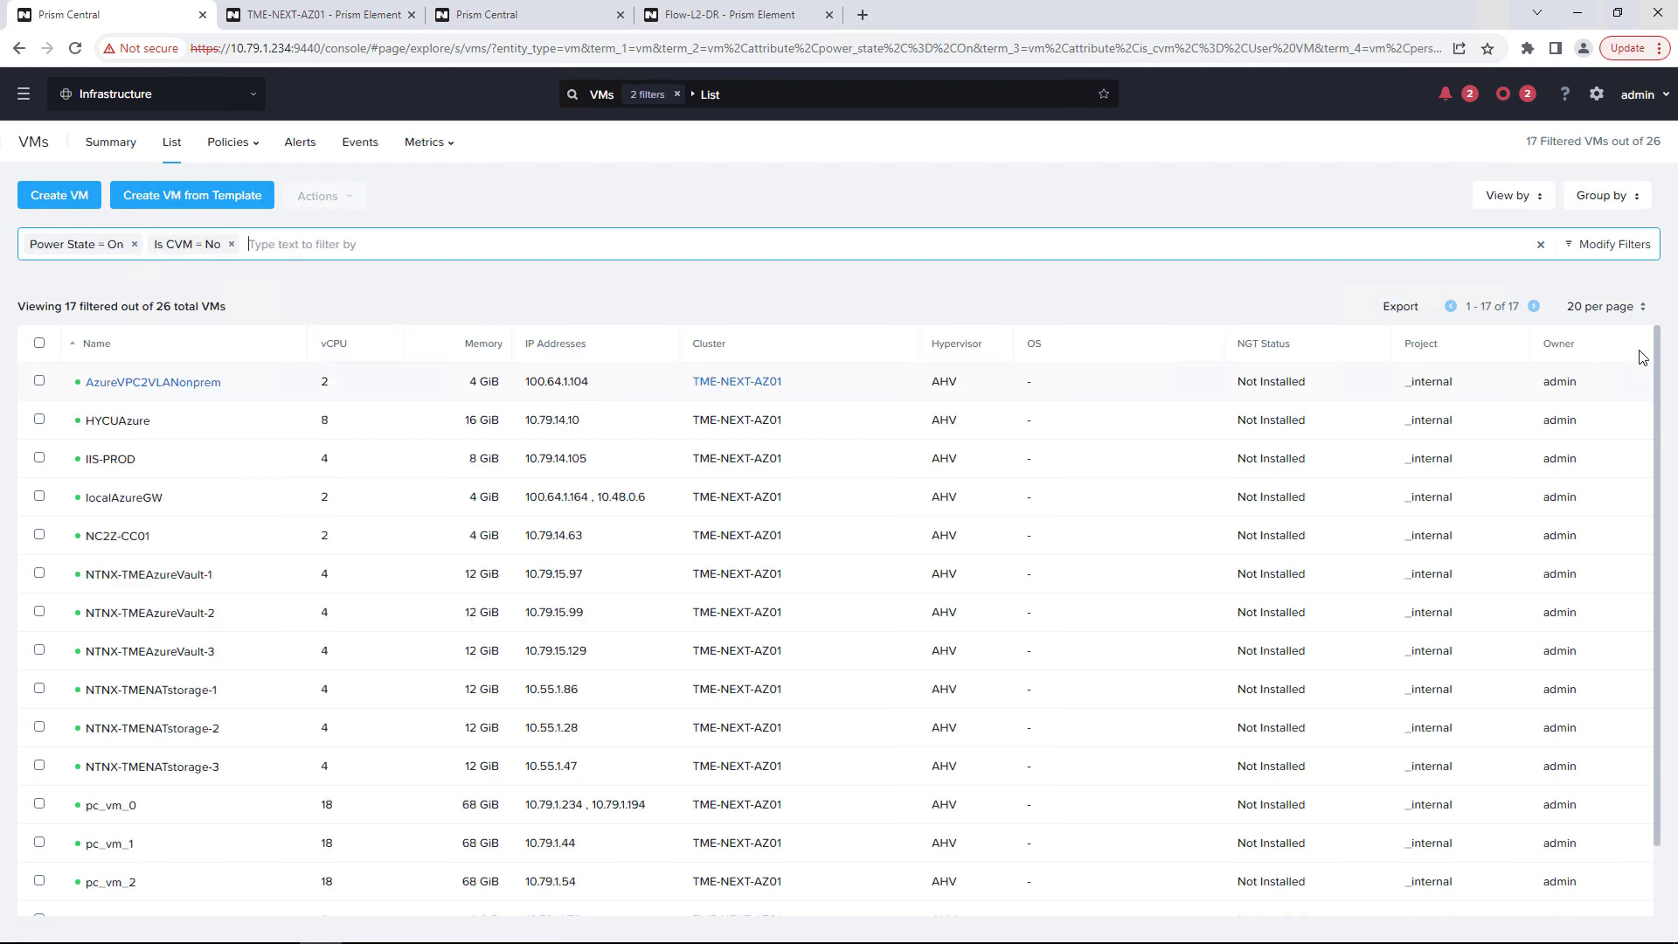
pyautogui.scroll(-3)
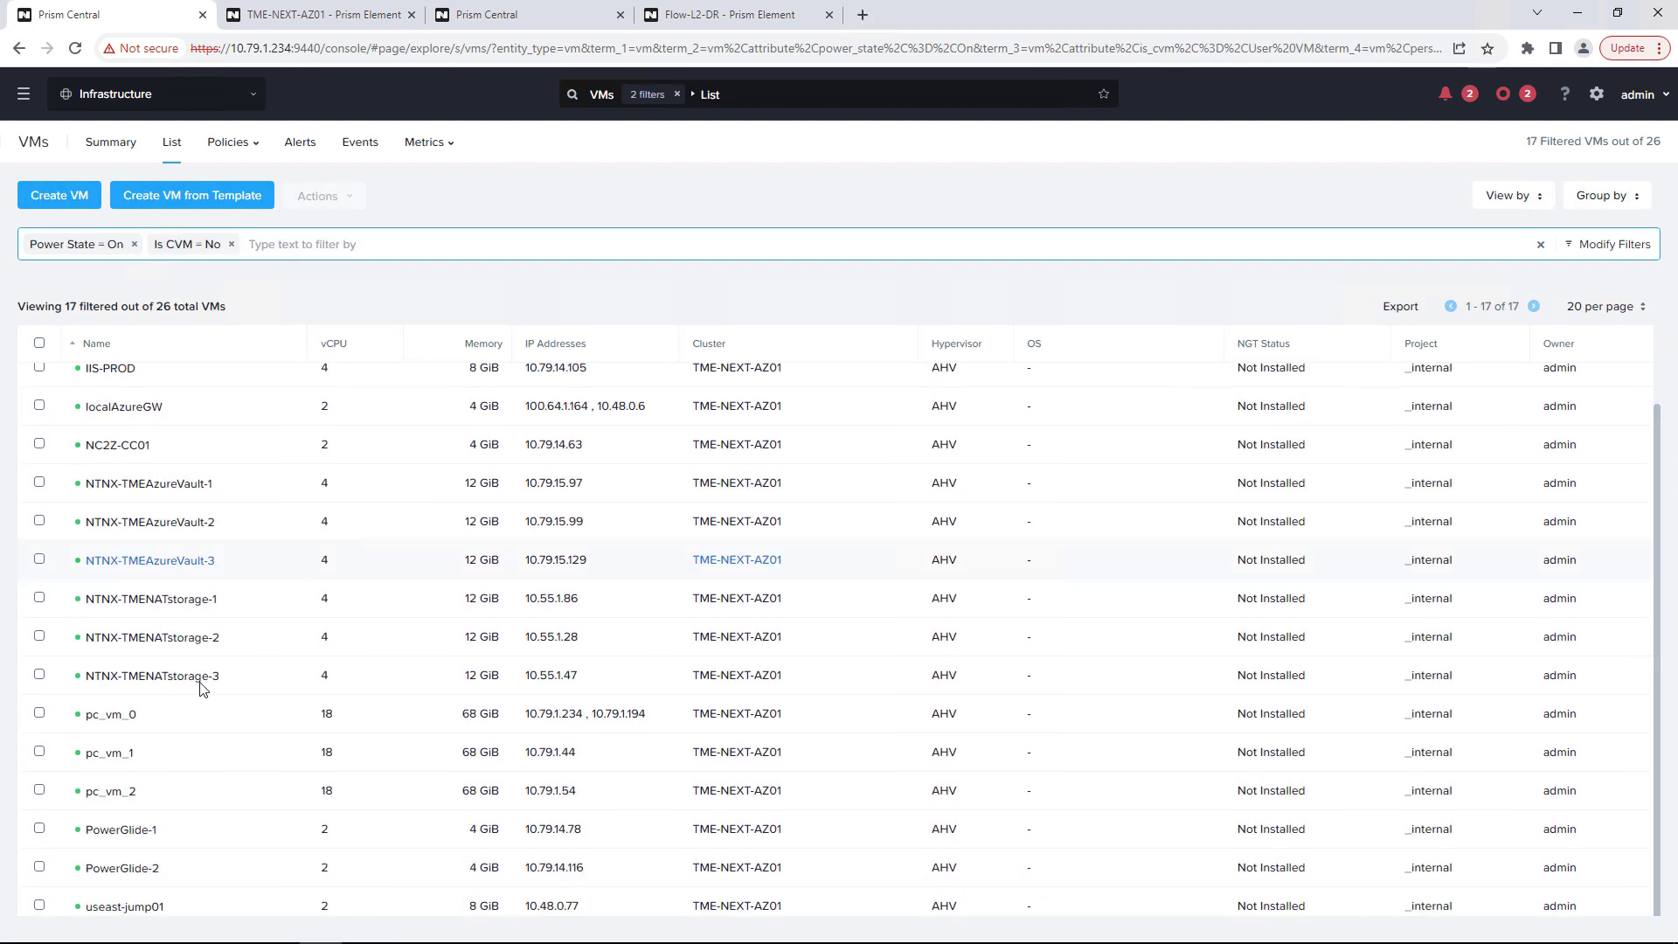
pyautogui.moveTo(112, 869)
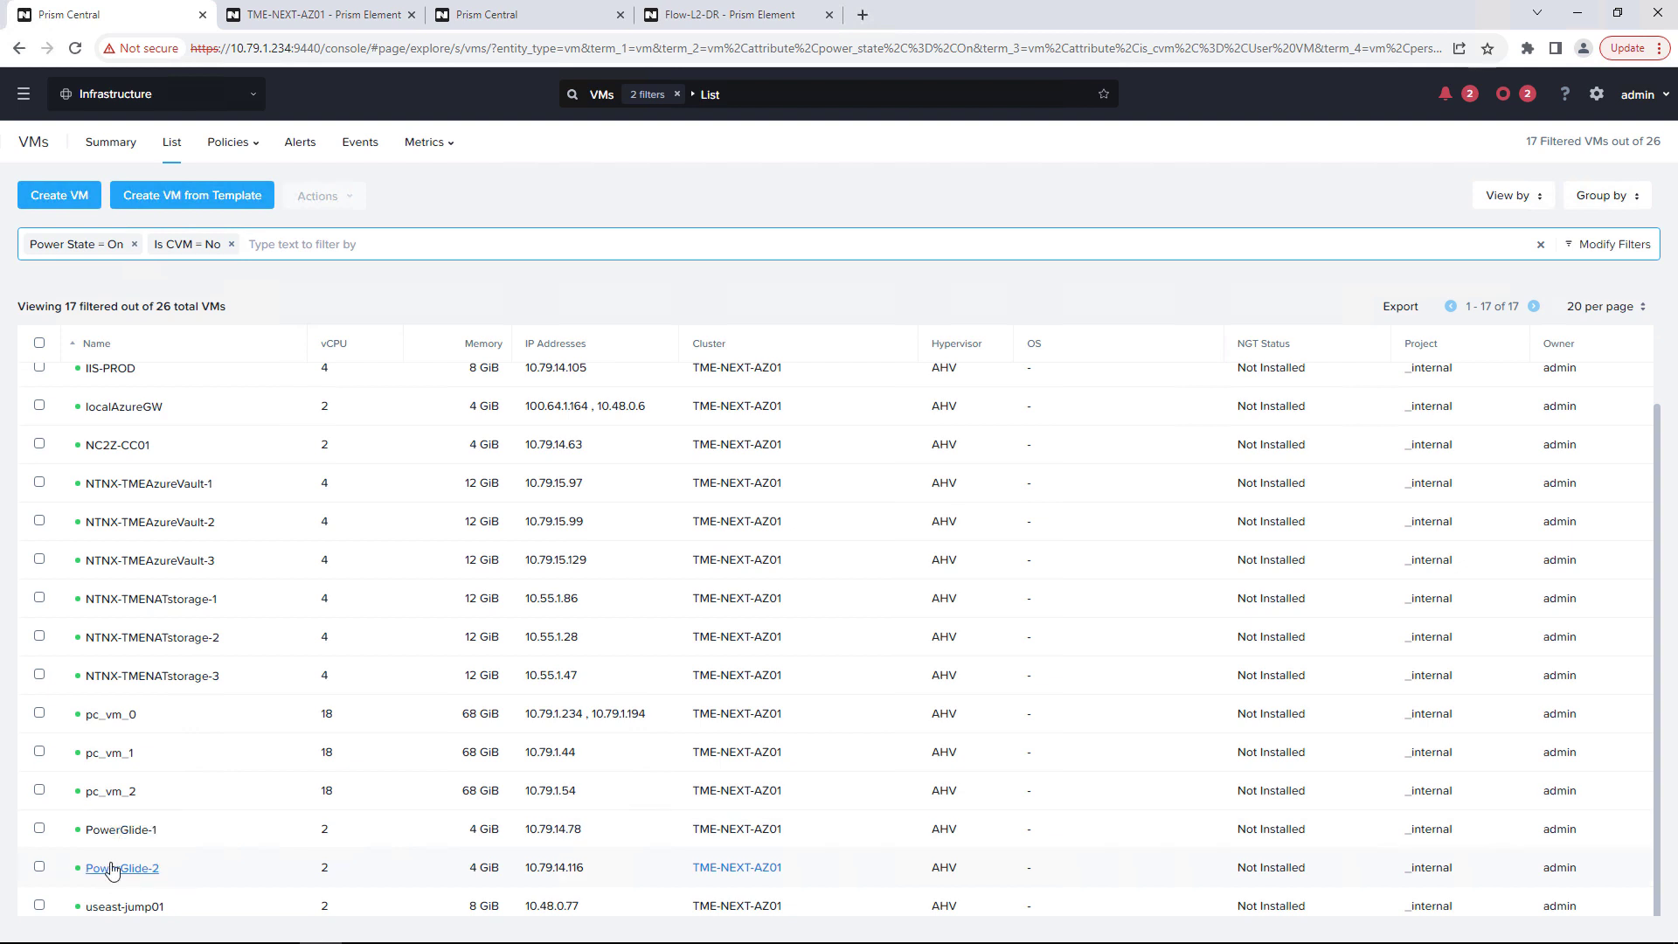
pyautogui.moveTo(121, 828)
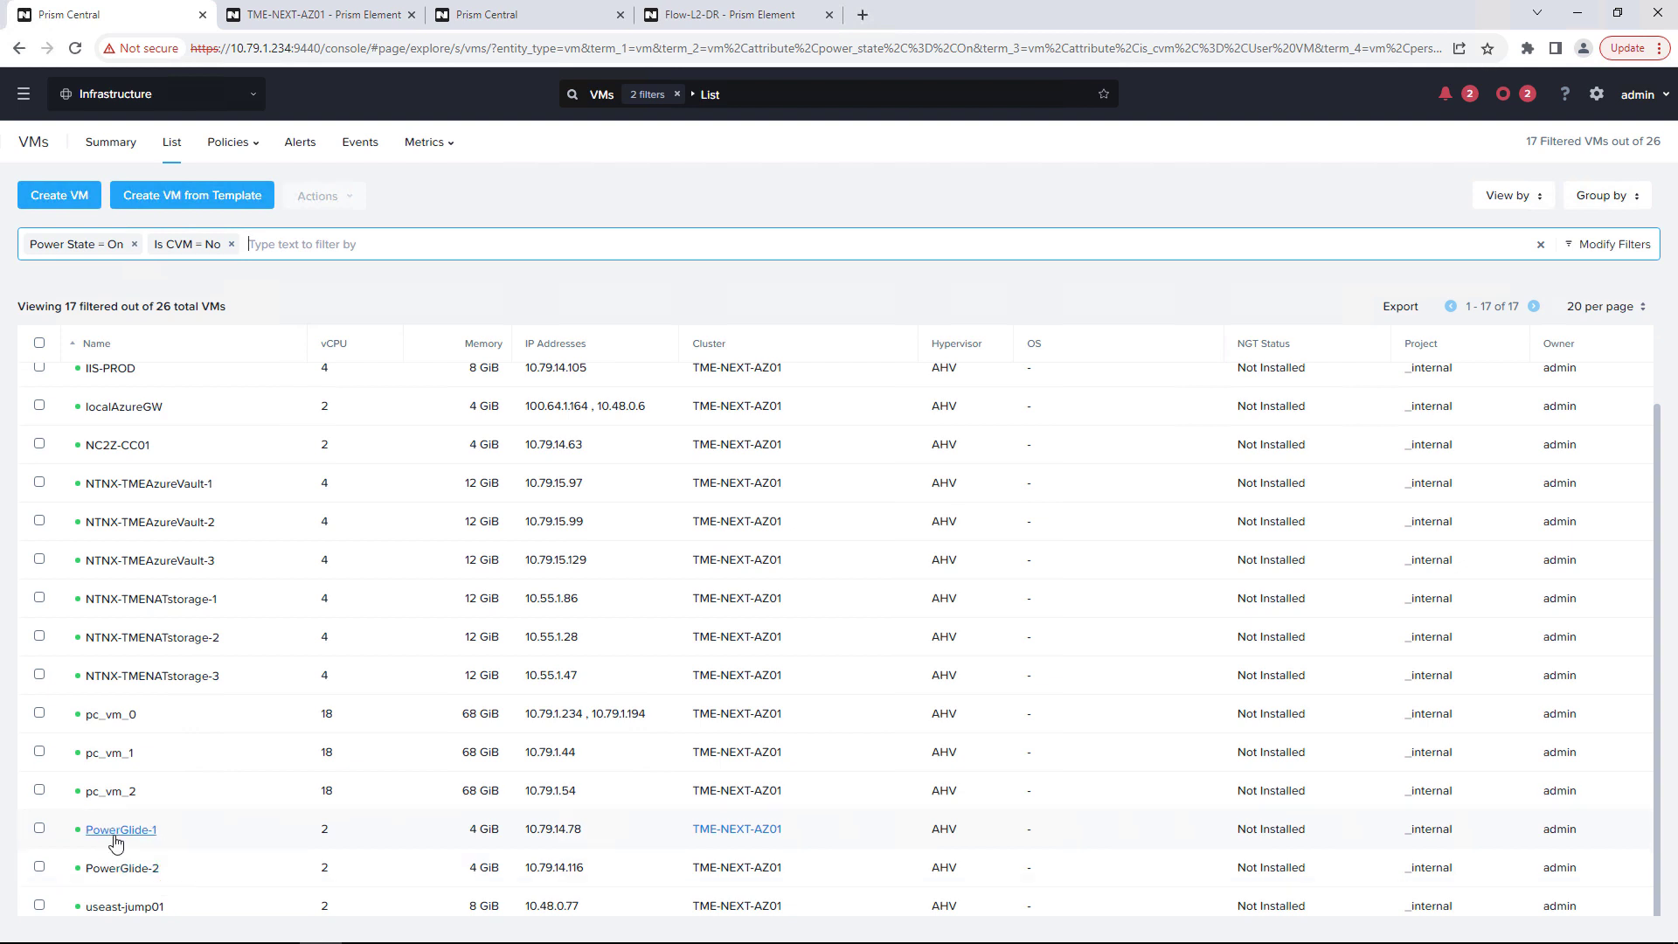
pyautogui.moveTo(94, 173)
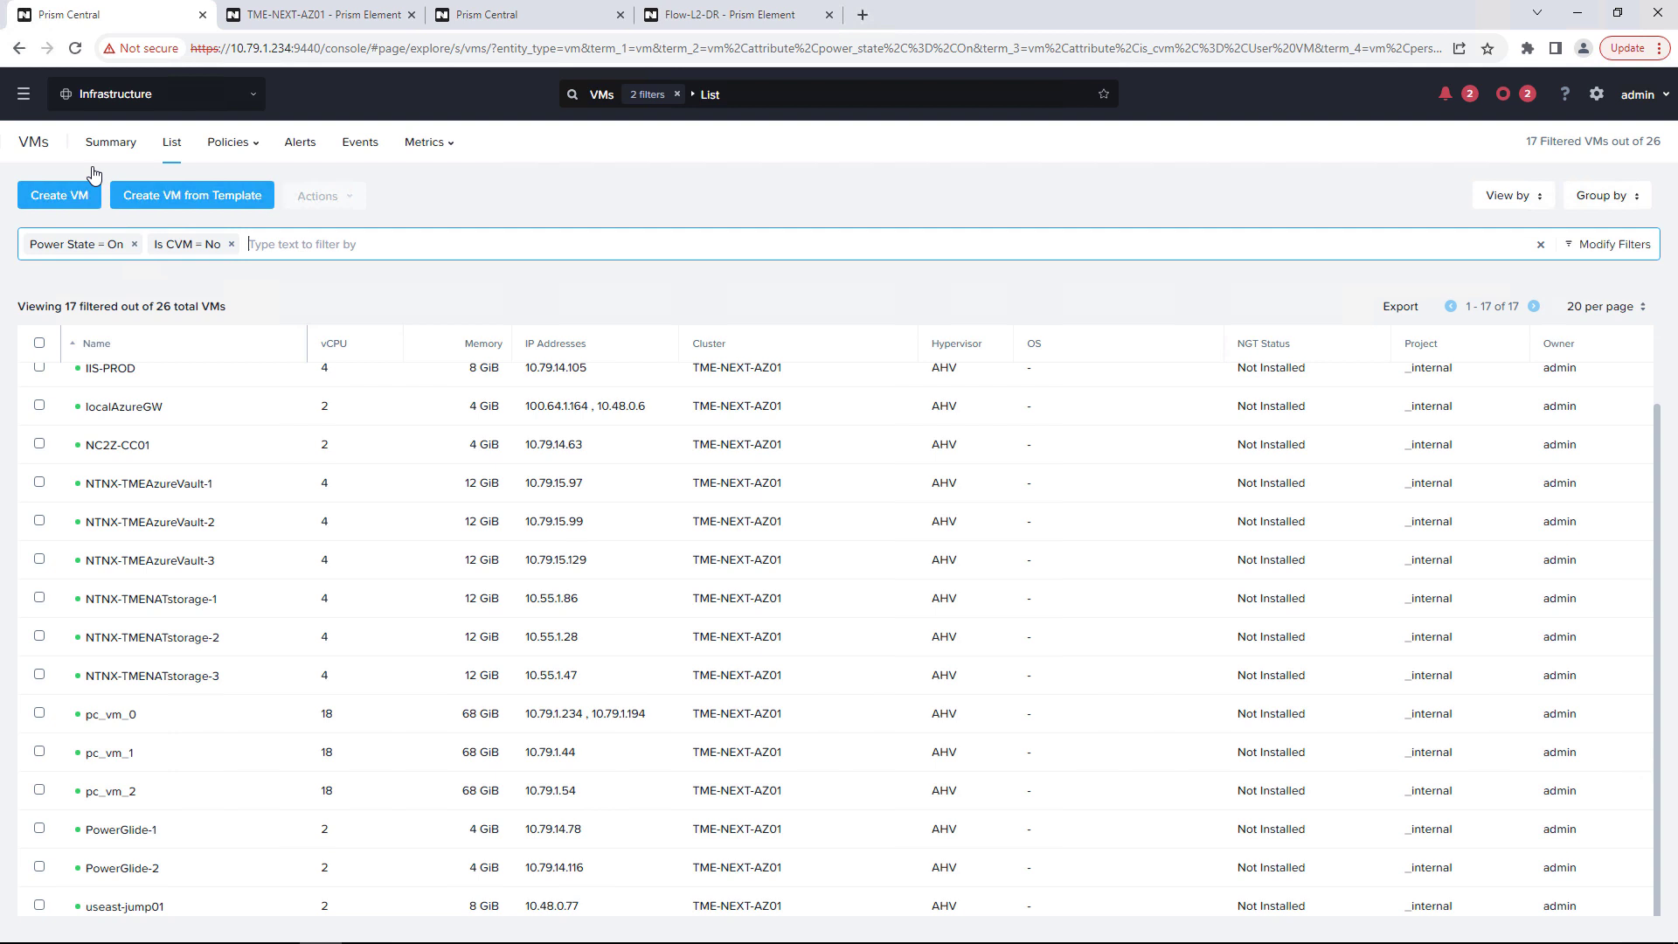
# - Go to Data Protection > Protection Policies and start updating the Multicloud policy
pyautogui.click(23, 93)
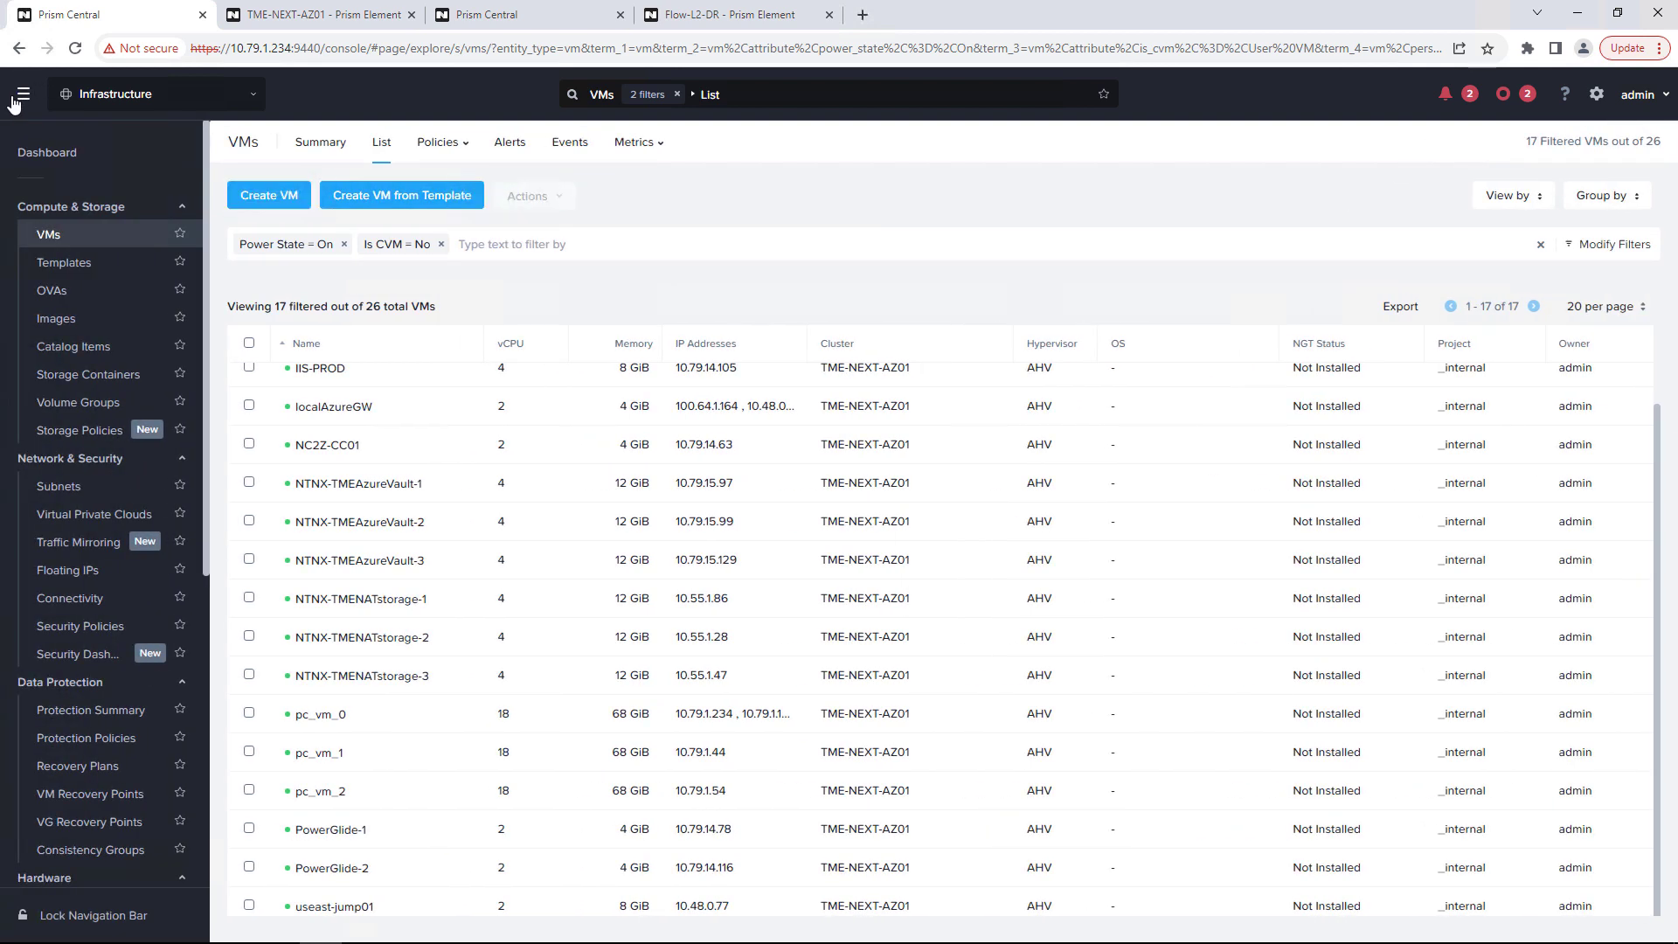
pyautogui.click(85, 738)
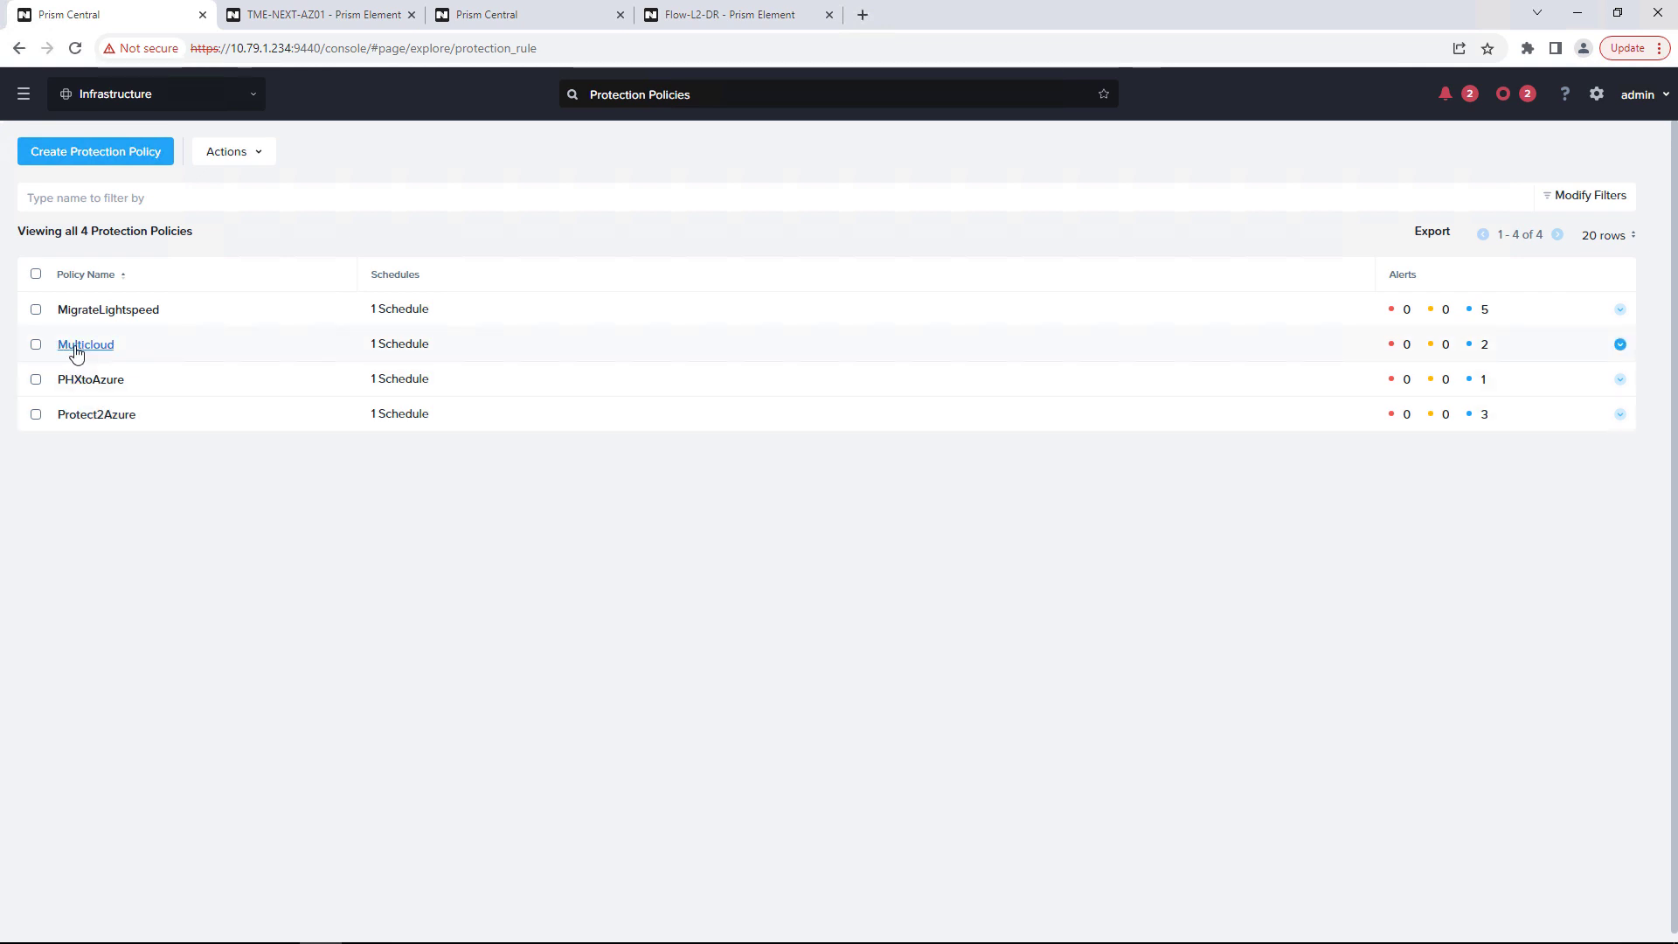
pyautogui.click(84, 344)
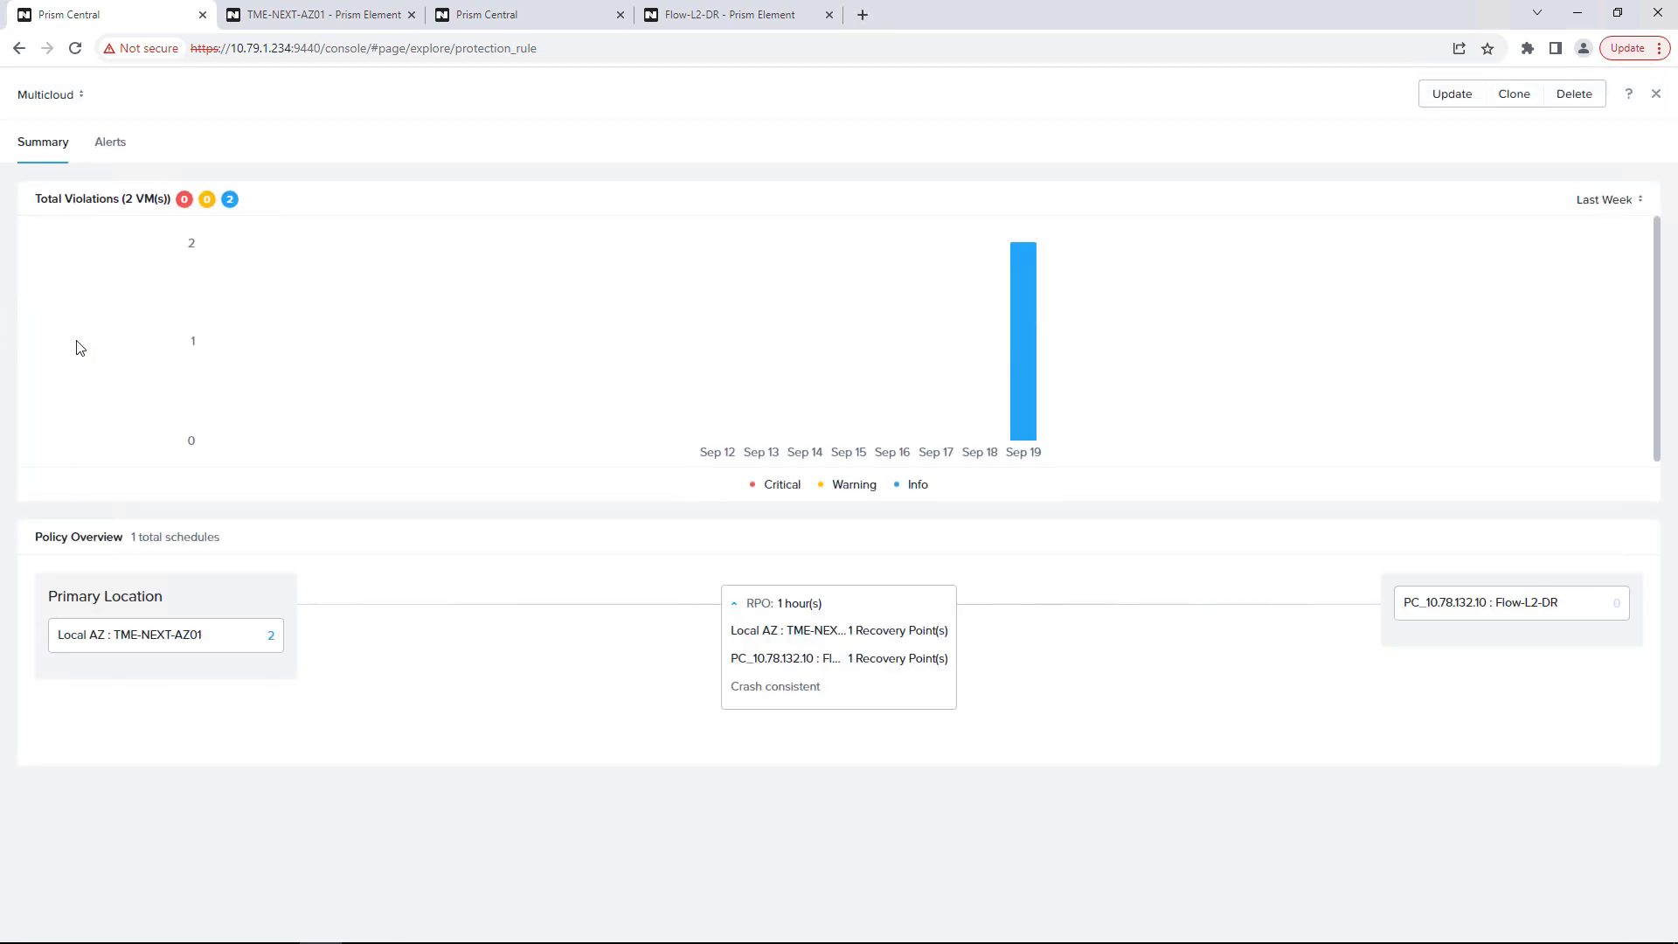
pyautogui.moveTo(1423, 133)
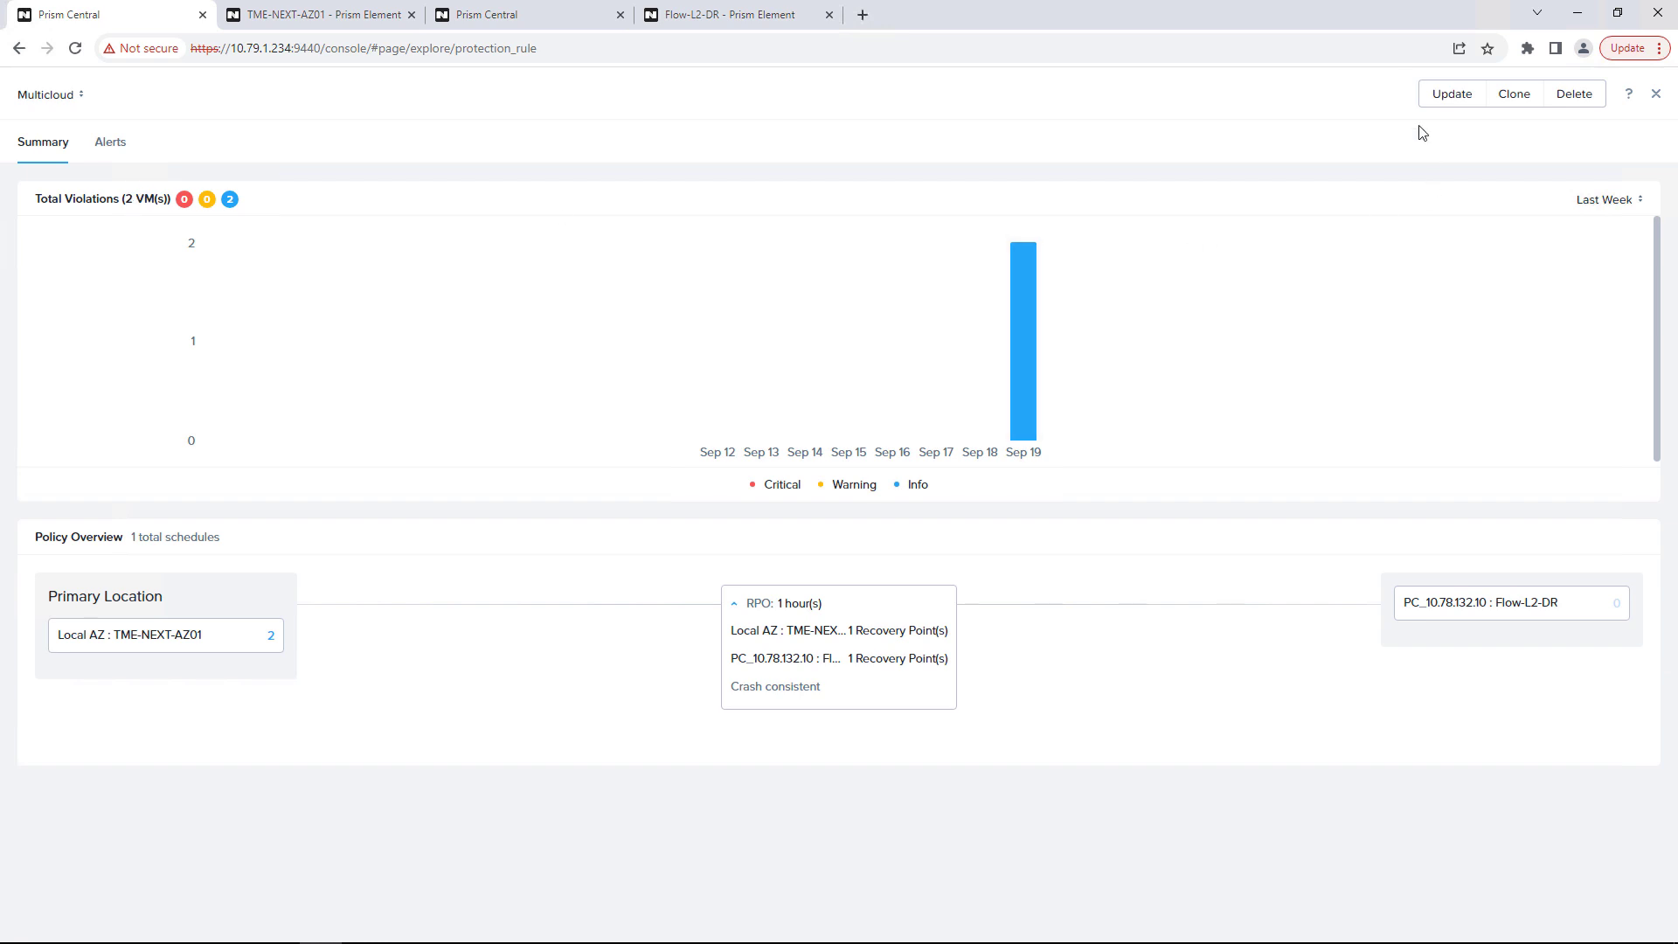
pyautogui.click(1451, 94)
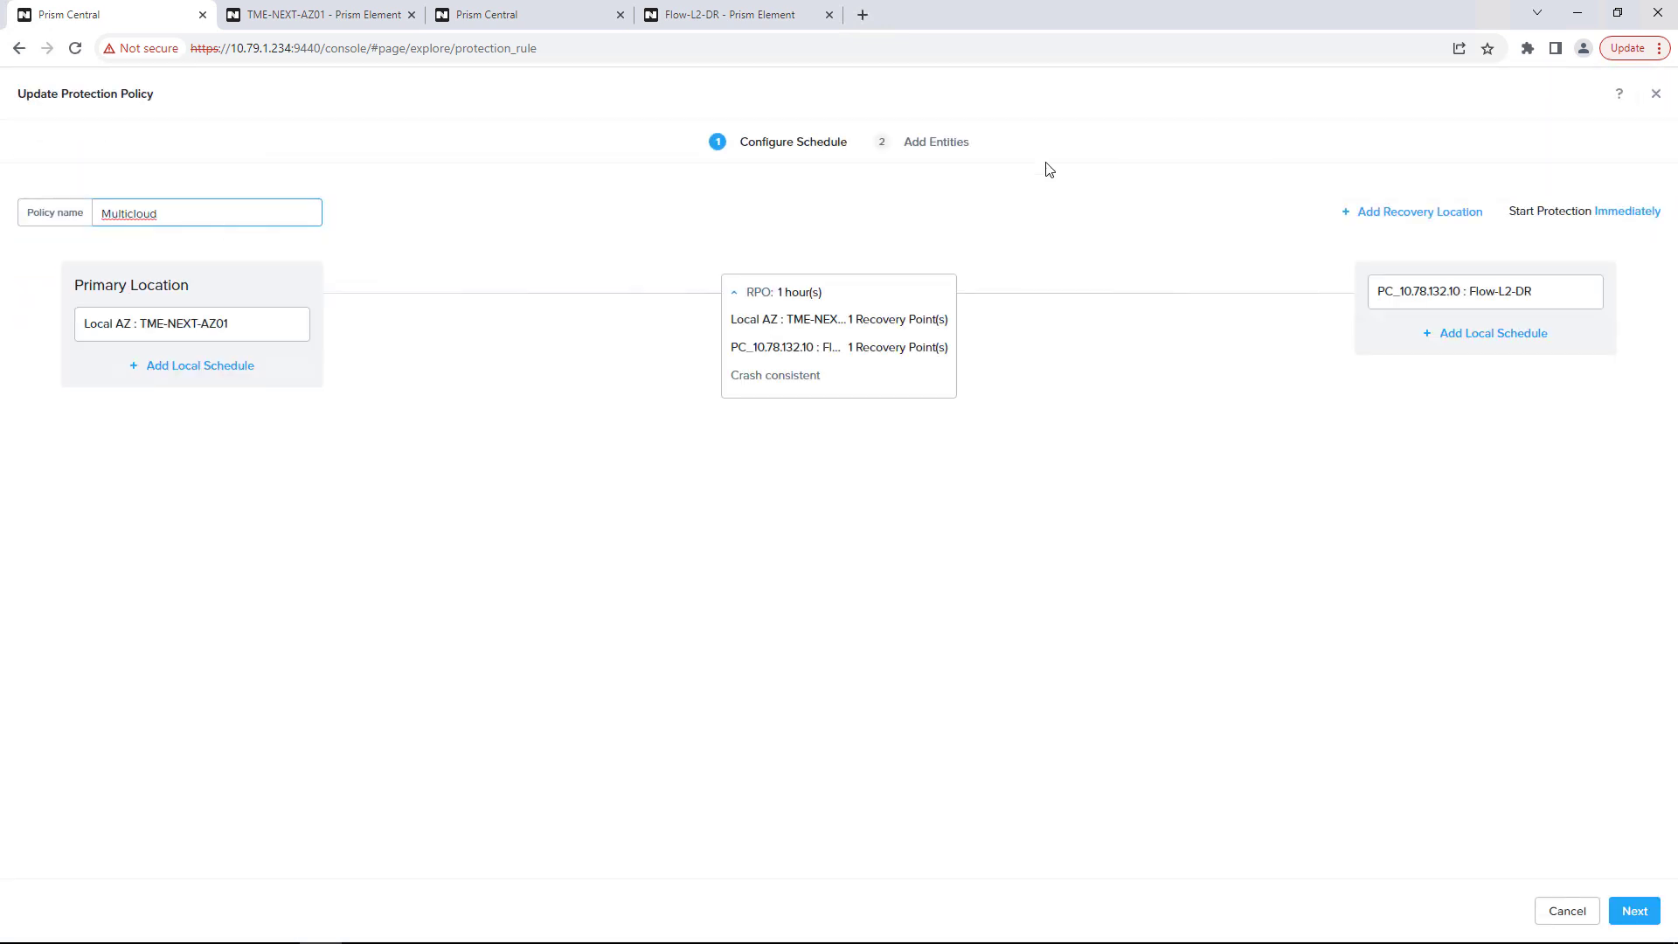
pyautogui.moveTo(451, 307)
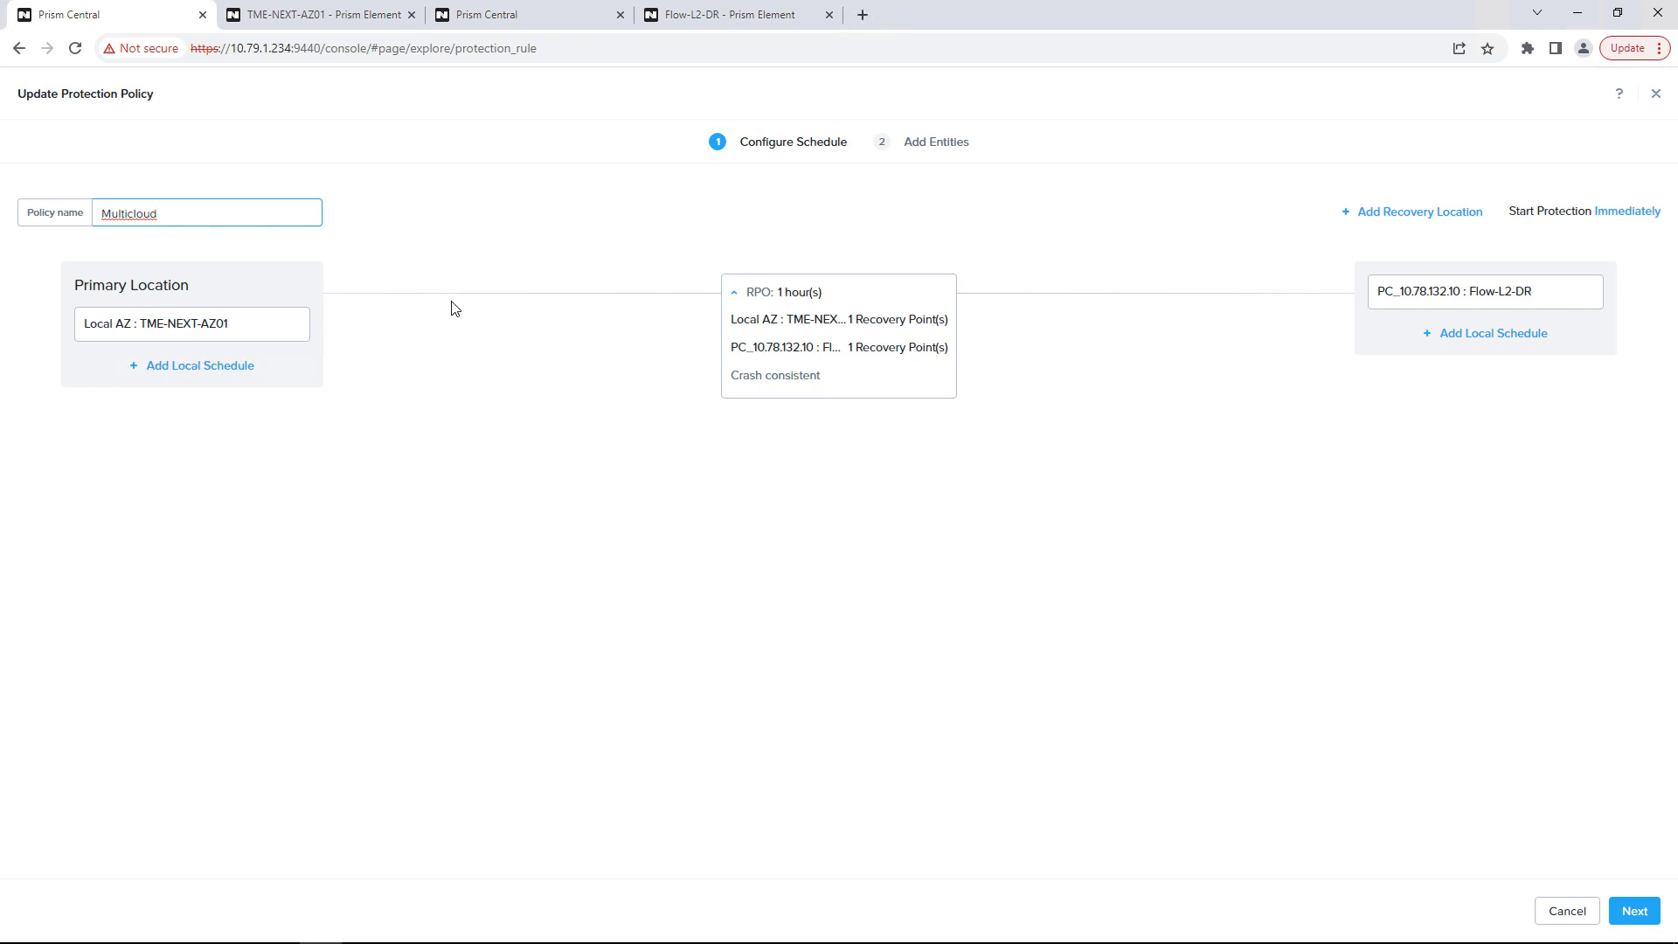
pyautogui.moveTo(1446, 317)
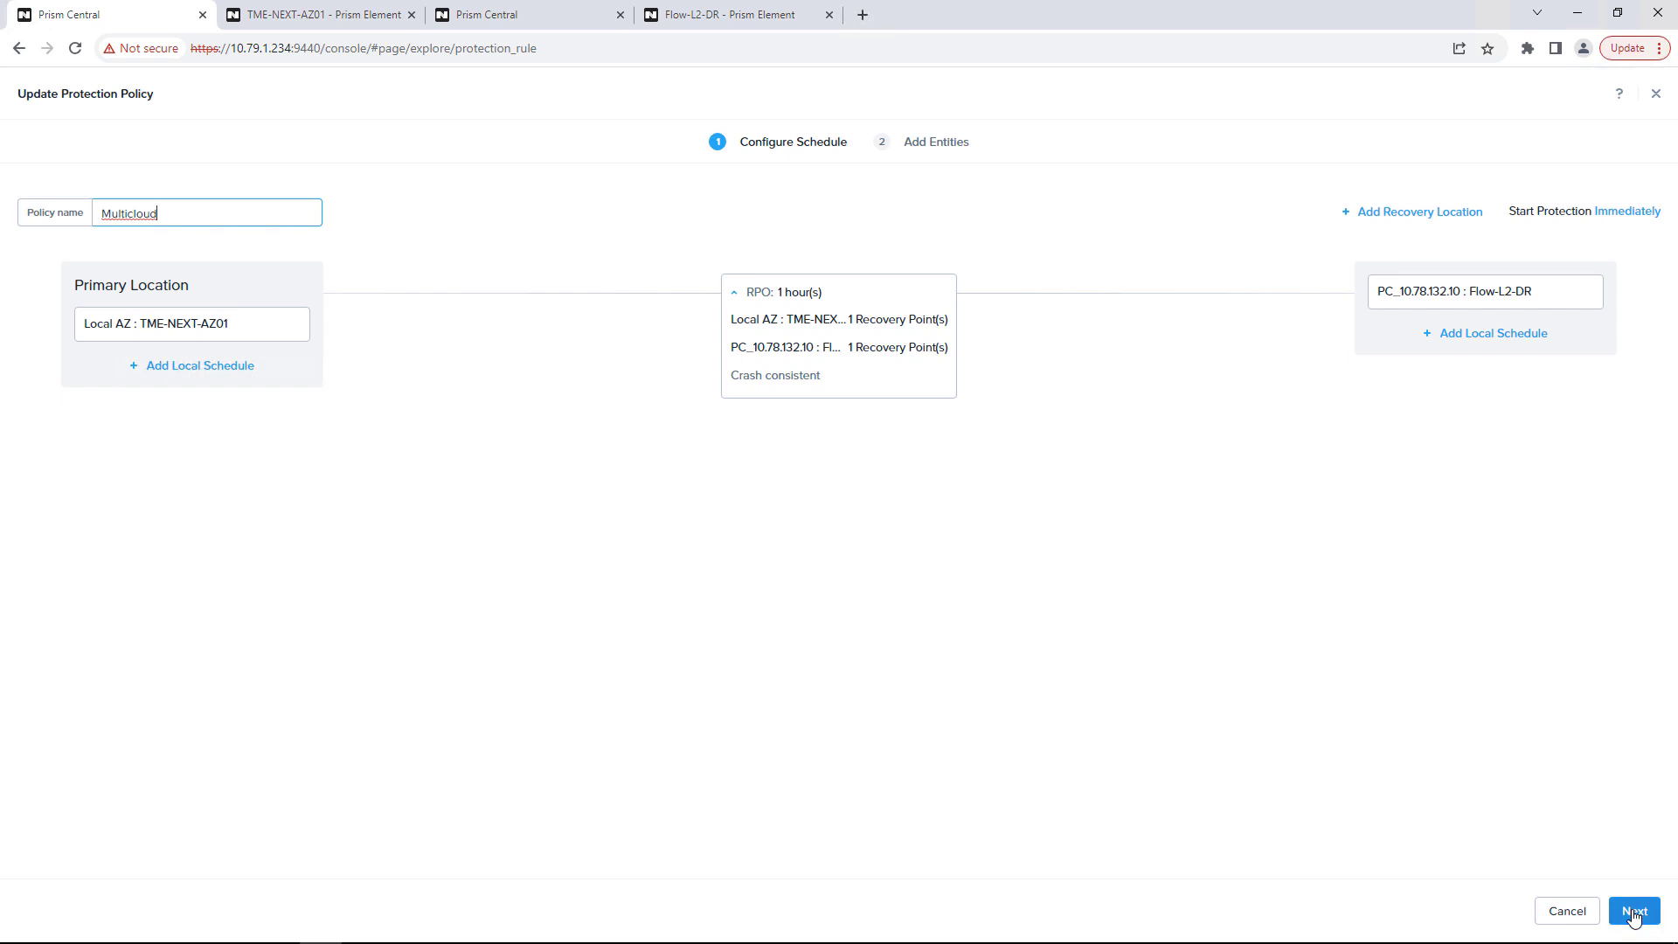
# - Review the replication schedule unchanged, then submit the Multicloud policy update for PowerGlide : Tier1
pyautogui.click(838, 332)
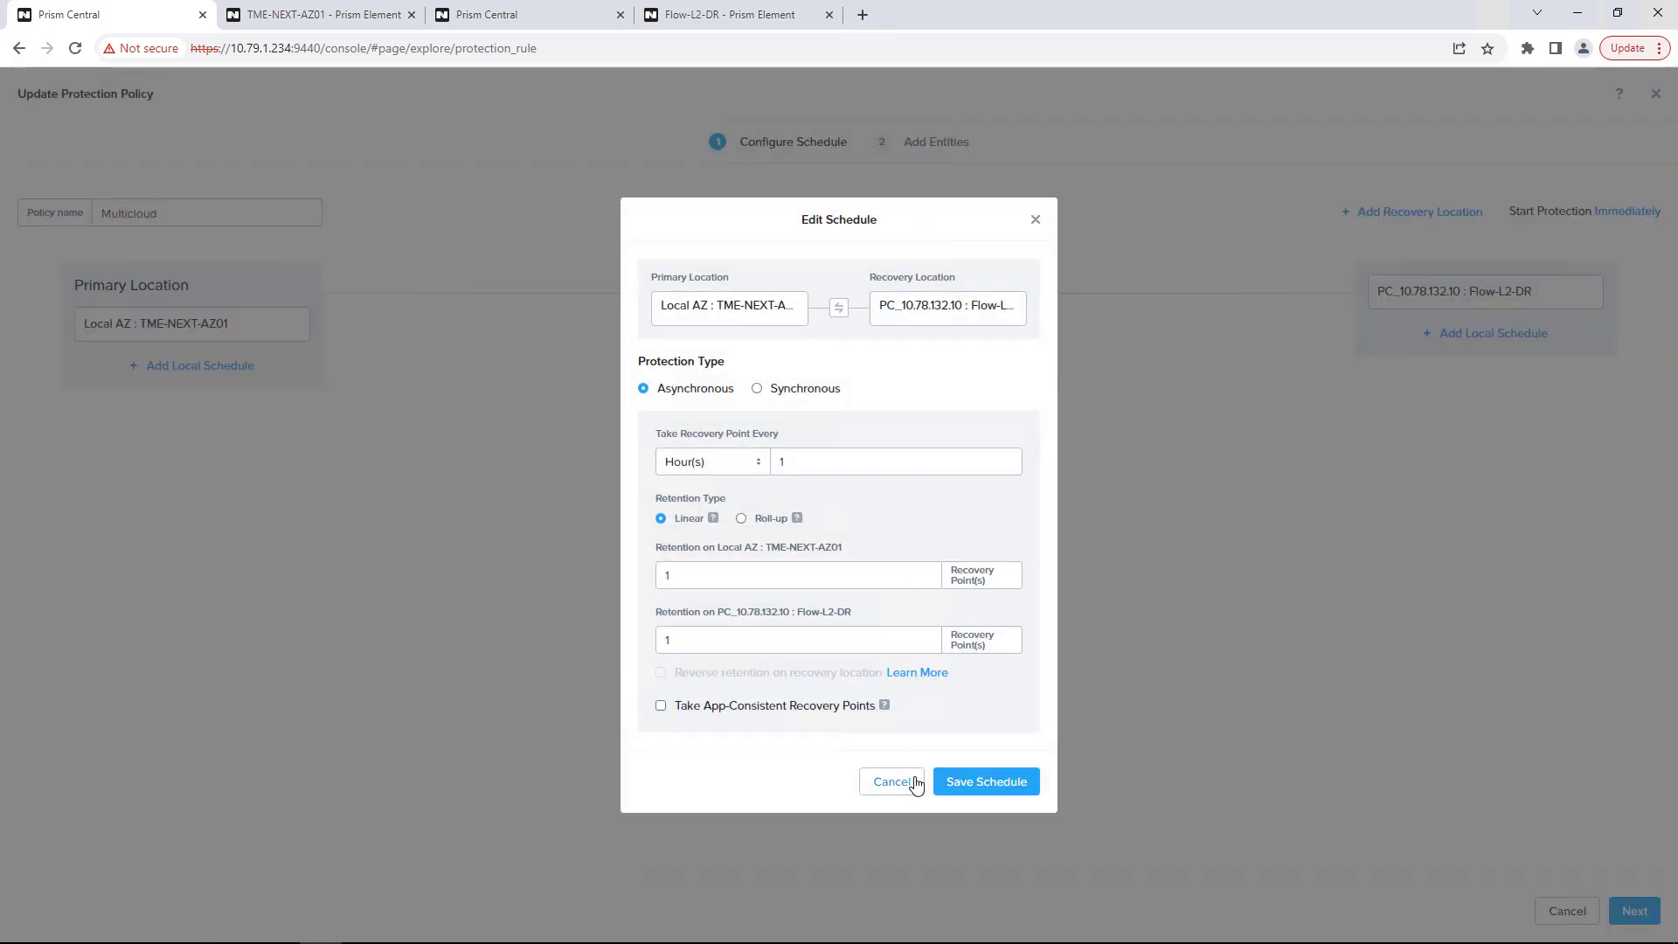
pyautogui.click(984, 781)
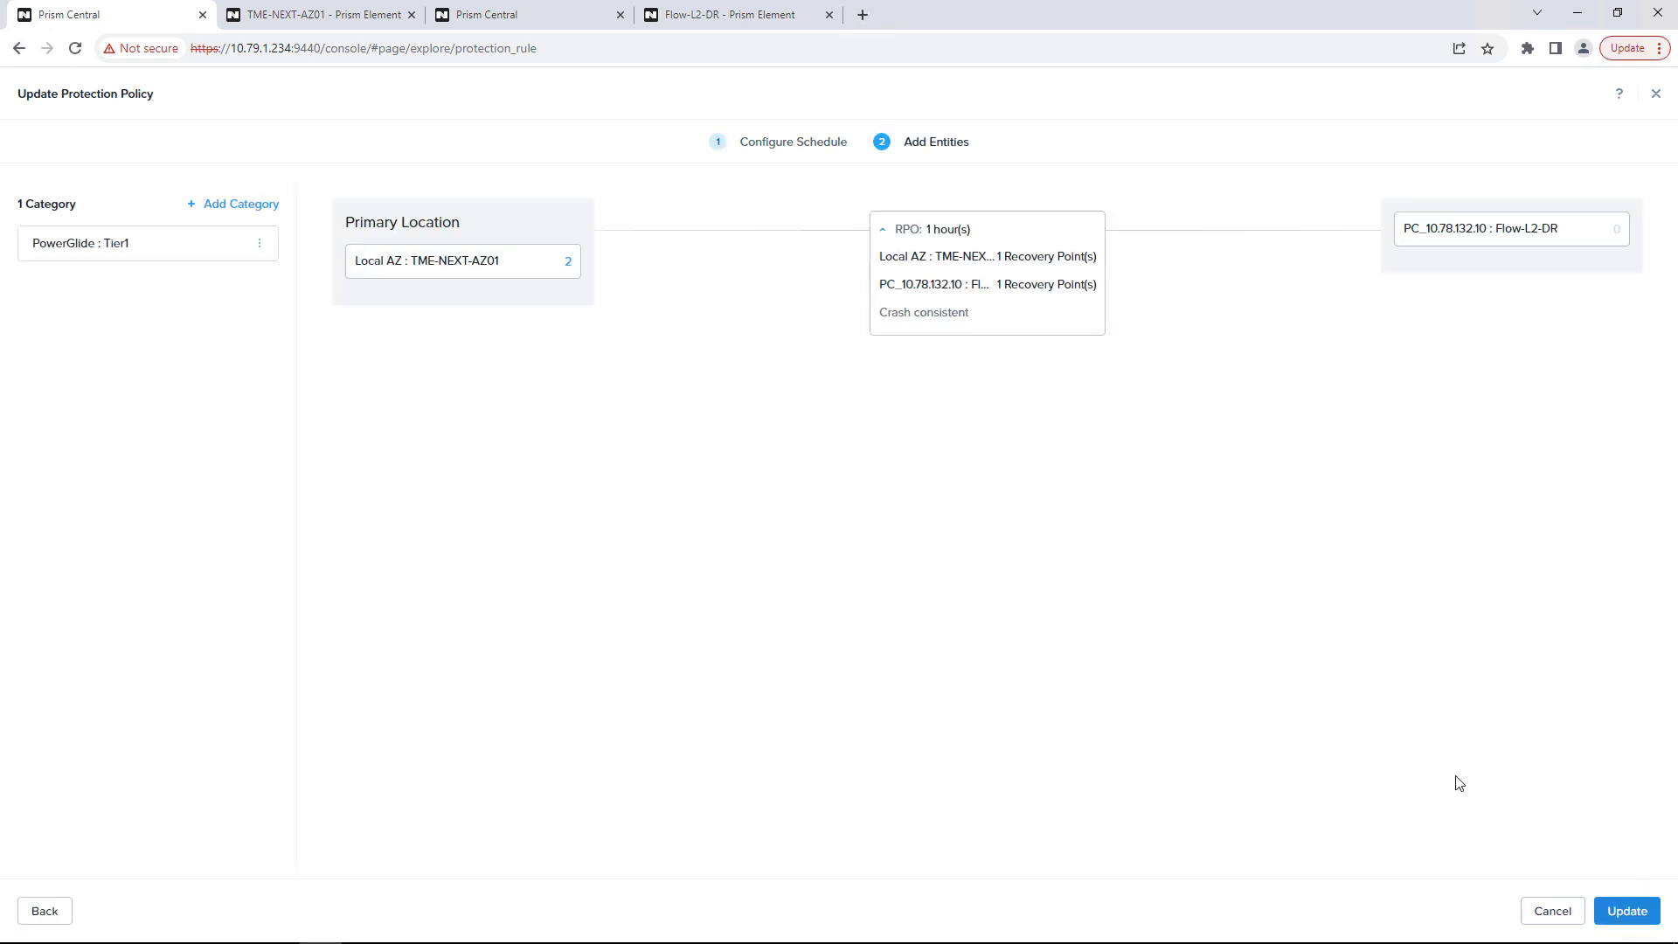
pyautogui.moveTo(572, 265)
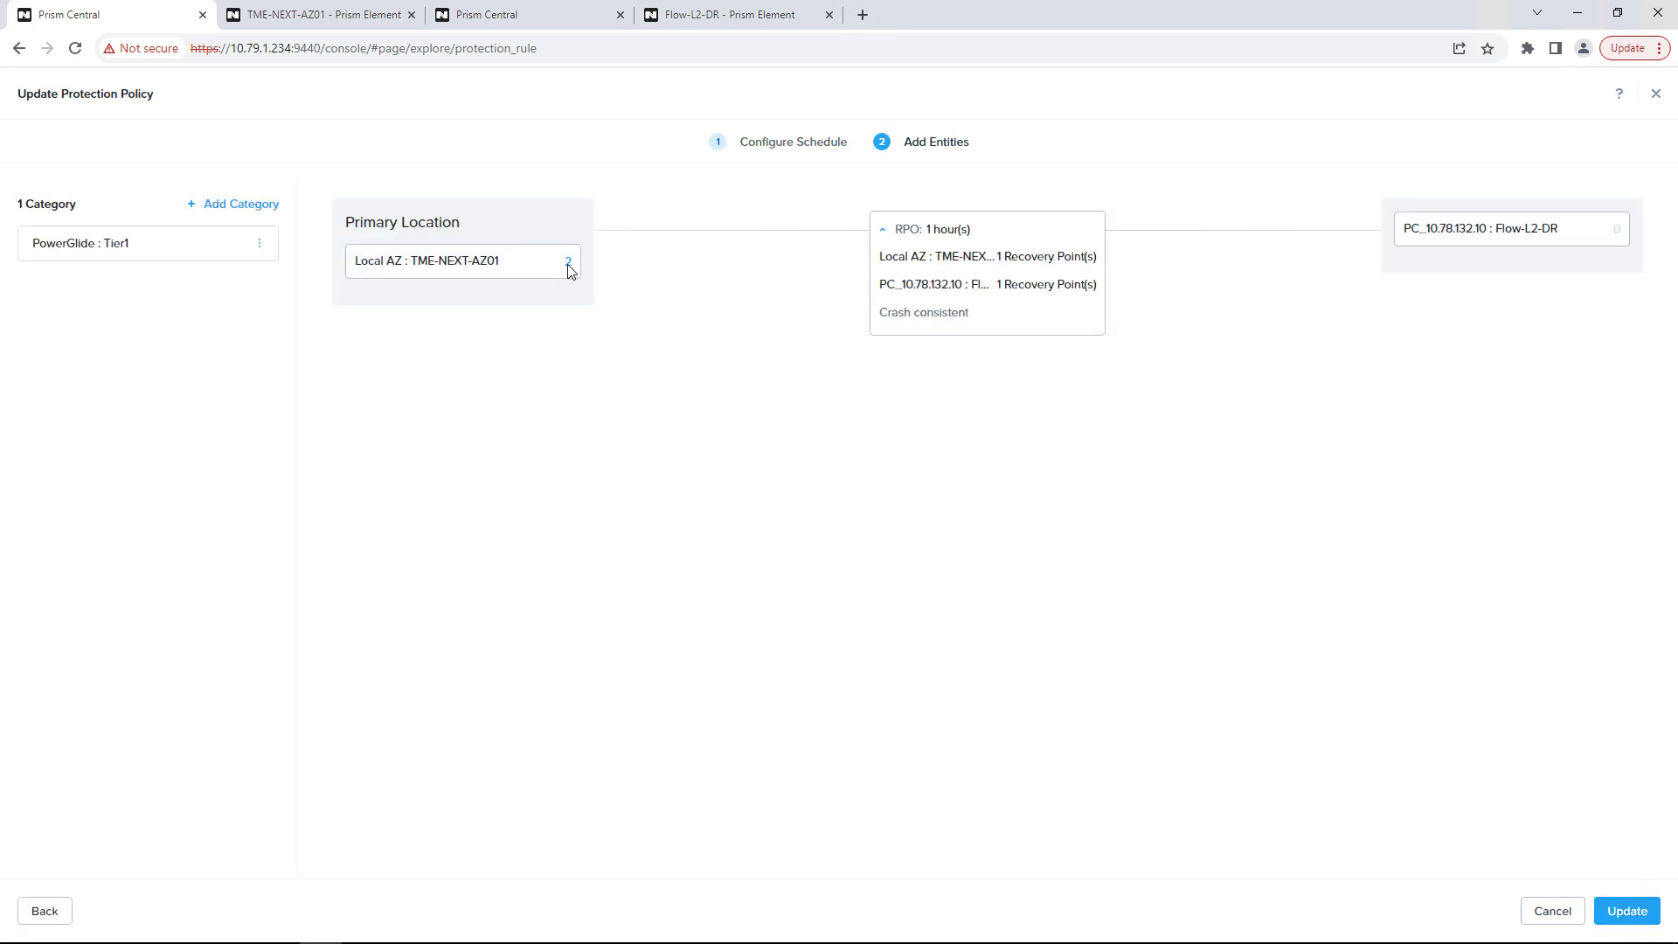
pyautogui.moveTo(567, 261)
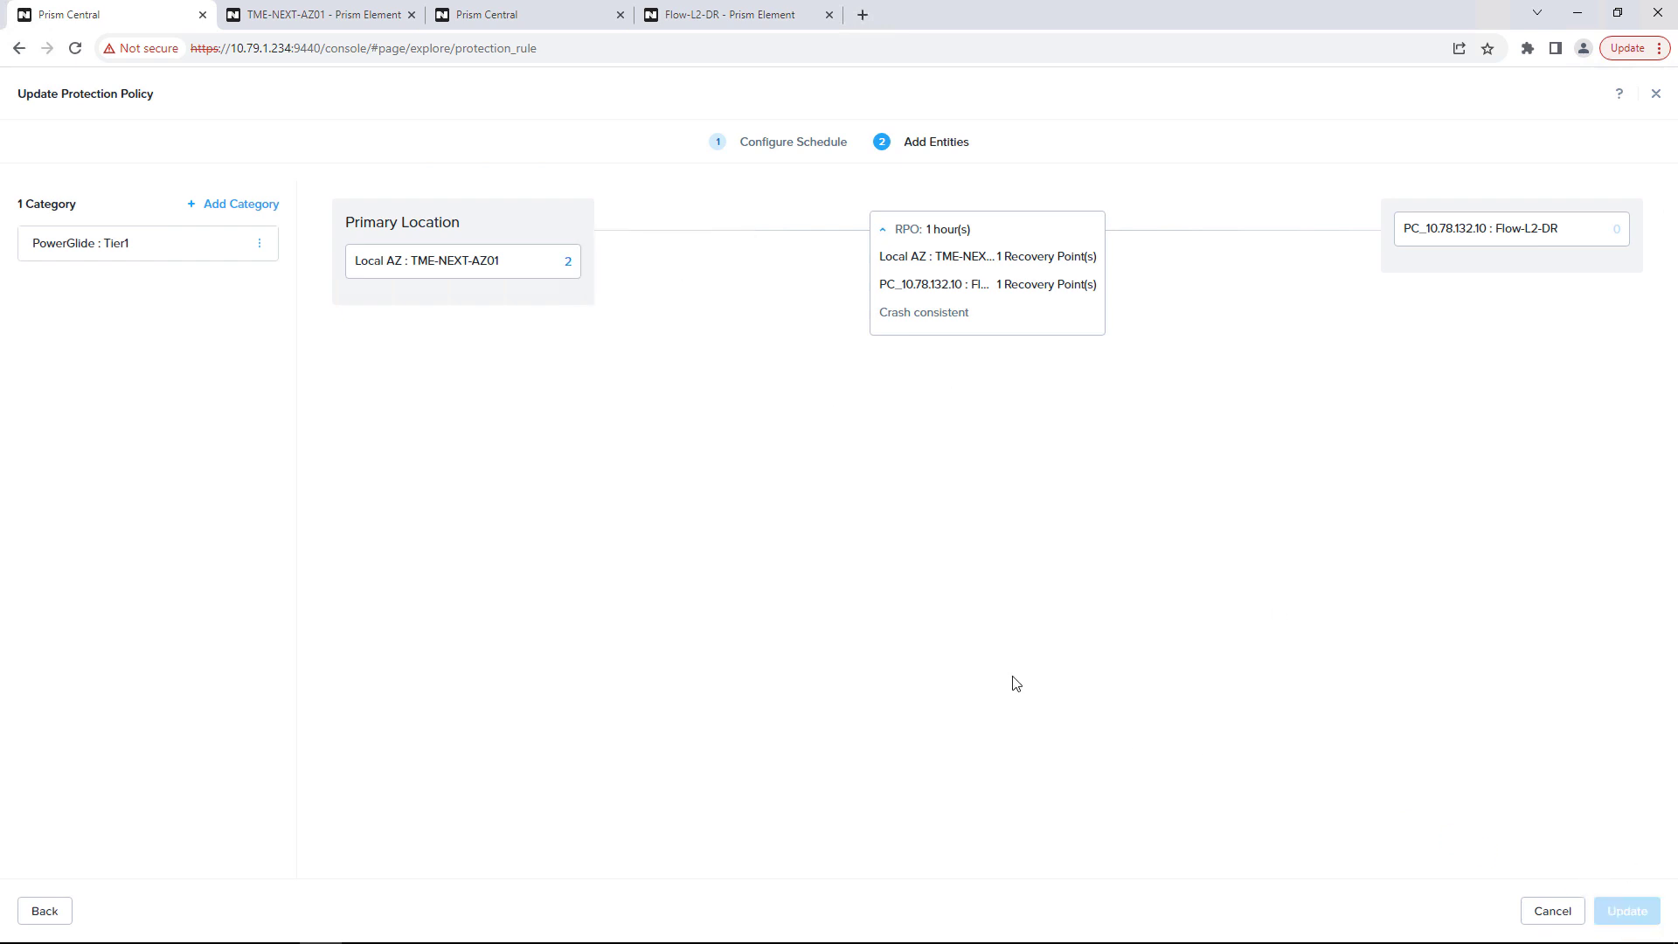
pyautogui.click(1623, 910)
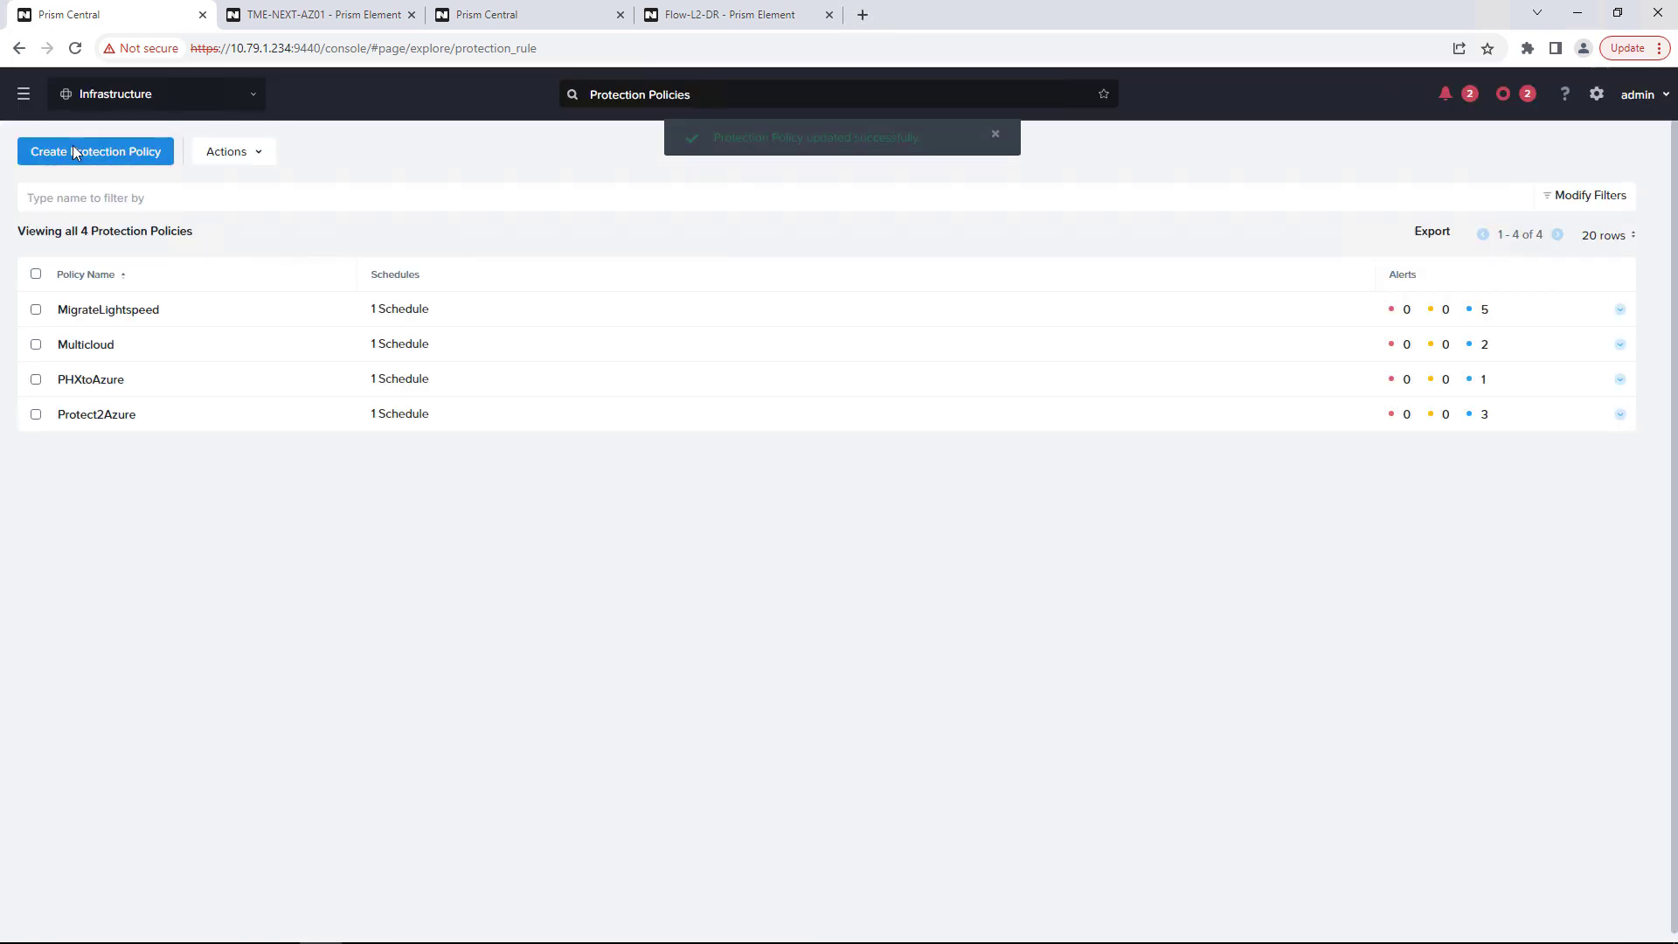
# - Go to Recovery Plans, view CloudShift's summary and failover reports, and start its update
pyautogui.click(23, 95)
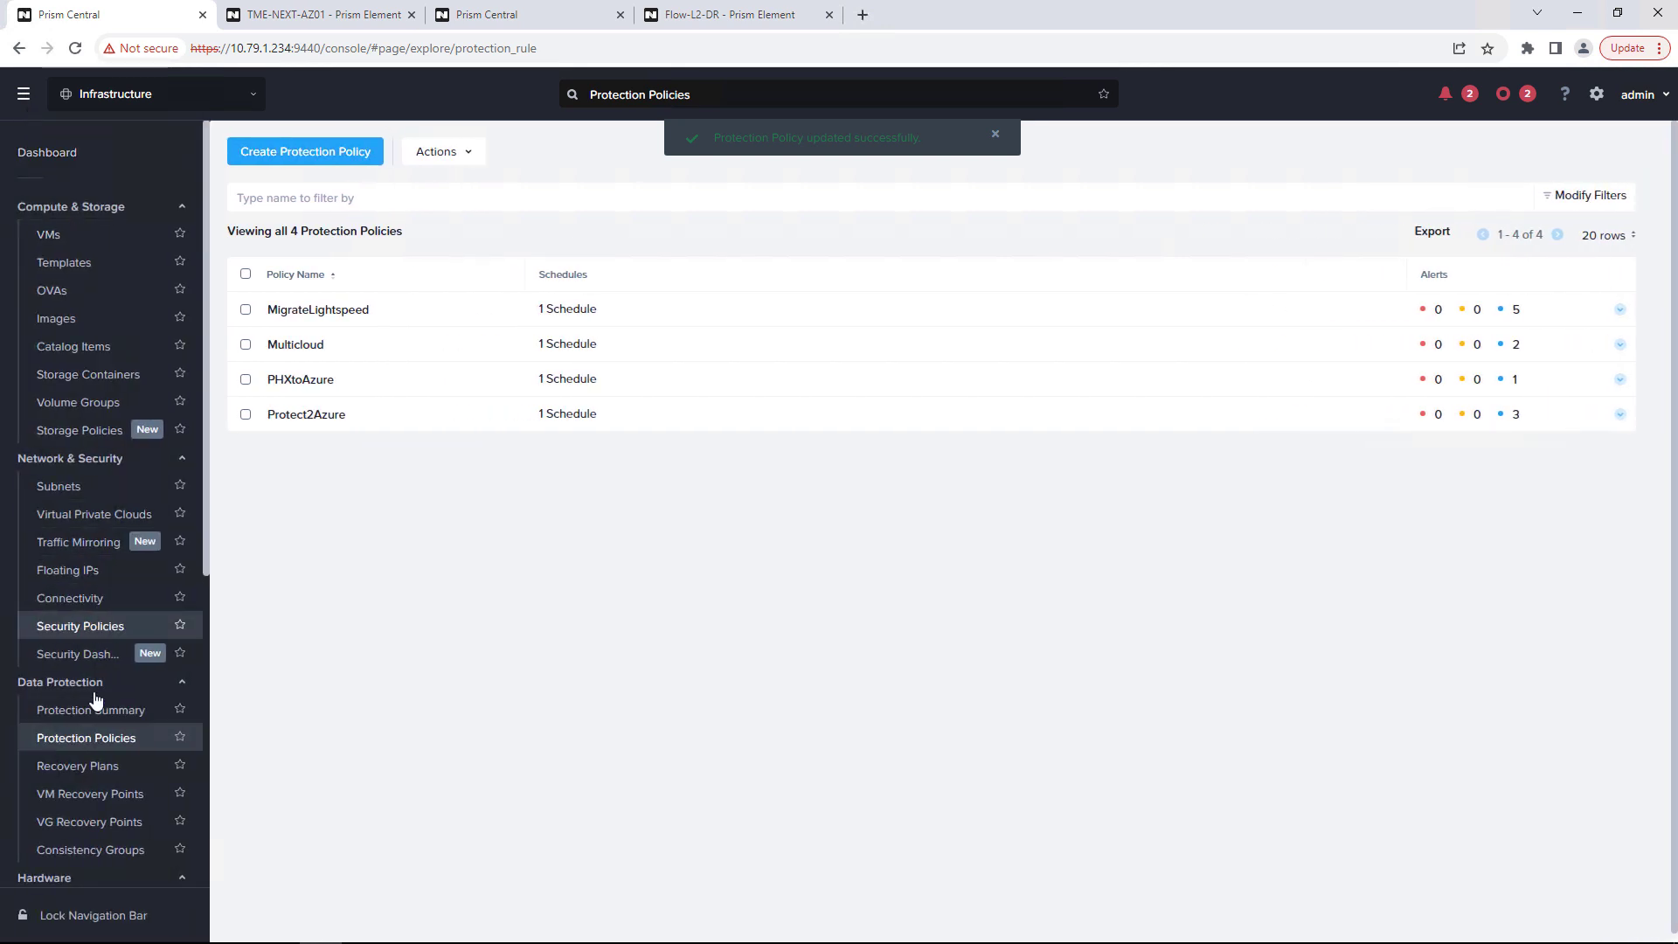
pyautogui.click(77, 766)
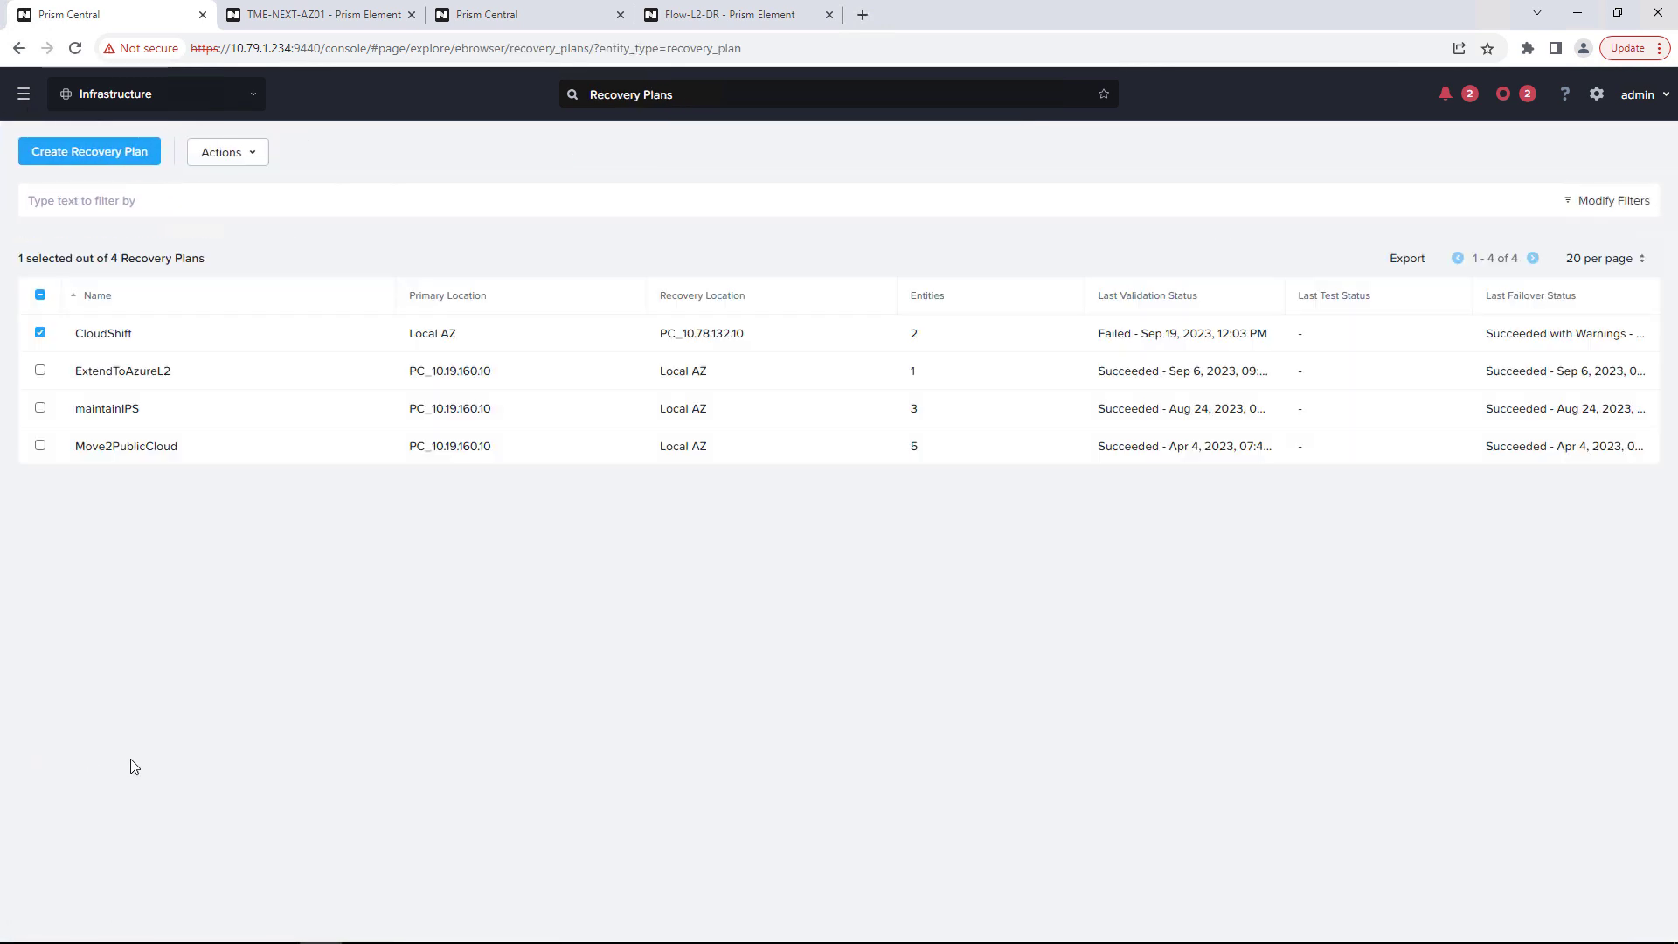
pyautogui.moveTo(84, 465)
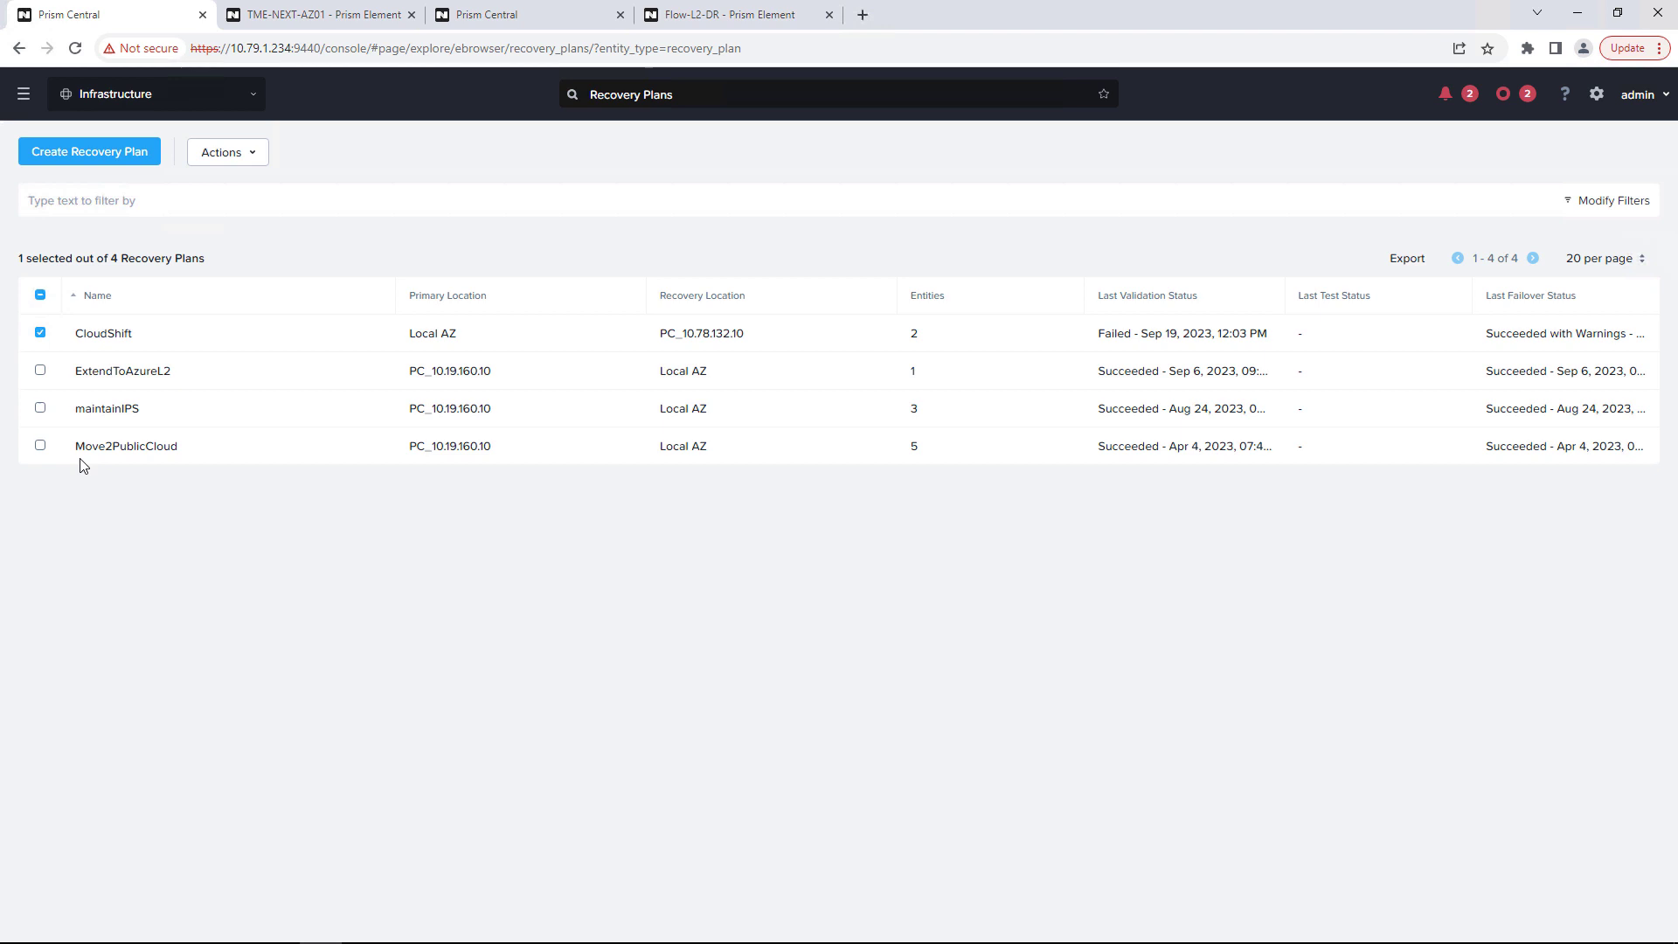
pyautogui.moveTo(103, 332)
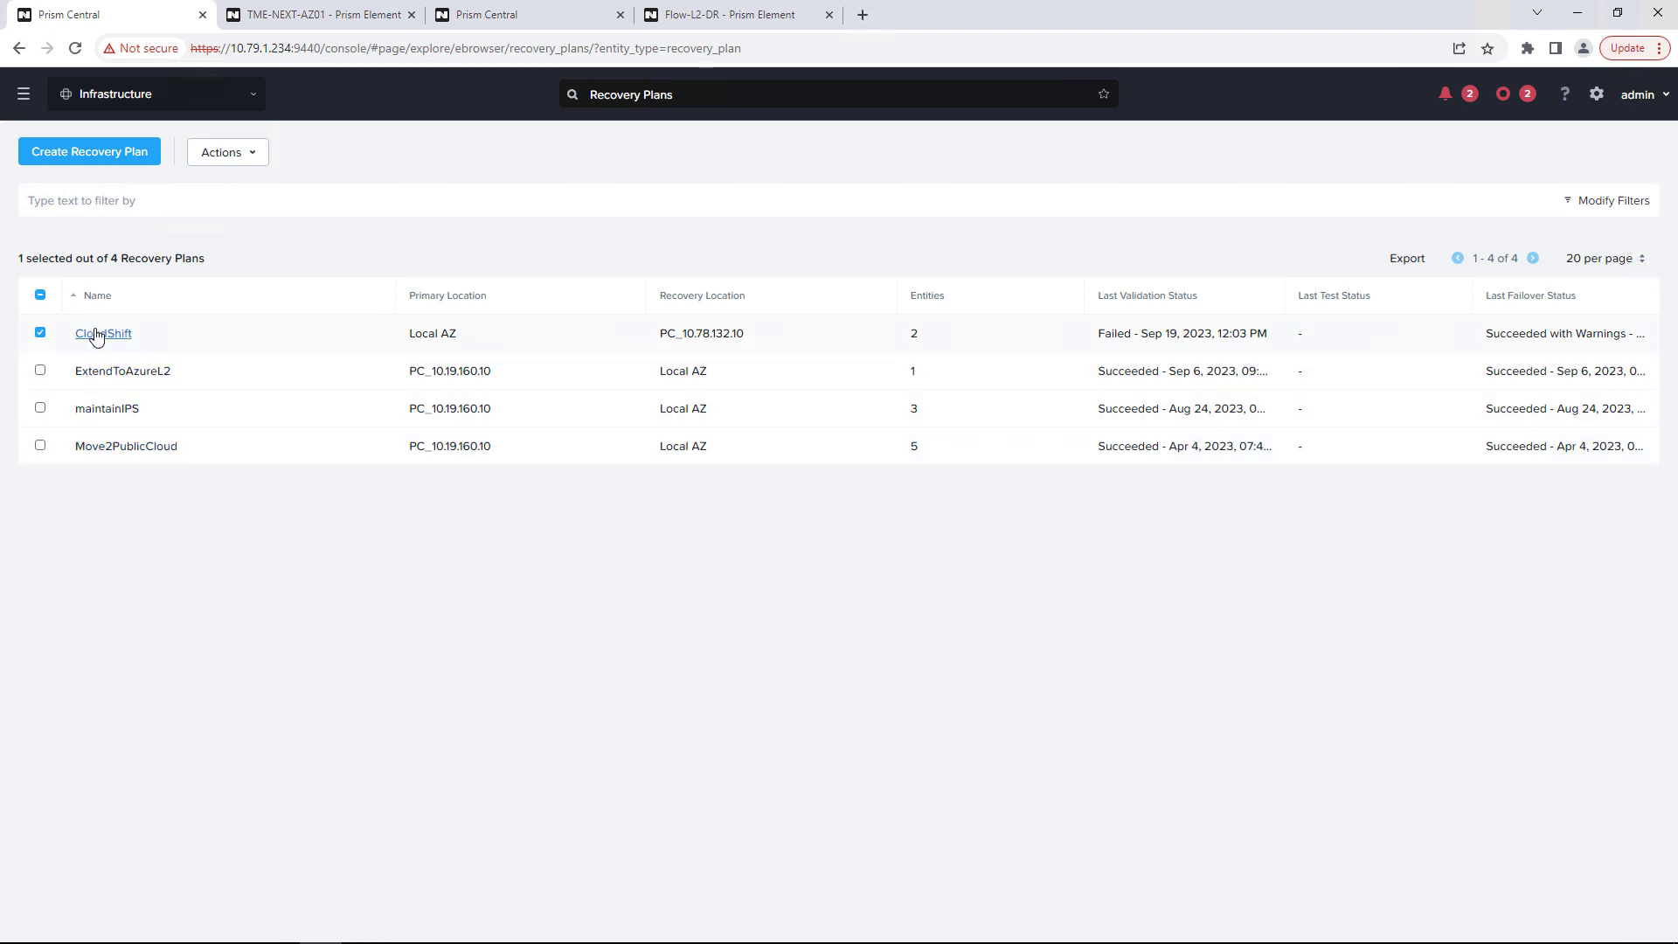
pyautogui.click(103, 332)
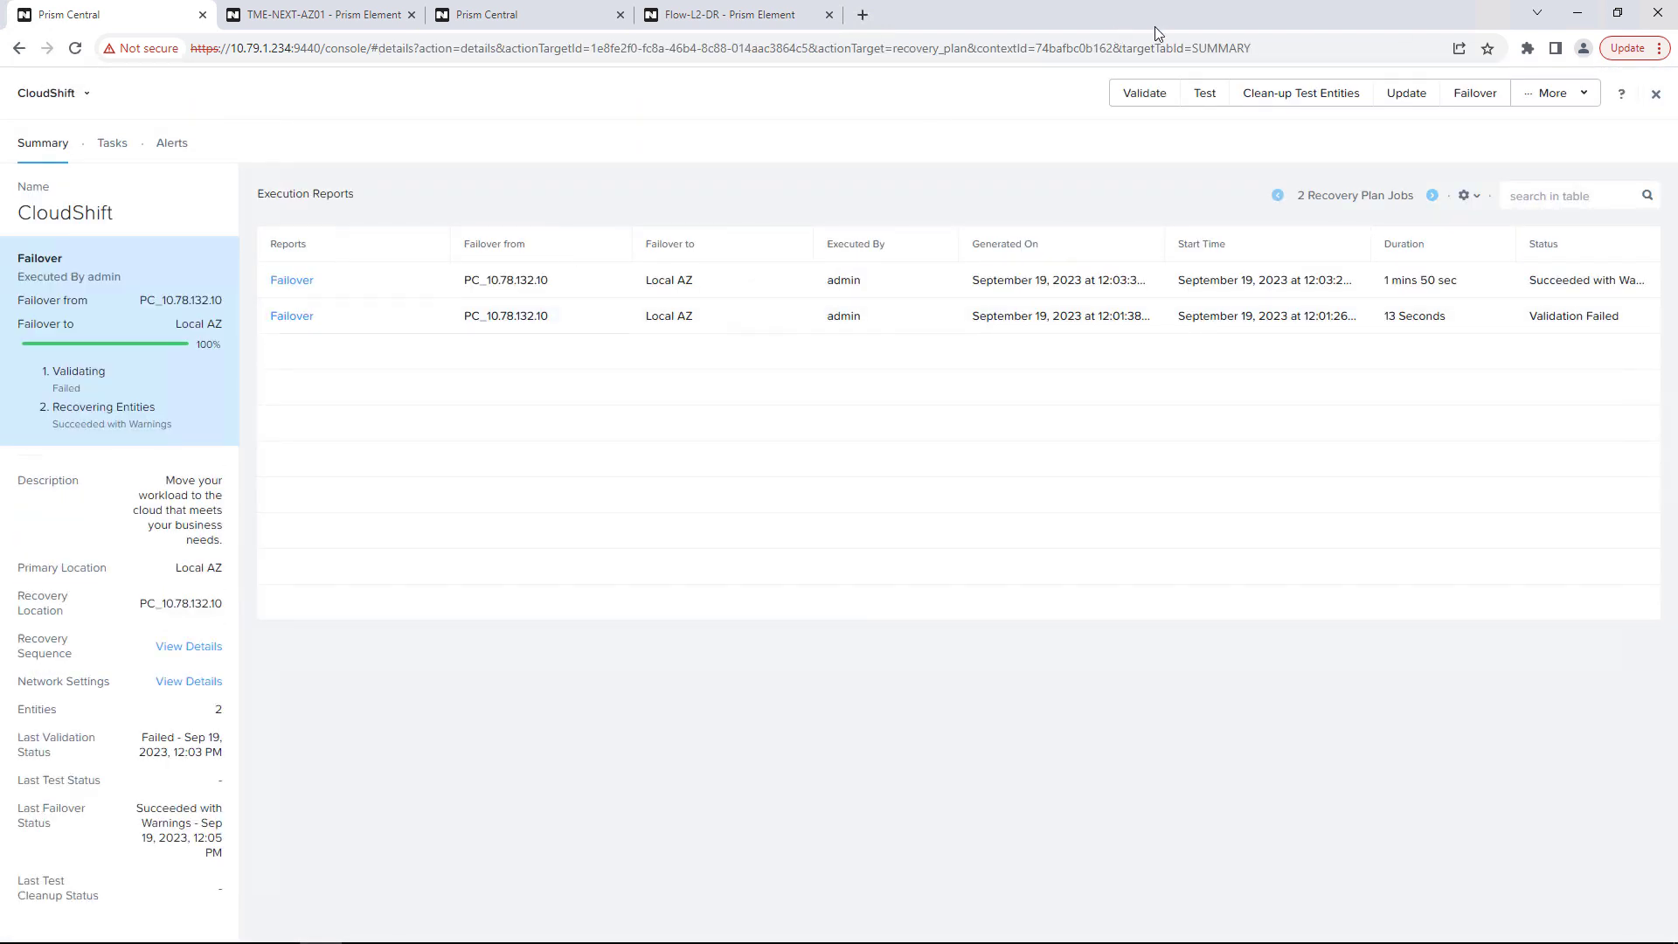
pyautogui.click(1406, 92)
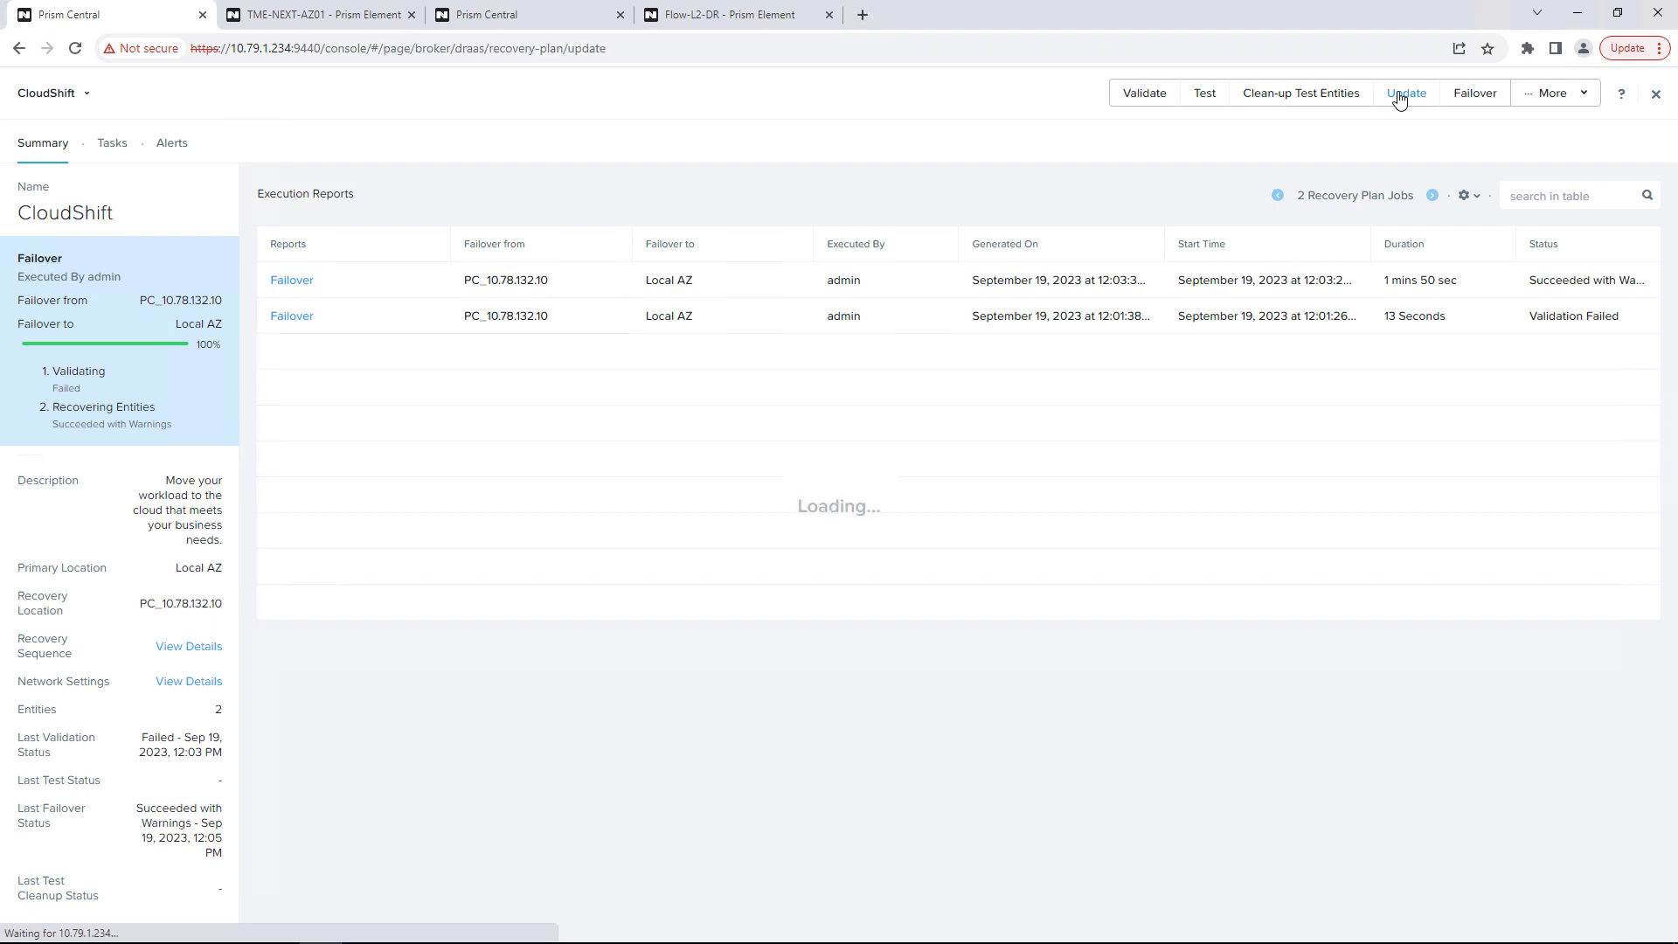
# - Advance past General and Recovery Sequence to Network Settings, mapping ServersWest2 to RecoveryNet2
pyautogui.click(1405, 93)
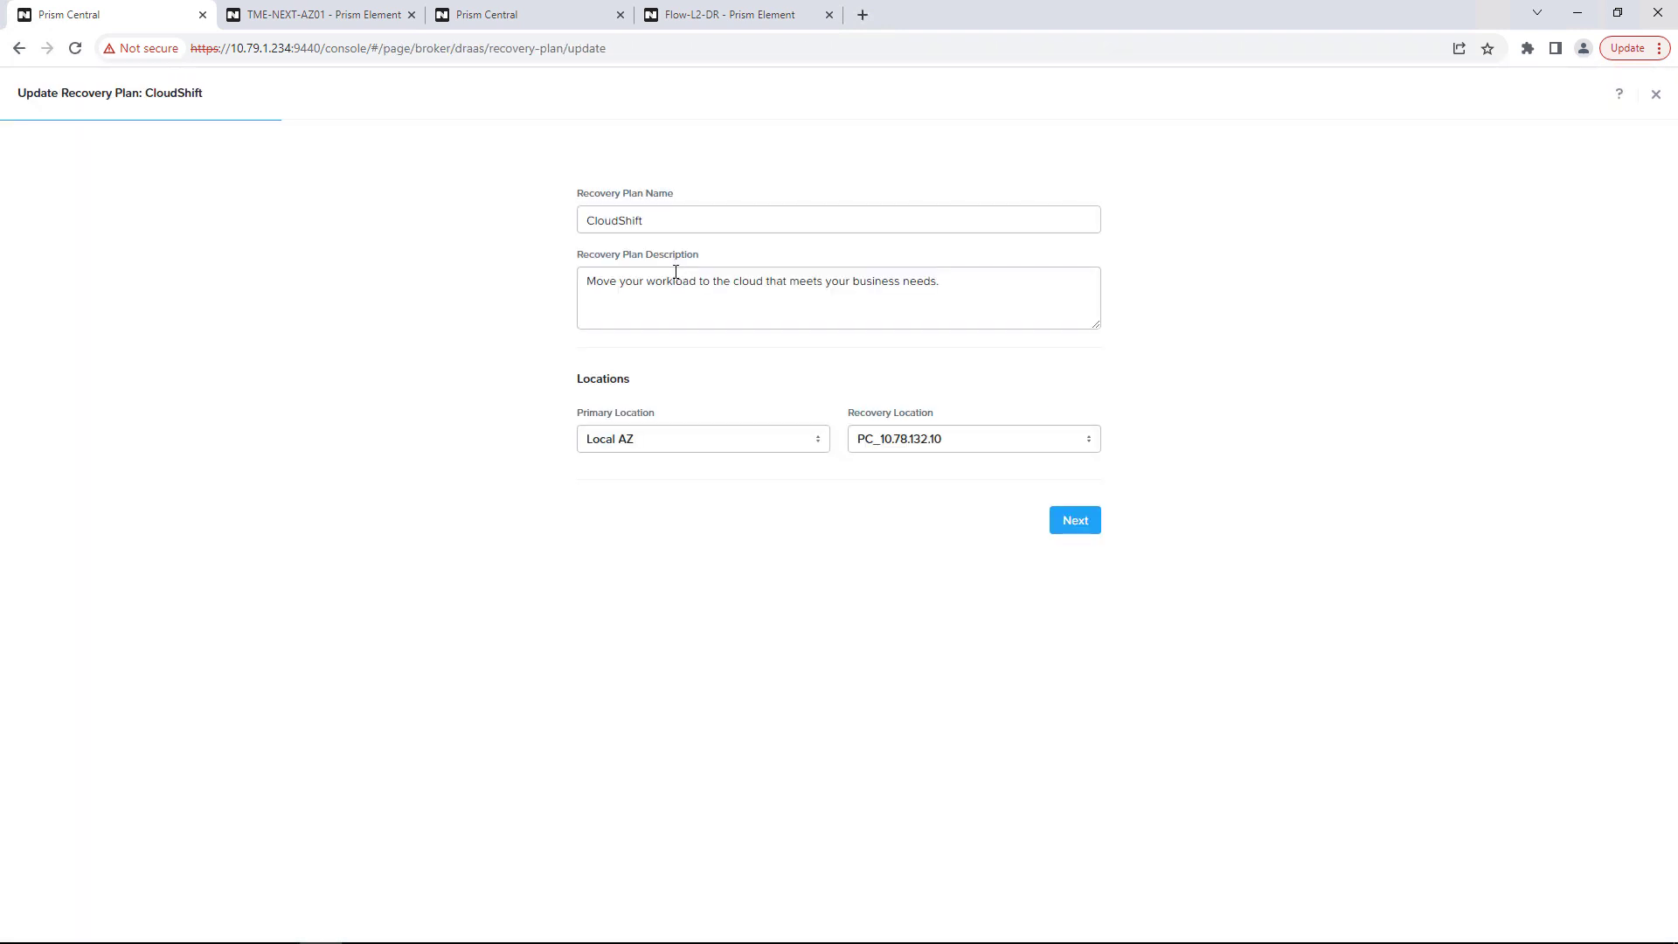
pyautogui.click(1073, 521)
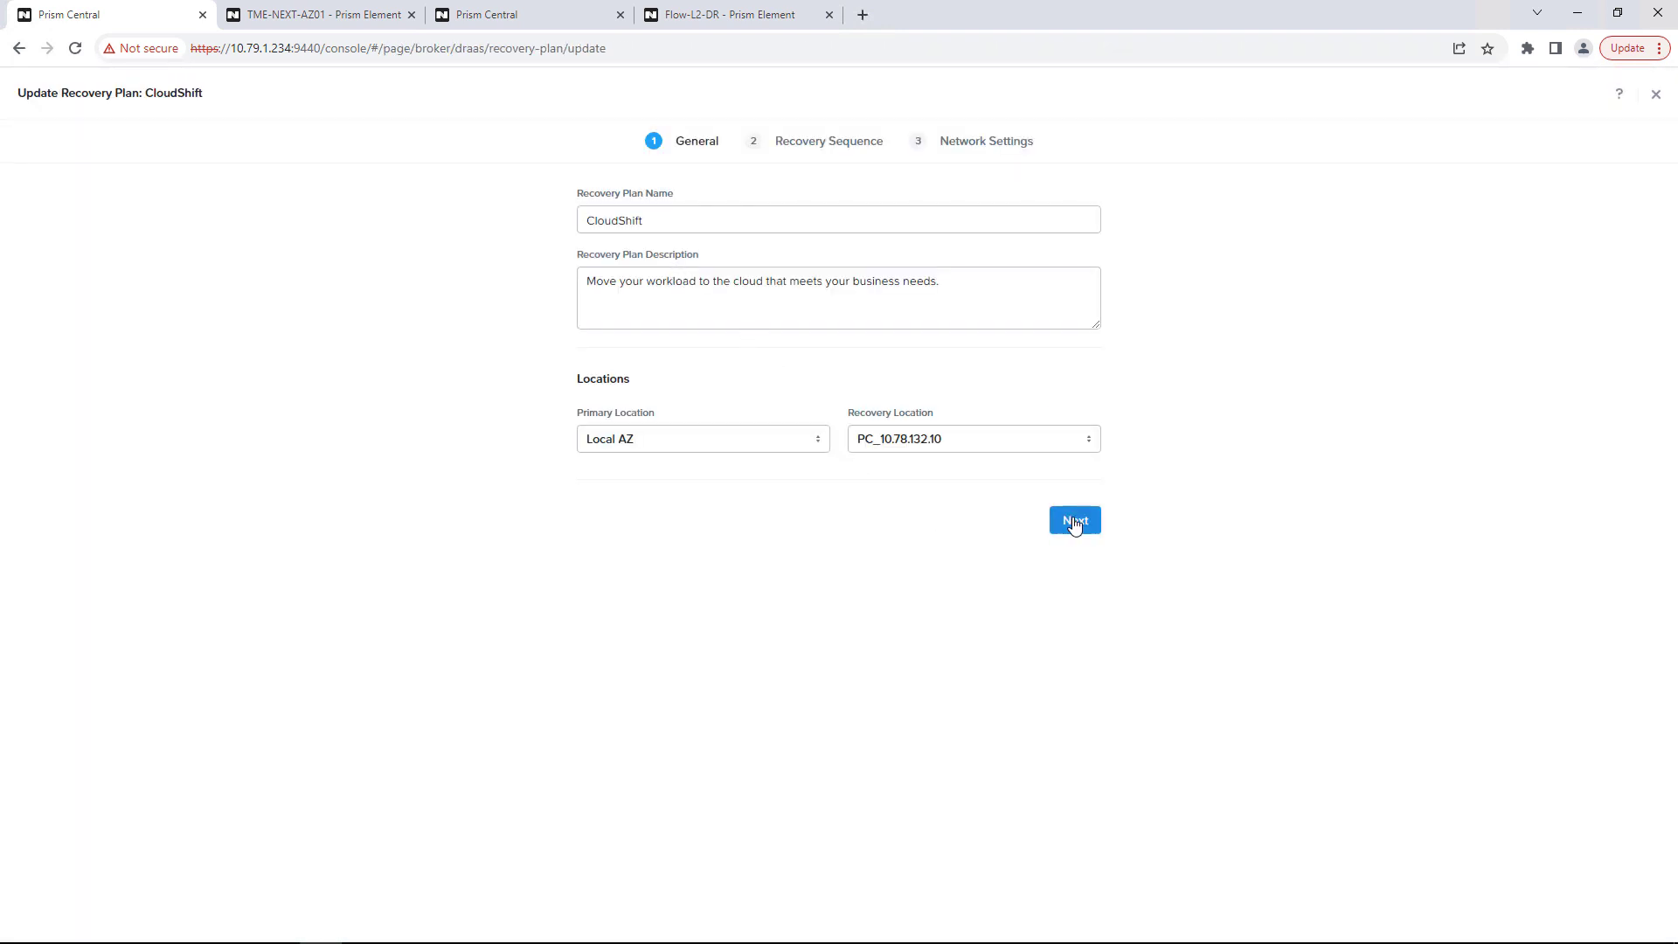
pyautogui.click(1075, 521)
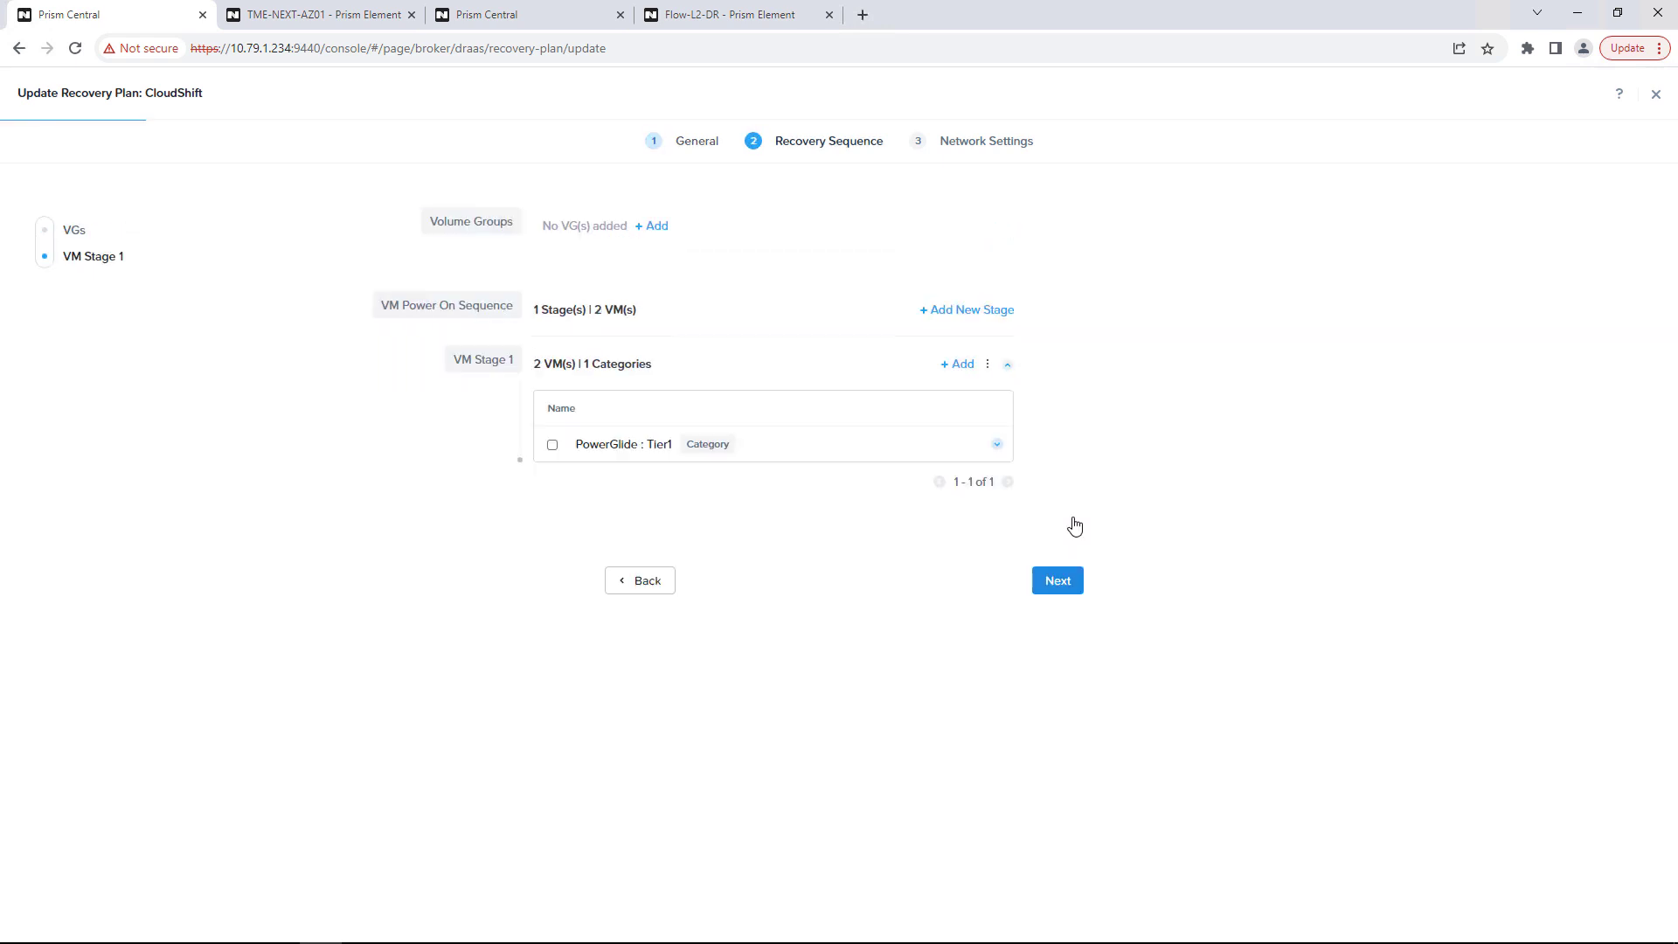
pyautogui.moveTo(626, 370)
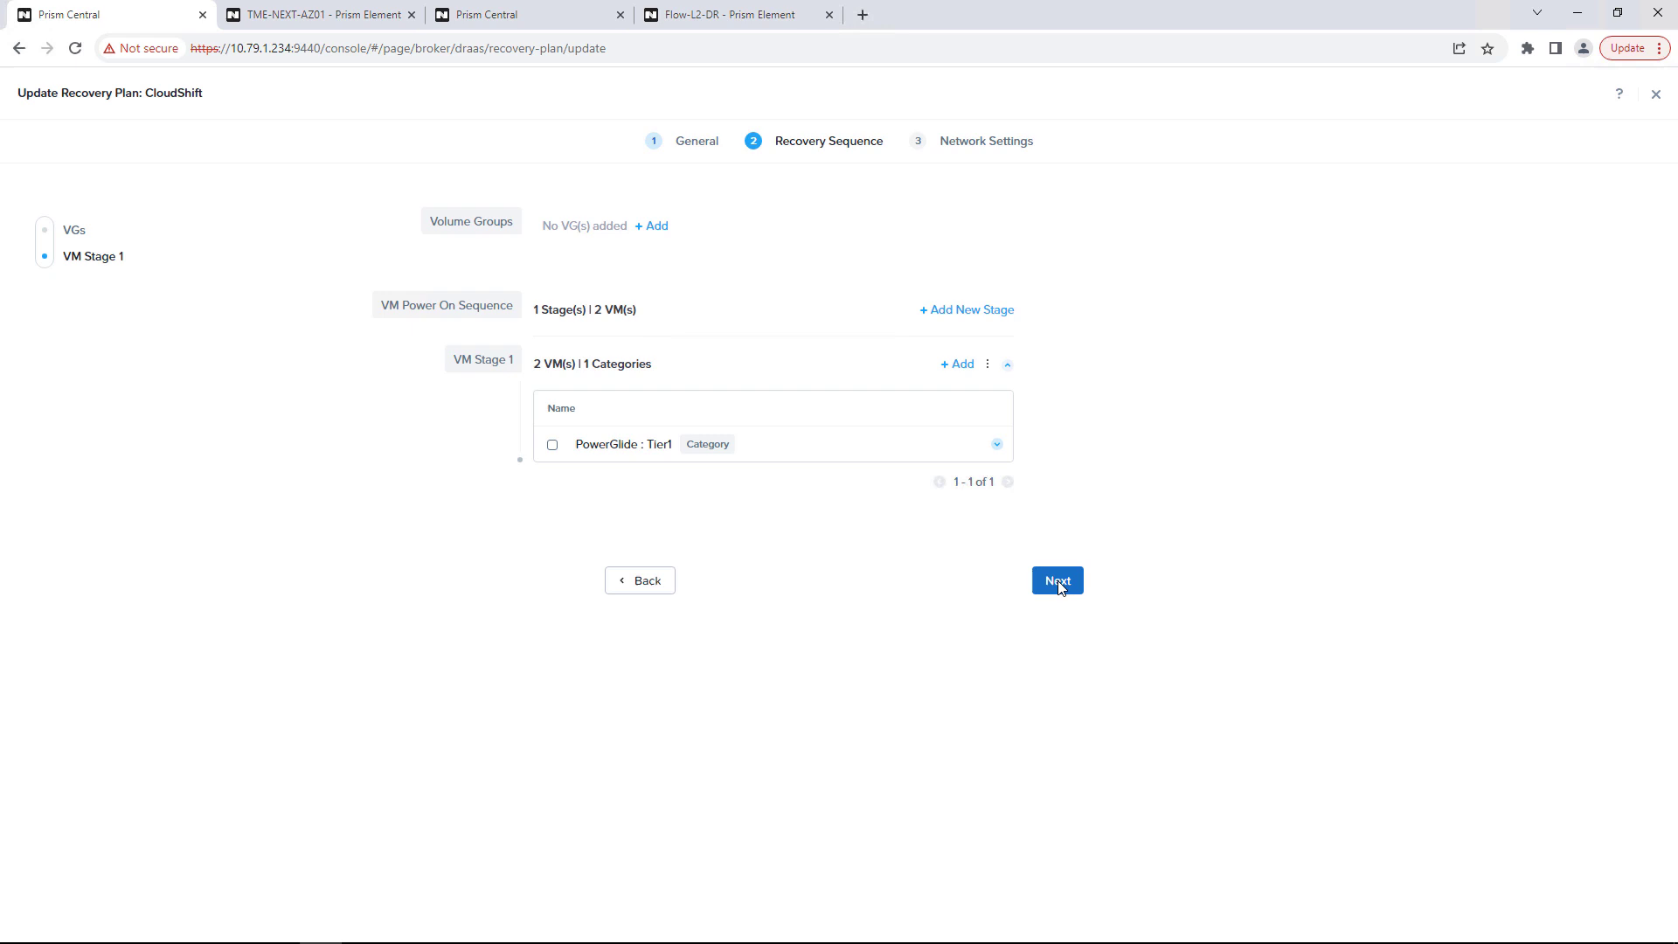
pyautogui.click(1055, 580)
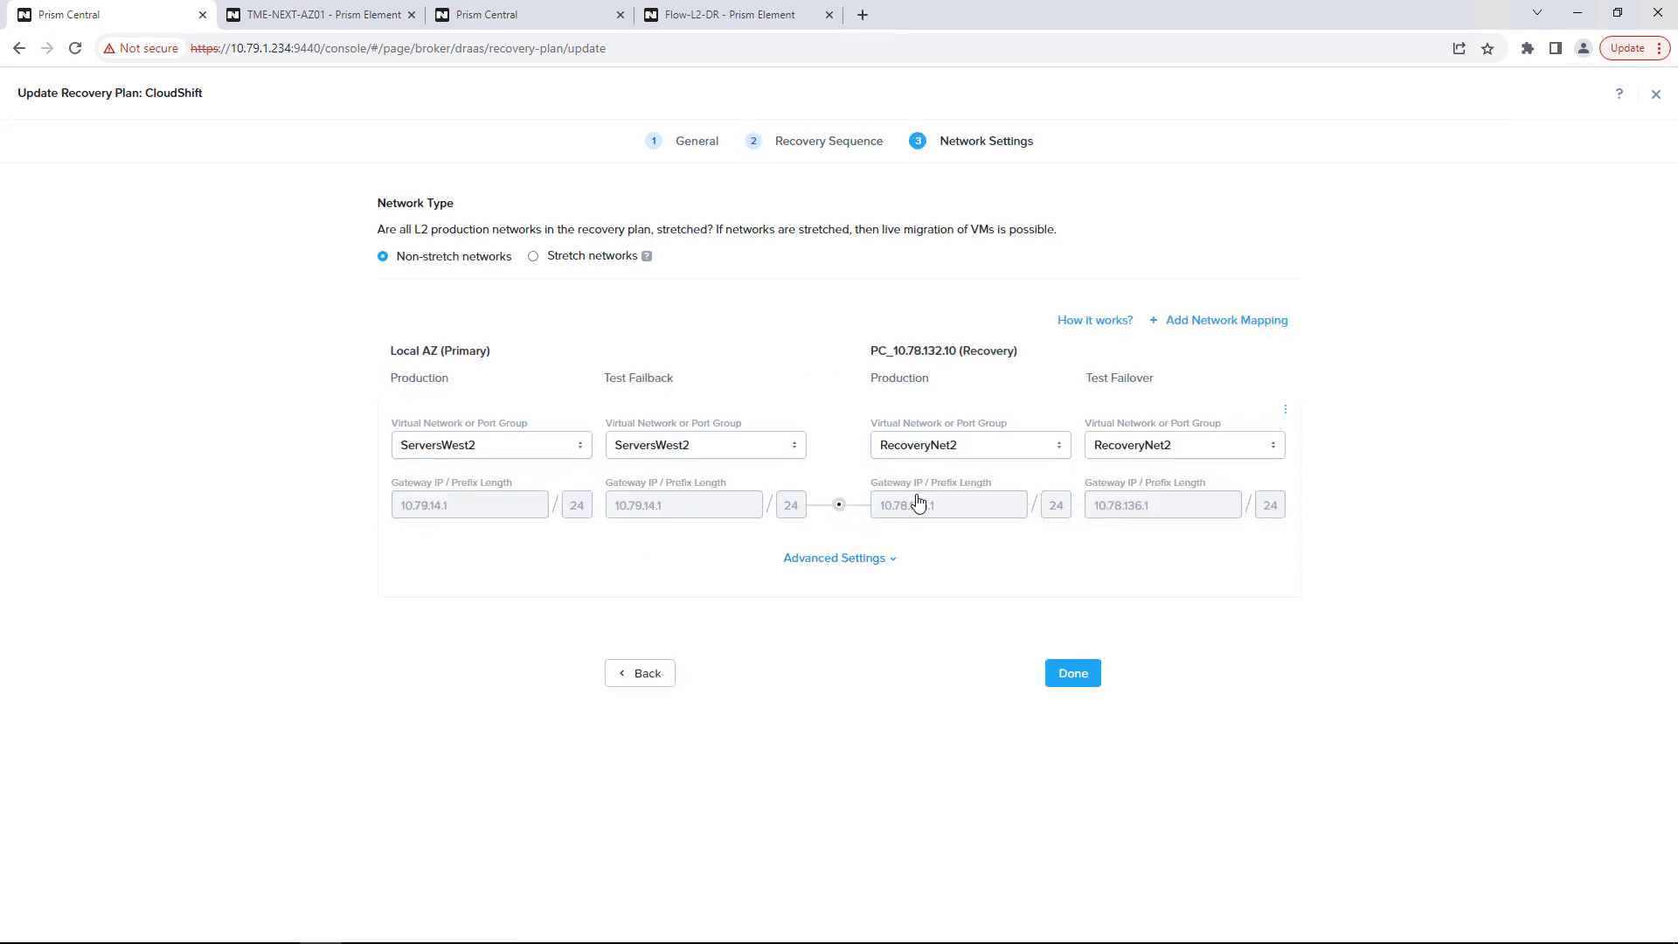
# - Save the CloudShift plan with Done, then switch to the 10.78.132.10 Flow-L2-DR Prism Central
pyautogui.click(1070, 671)
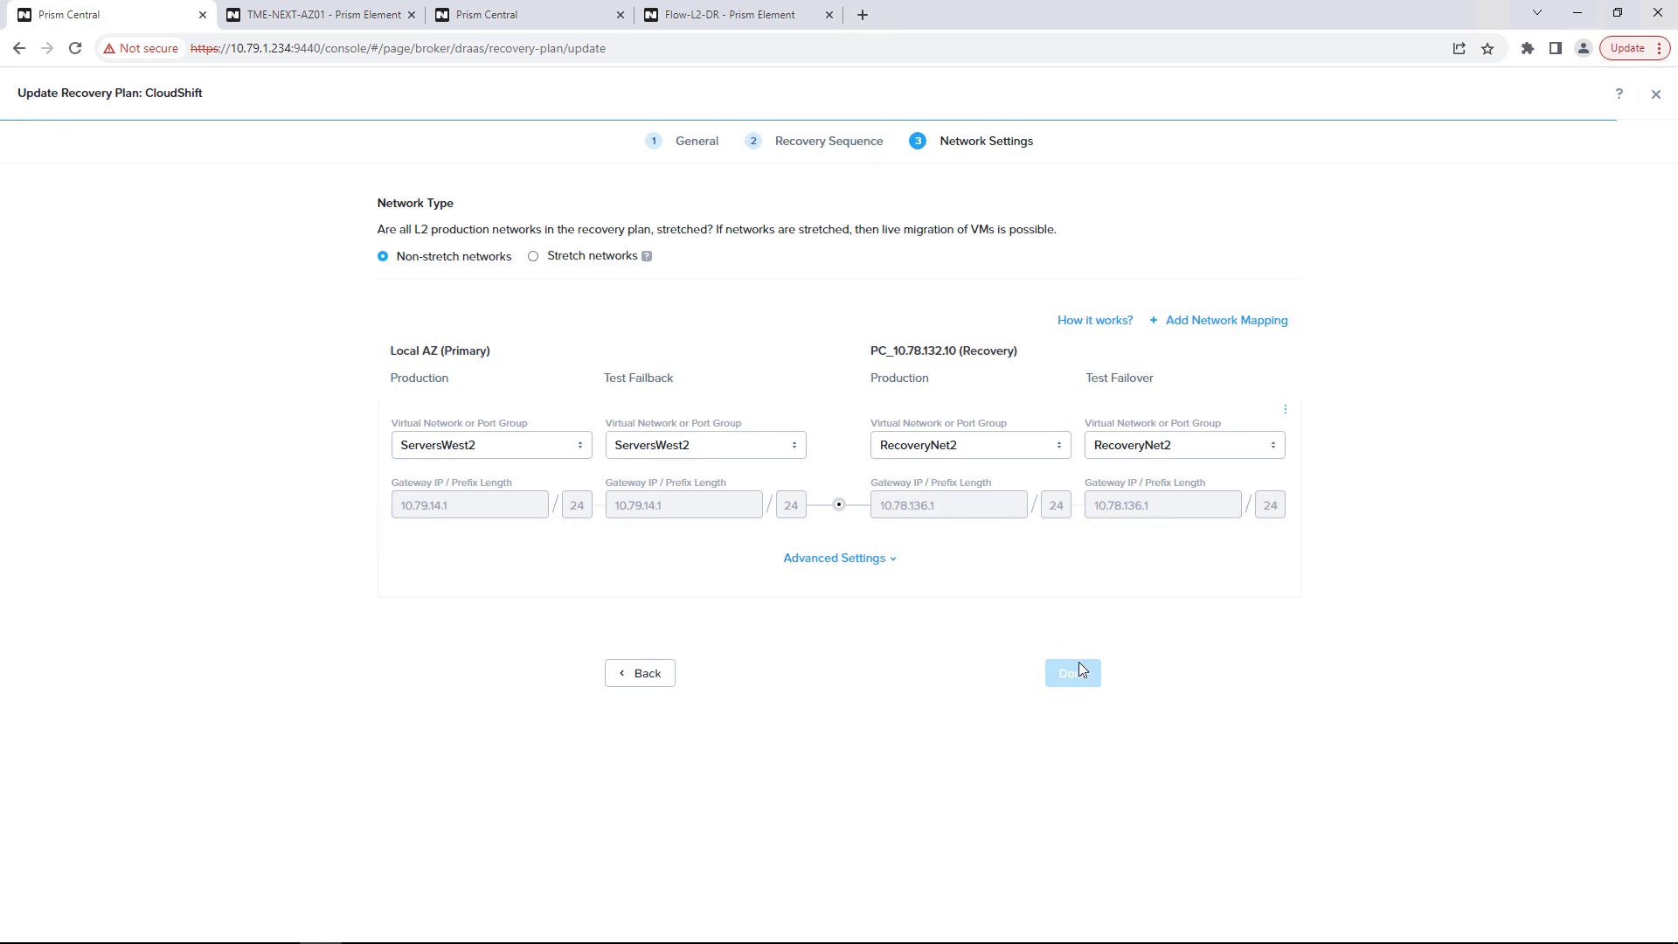
pyautogui.click(1071, 671)
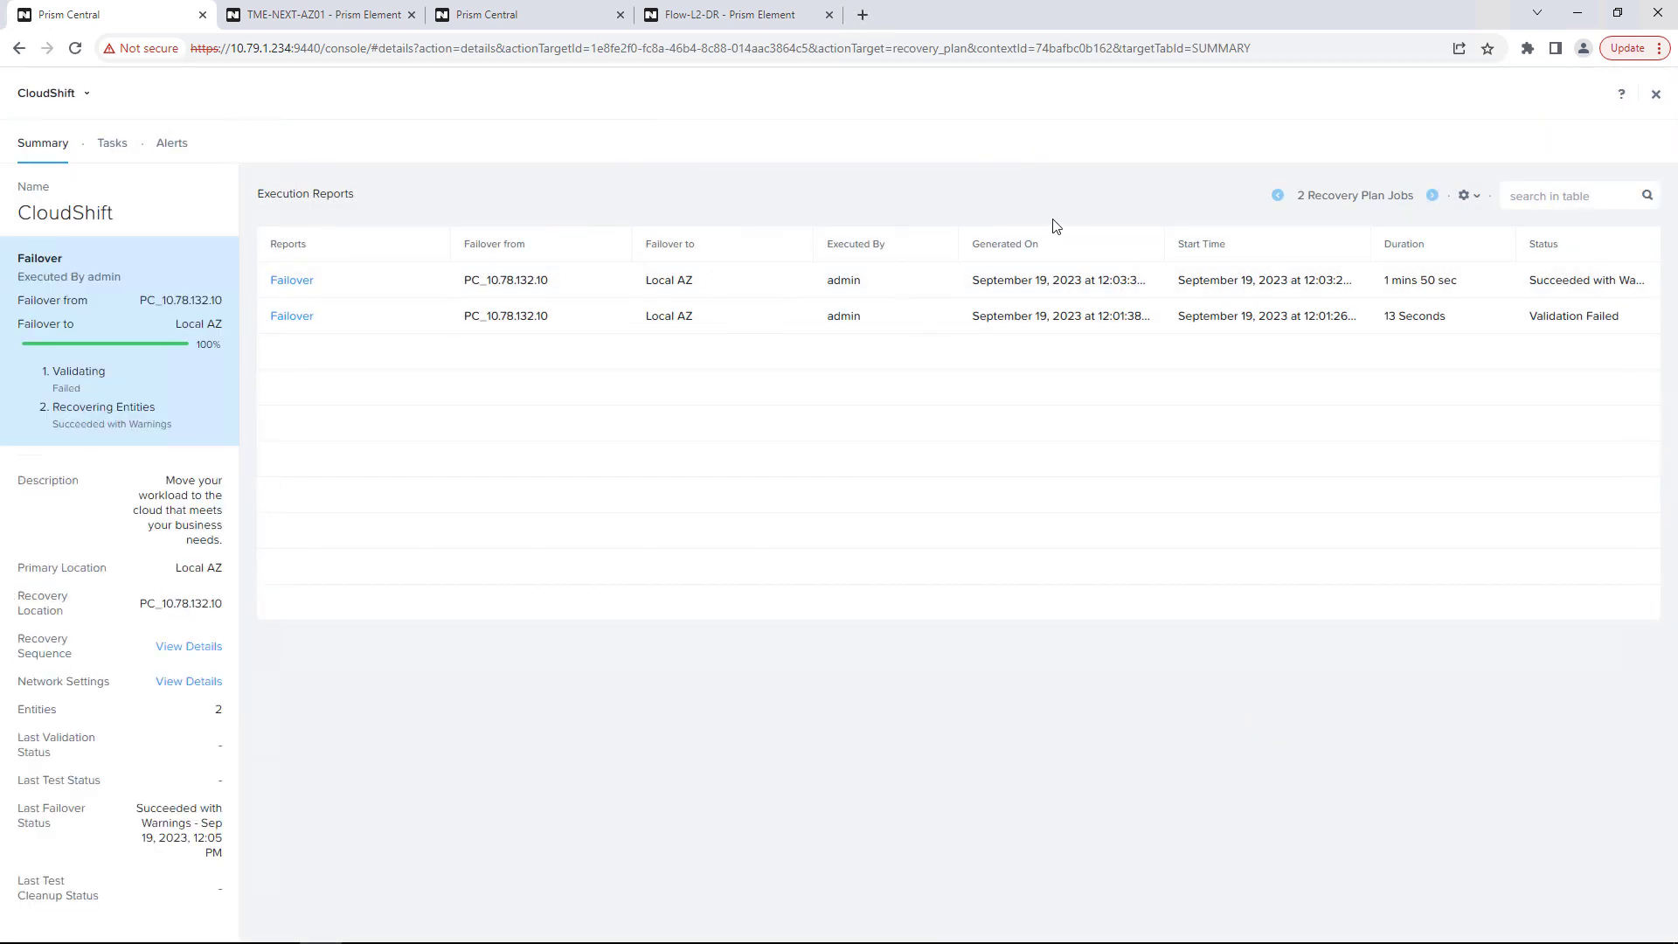
pyautogui.moveTo(752, 120)
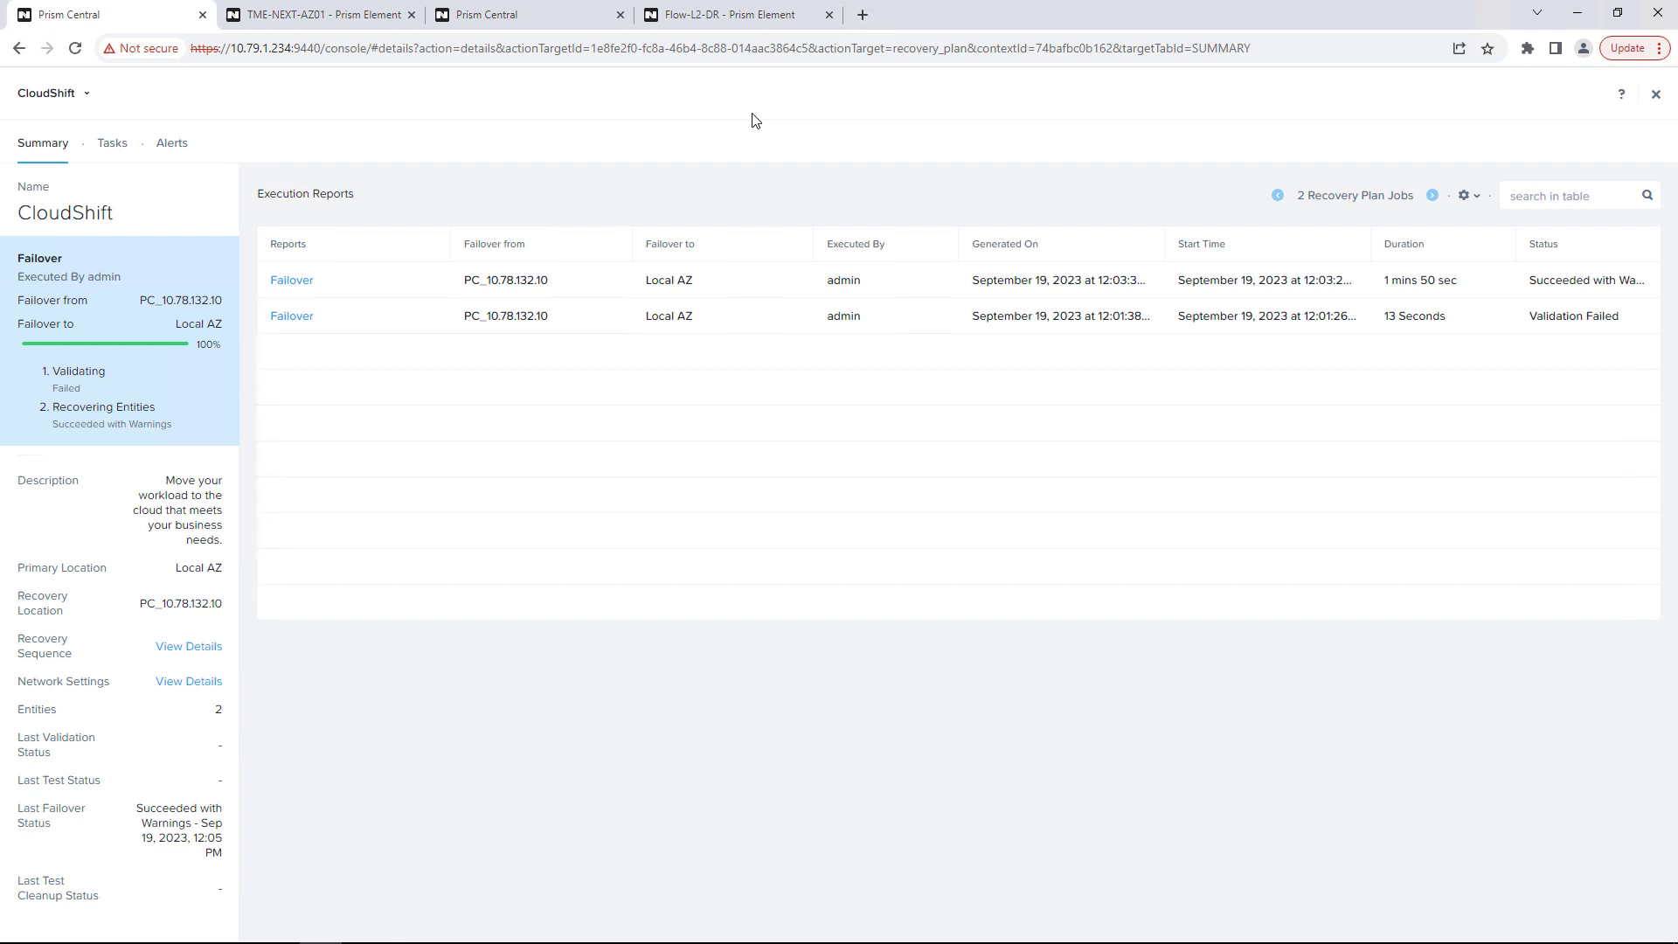
pyautogui.click(525, 14)
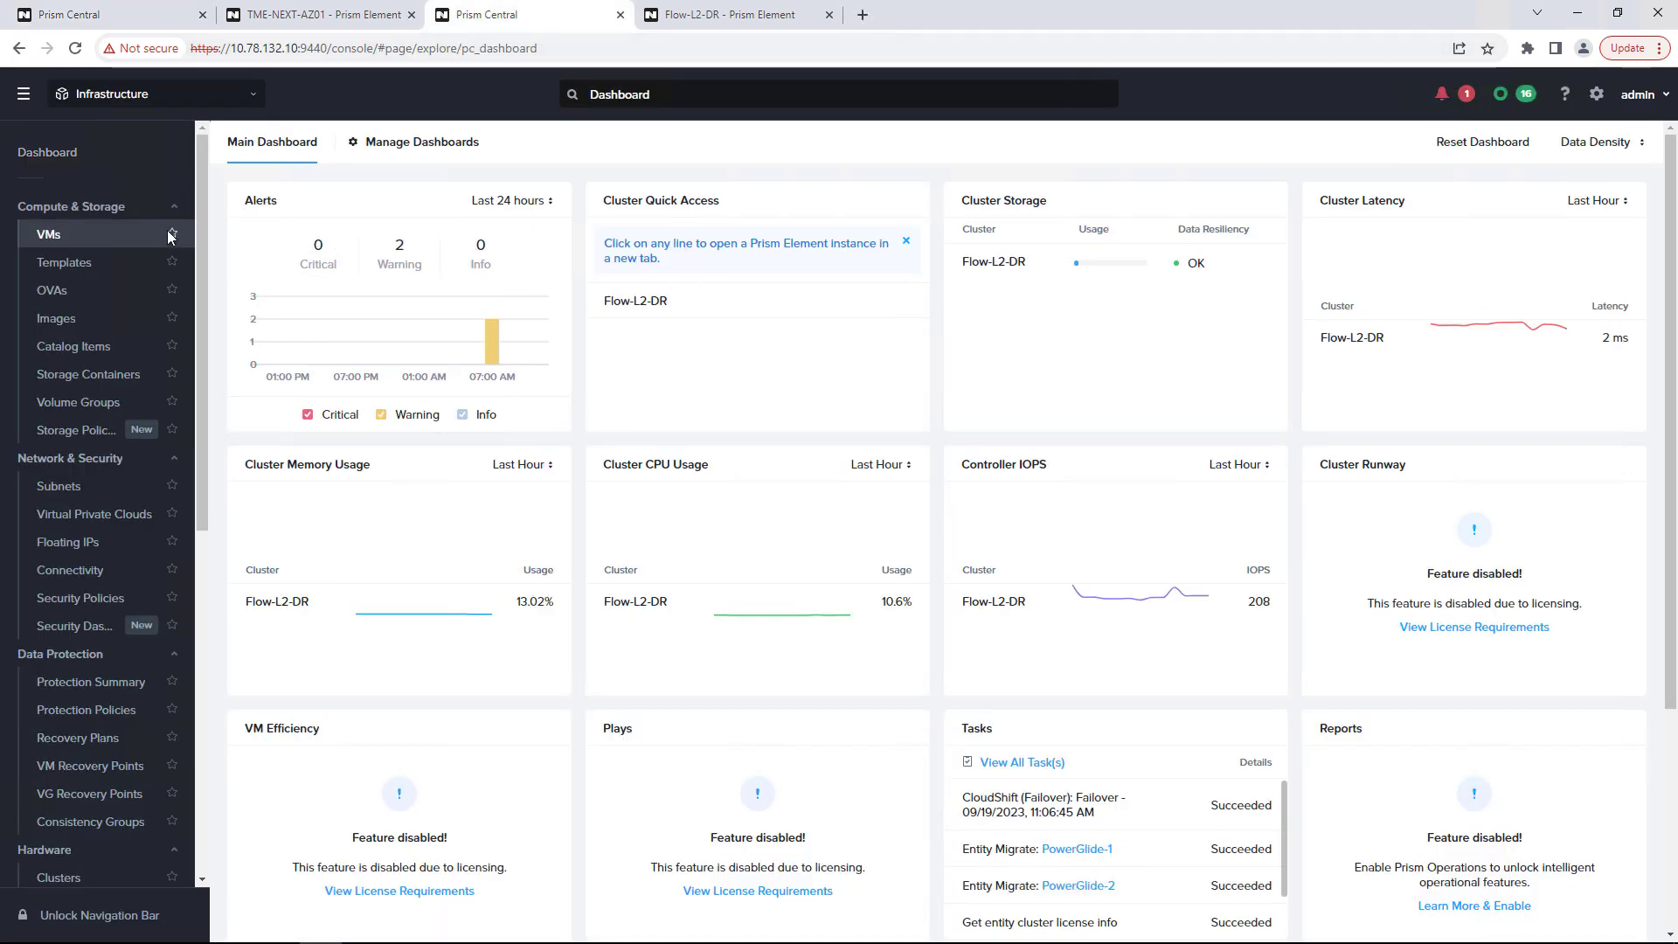
# - In the recovery site's Recovery Plans list, select CloudShift and choose Actions > Failover
pyautogui.scroll(-3)
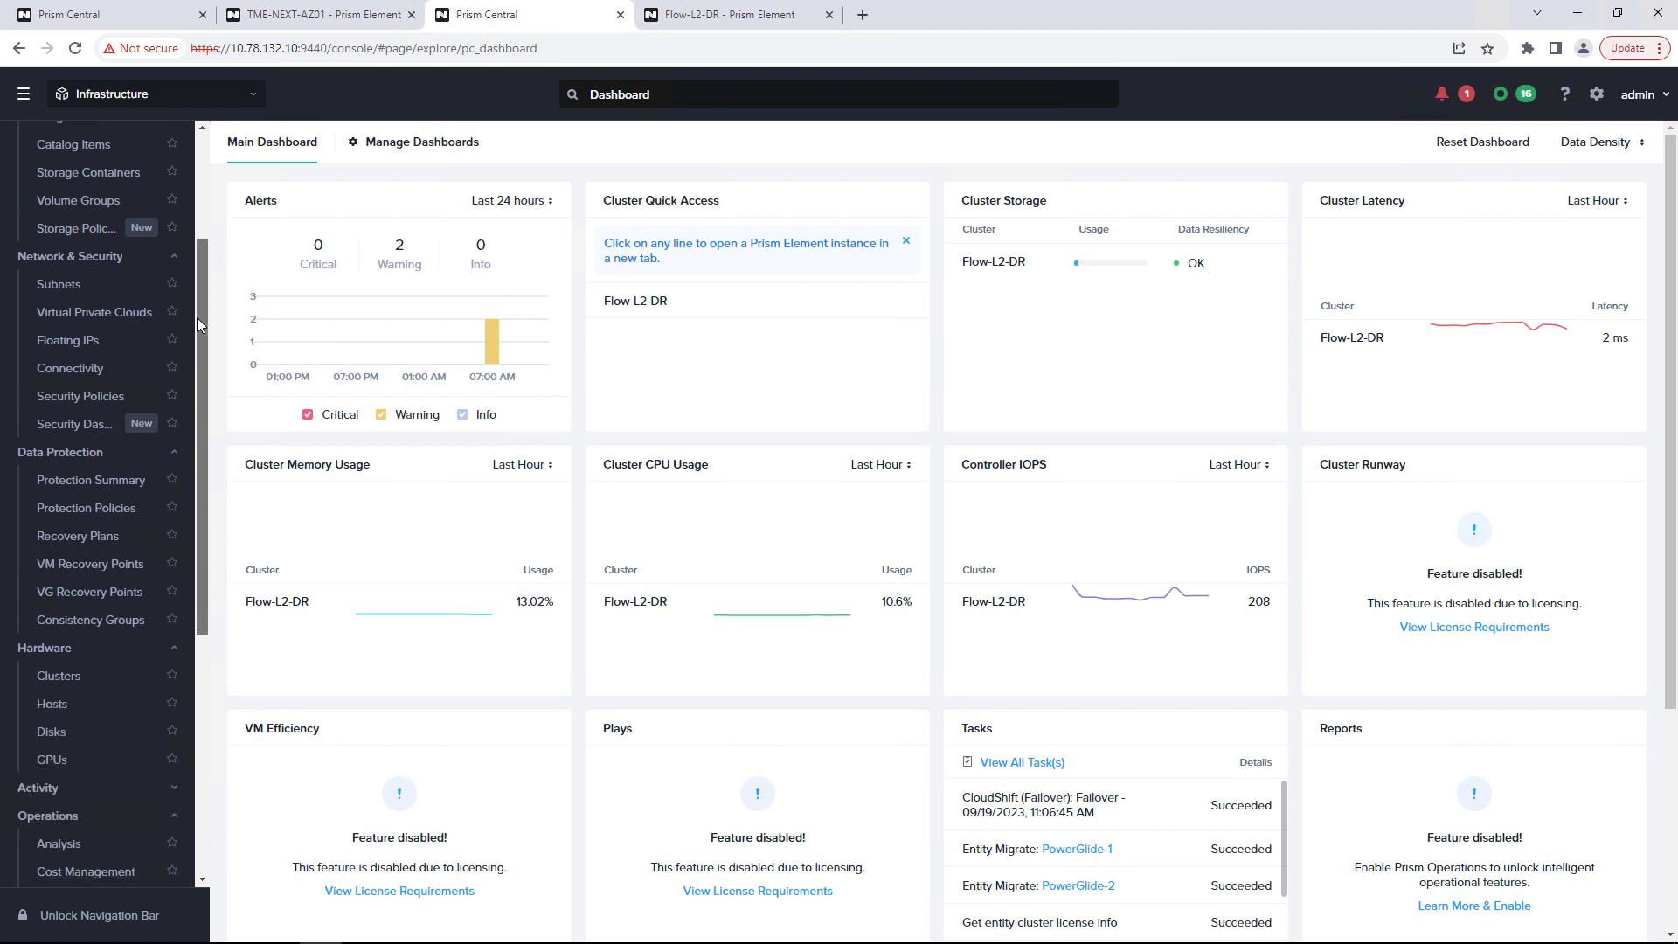
pyautogui.click(77, 534)
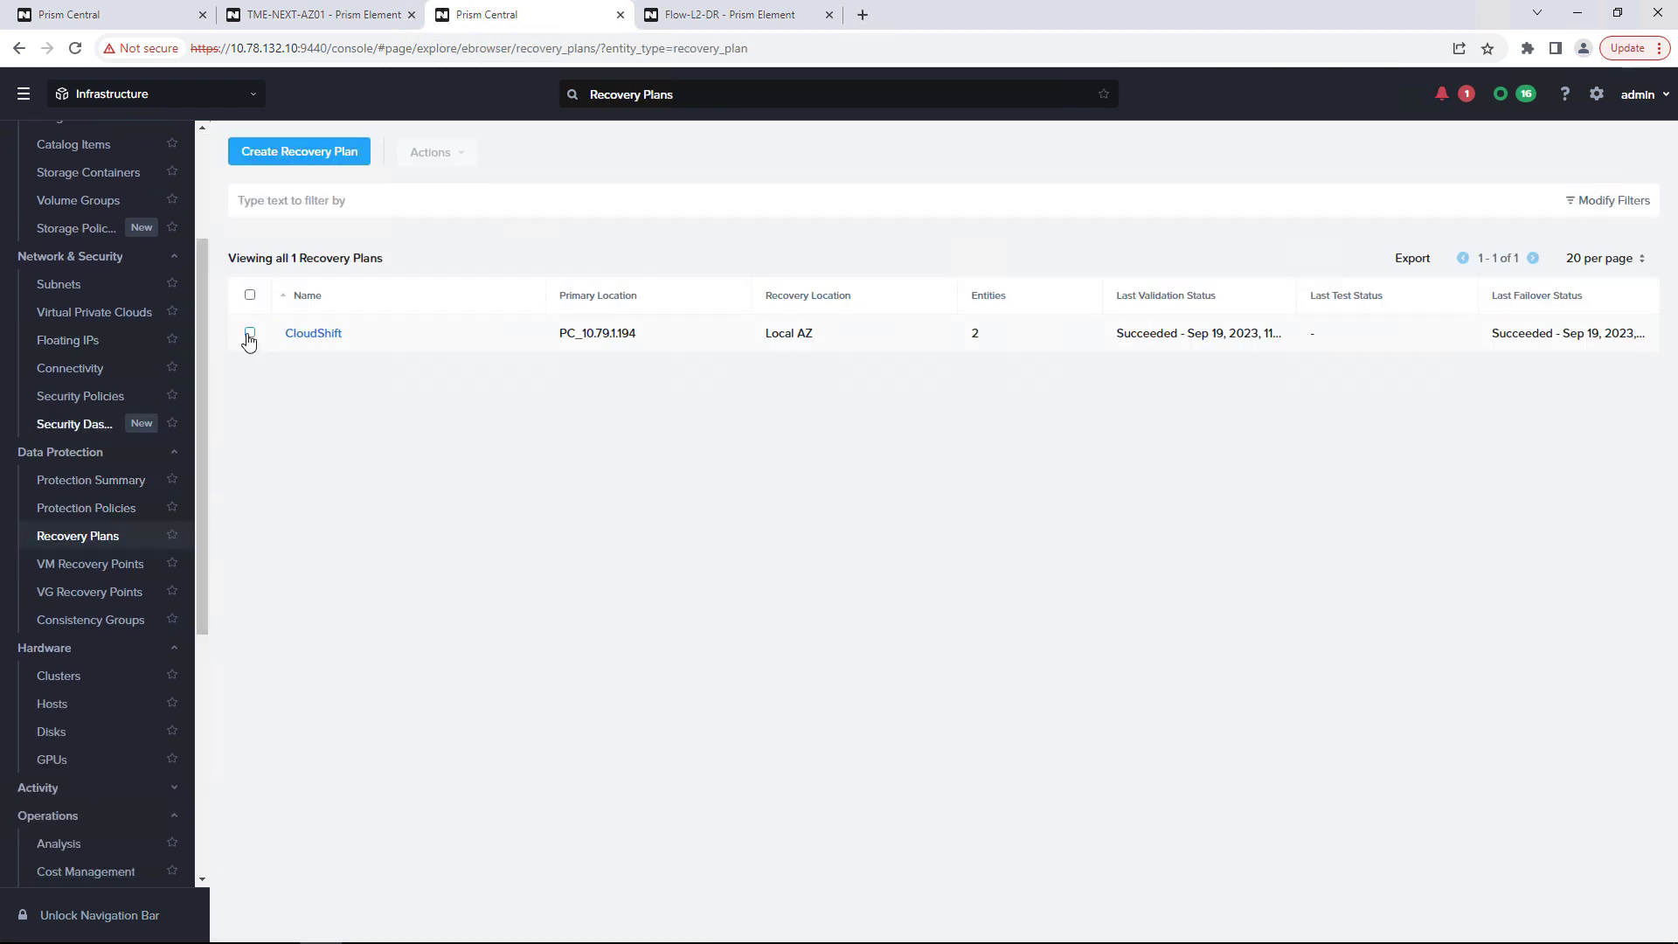
pyautogui.click(248, 332)
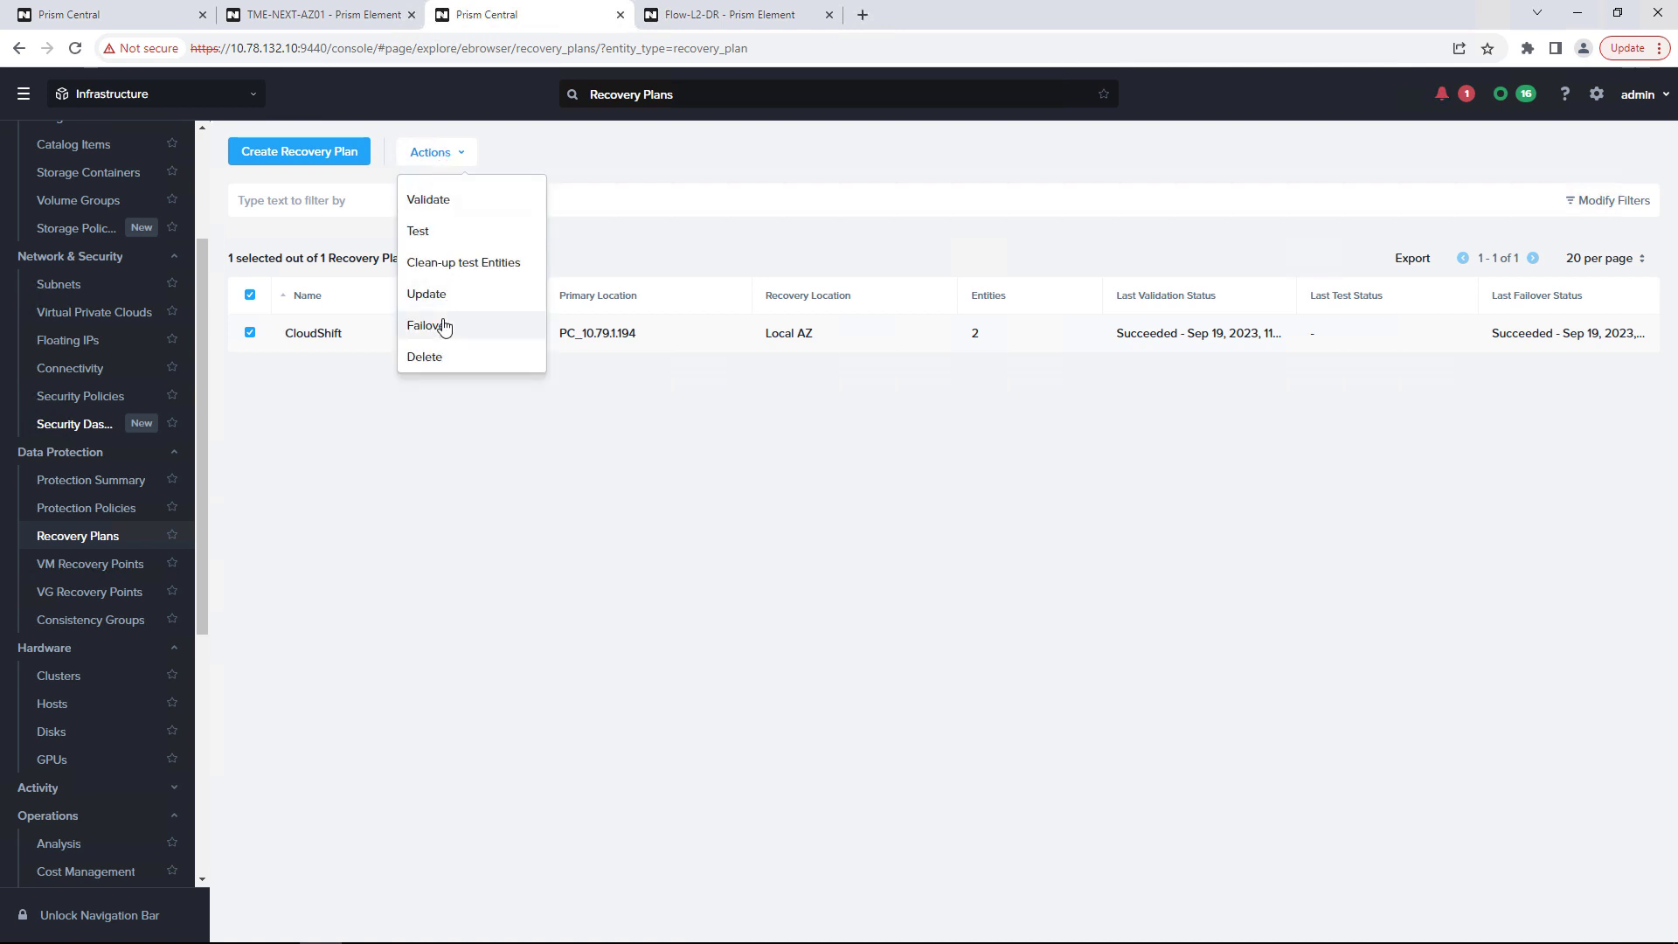
pyautogui.click(426, 325)
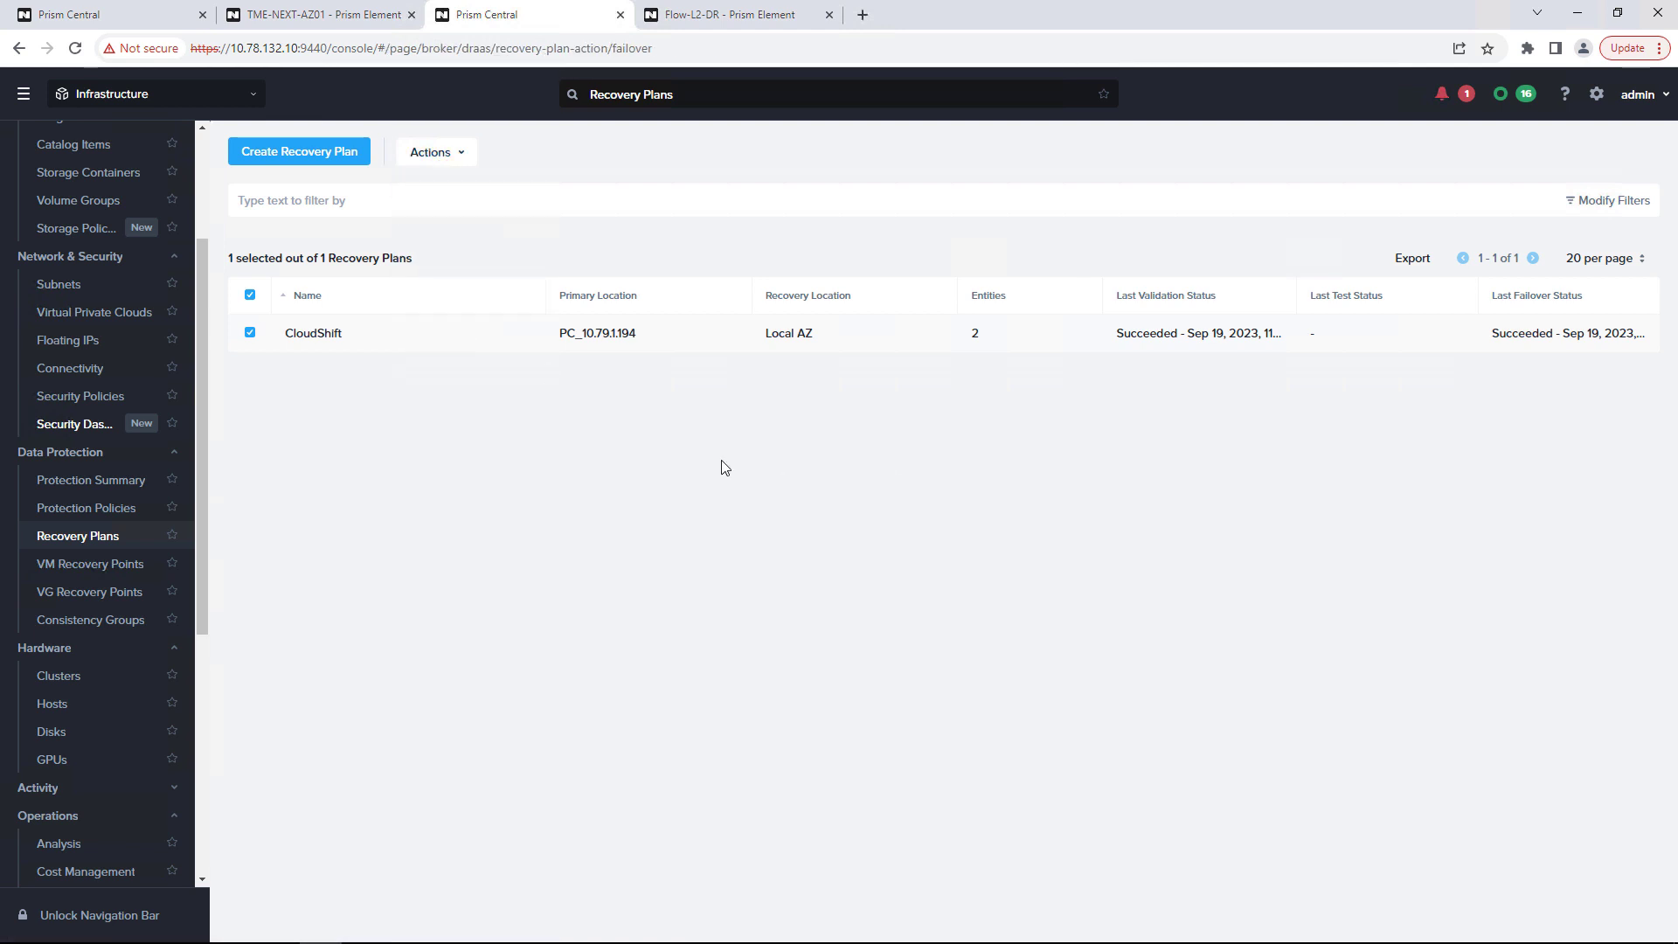
# - Confirm a Planned Failover of CloudShift to Local AZ by entering 'Failover', setting its status to Running
pyautogui.click(429, 150)
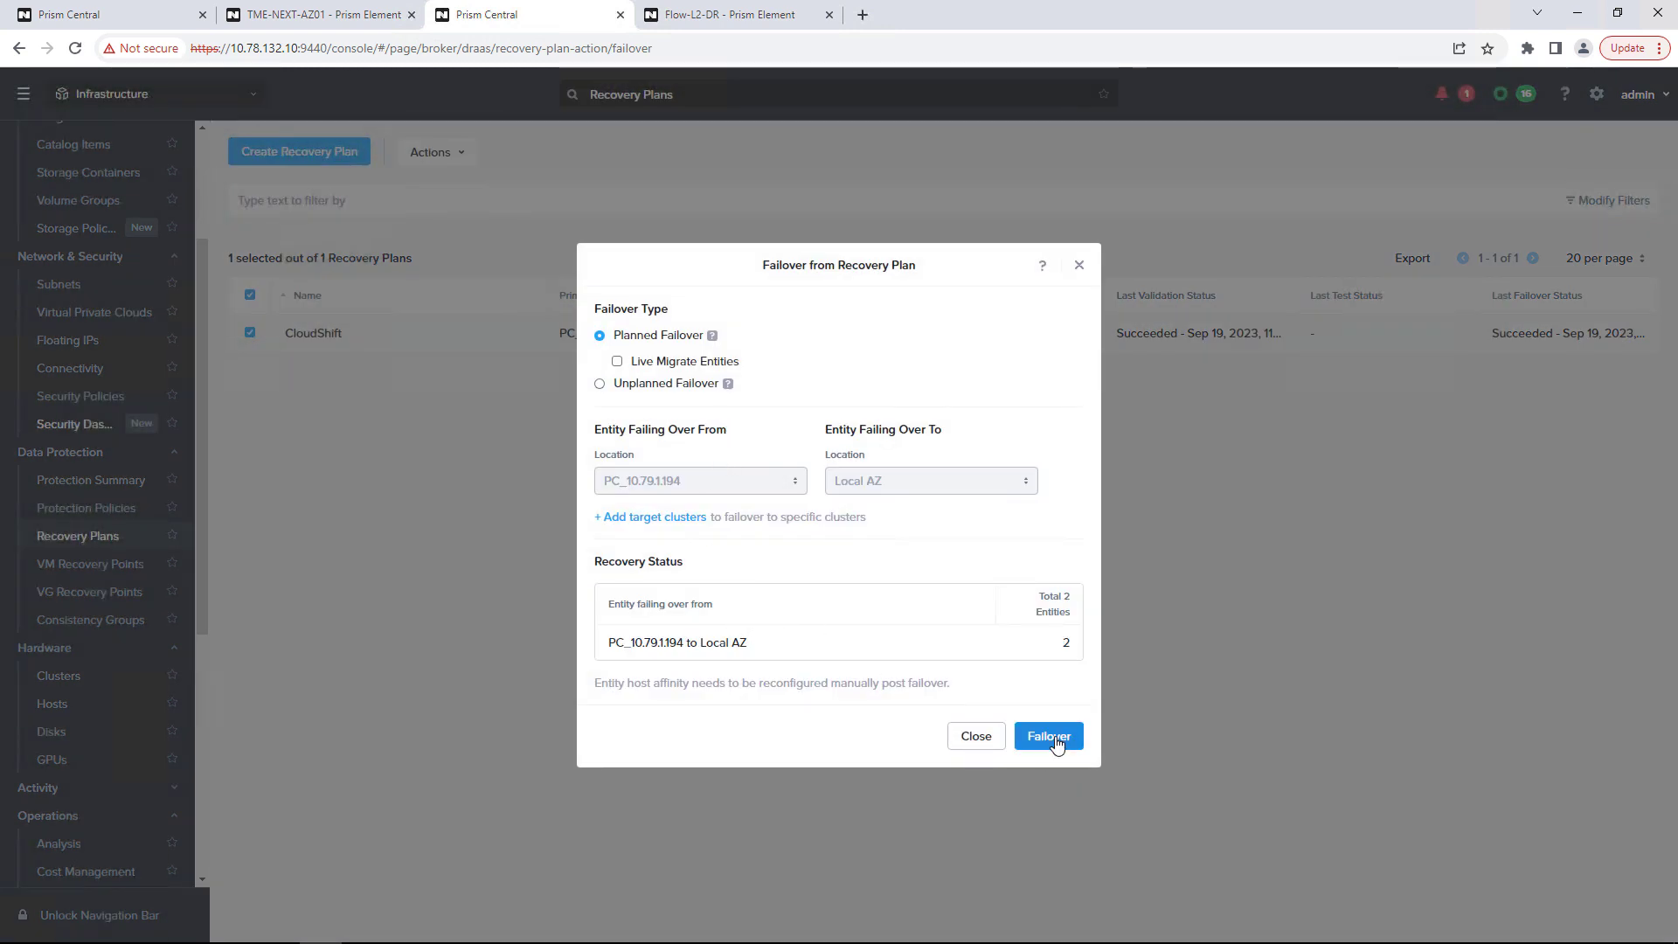
pyautogui.click(1046, 735)
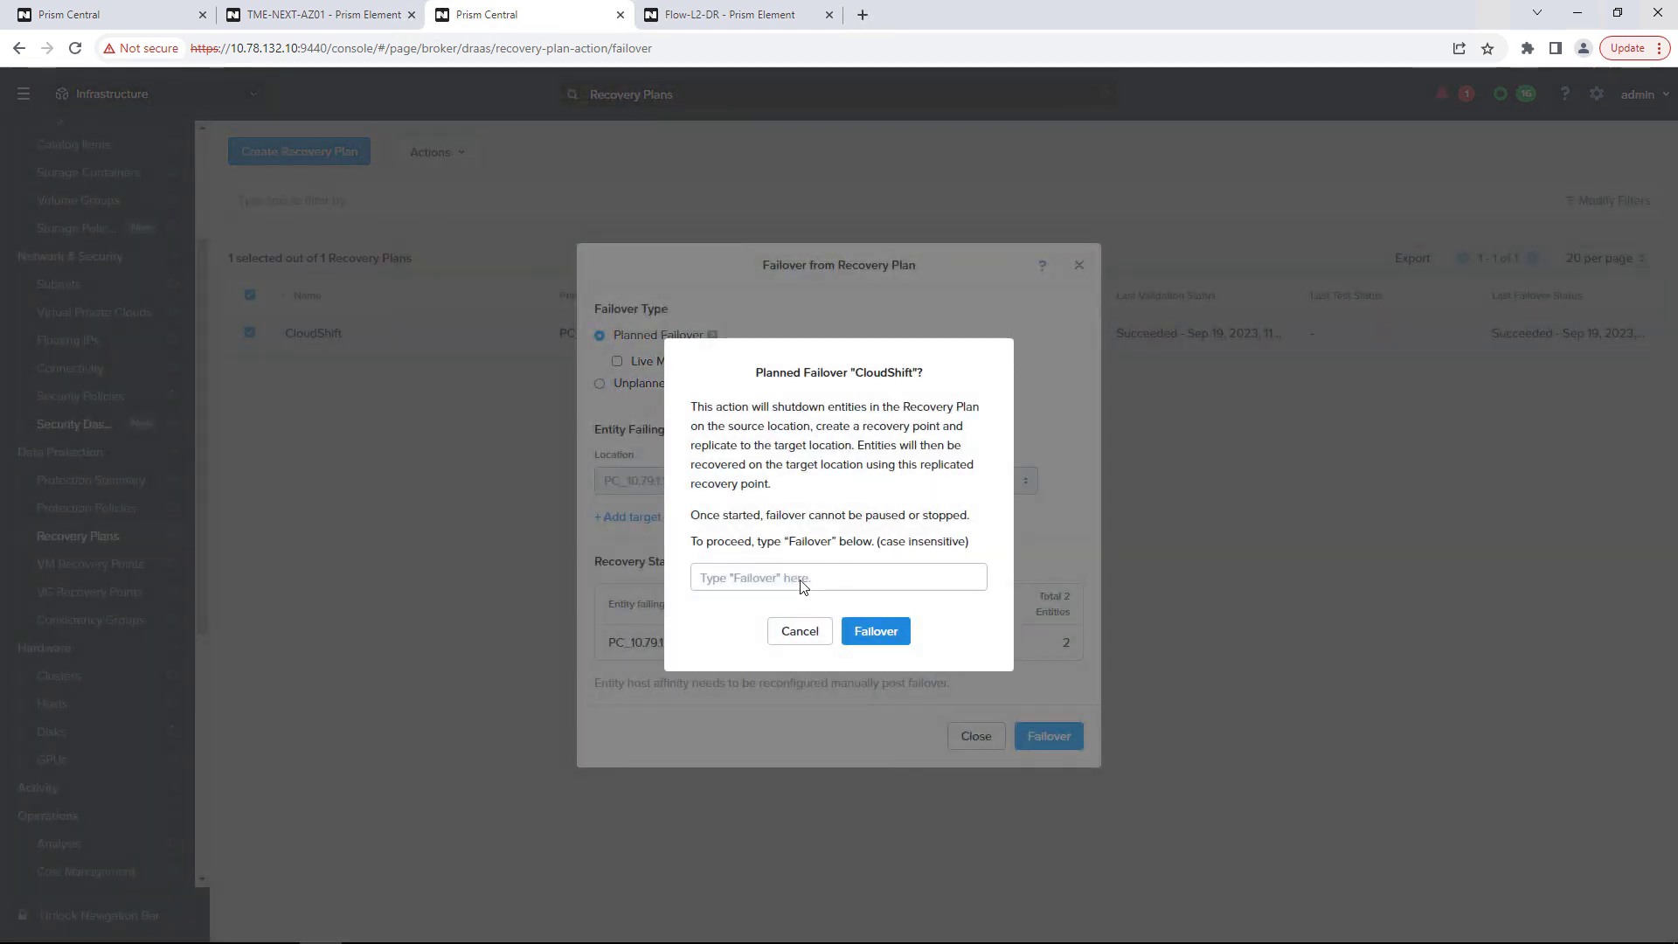
pyautogui.doubleClick(811, 541)
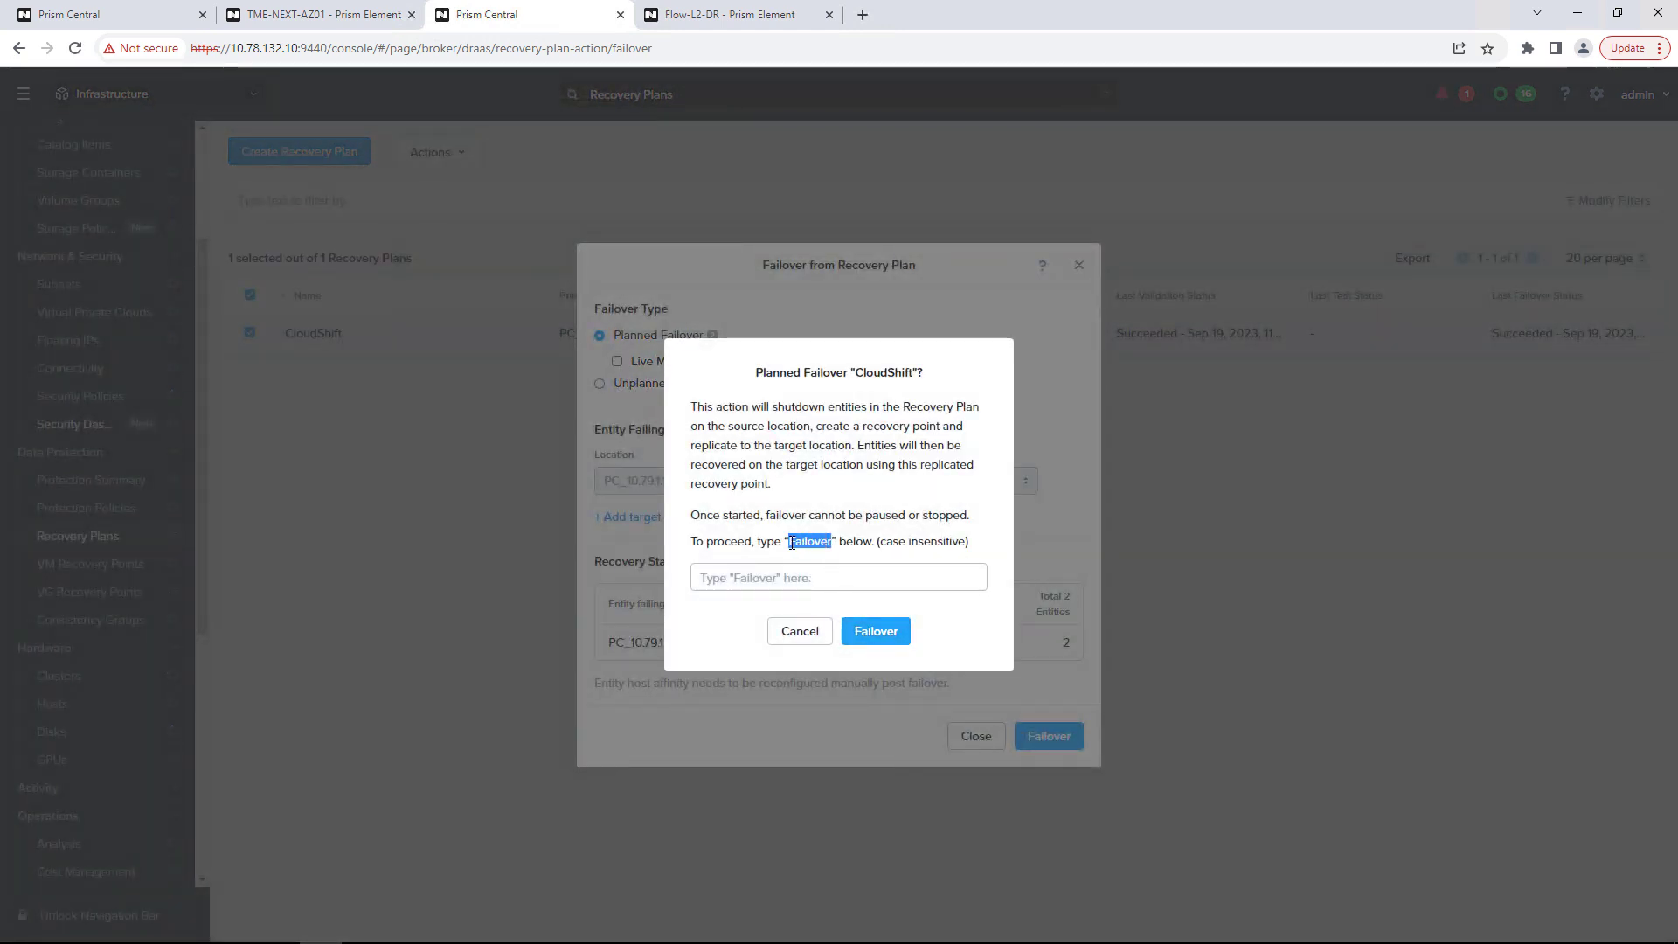
pyautogui.write('Failover')
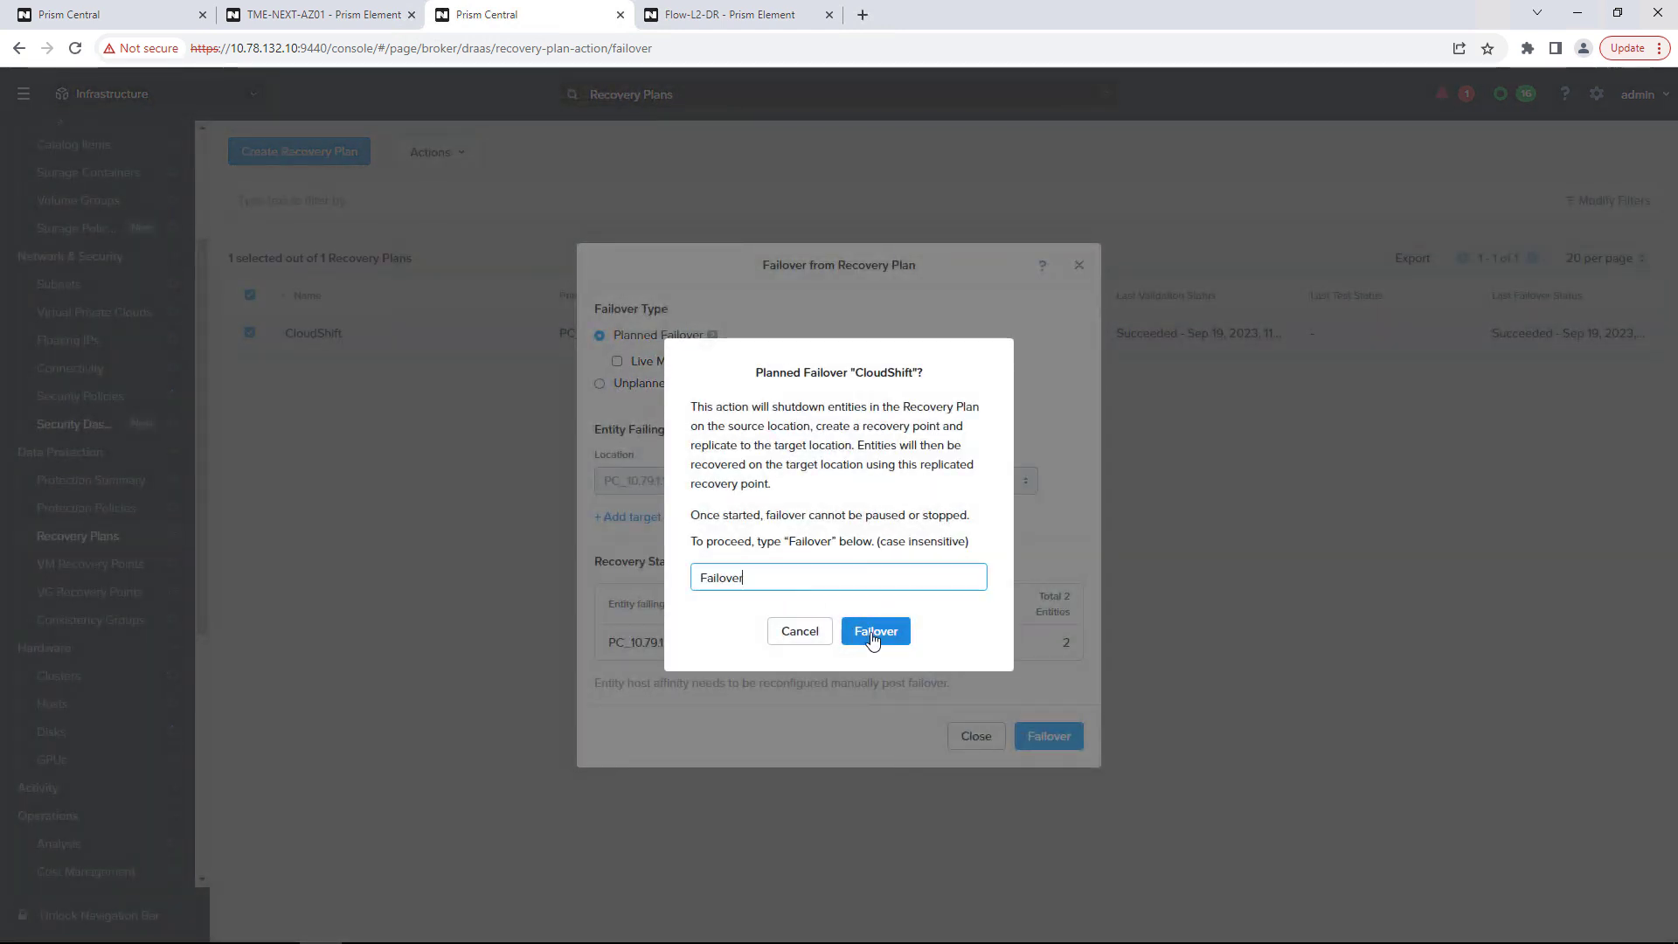
pyautogui.click(874, 631)
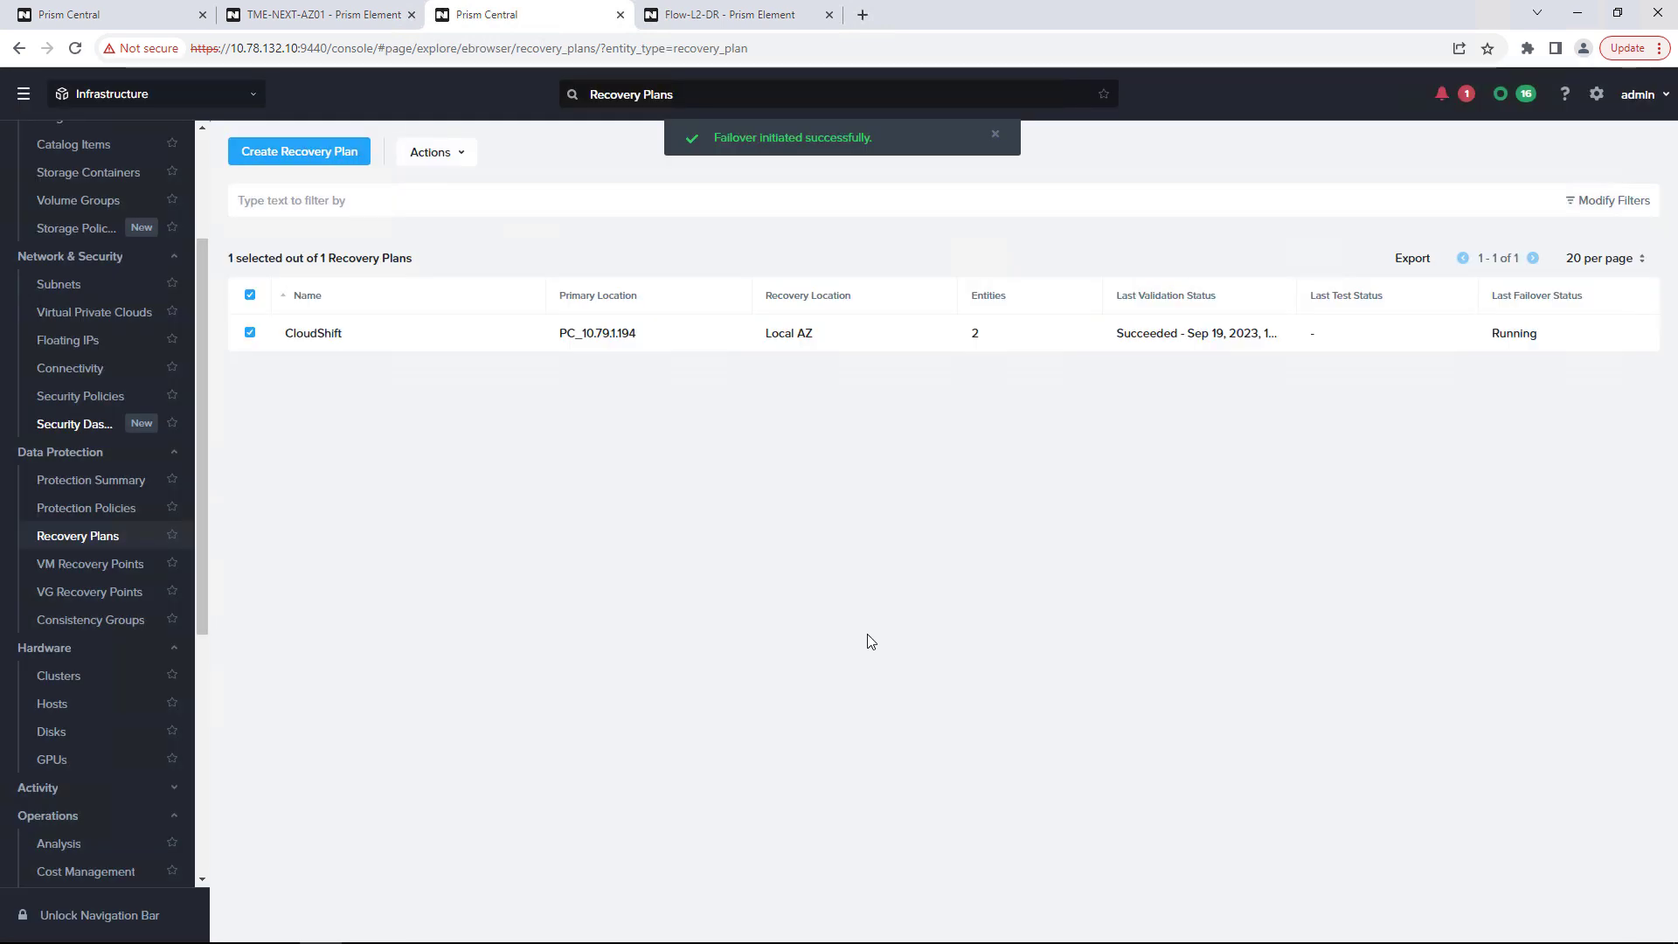
pyautogui.moveTo(813, 451)
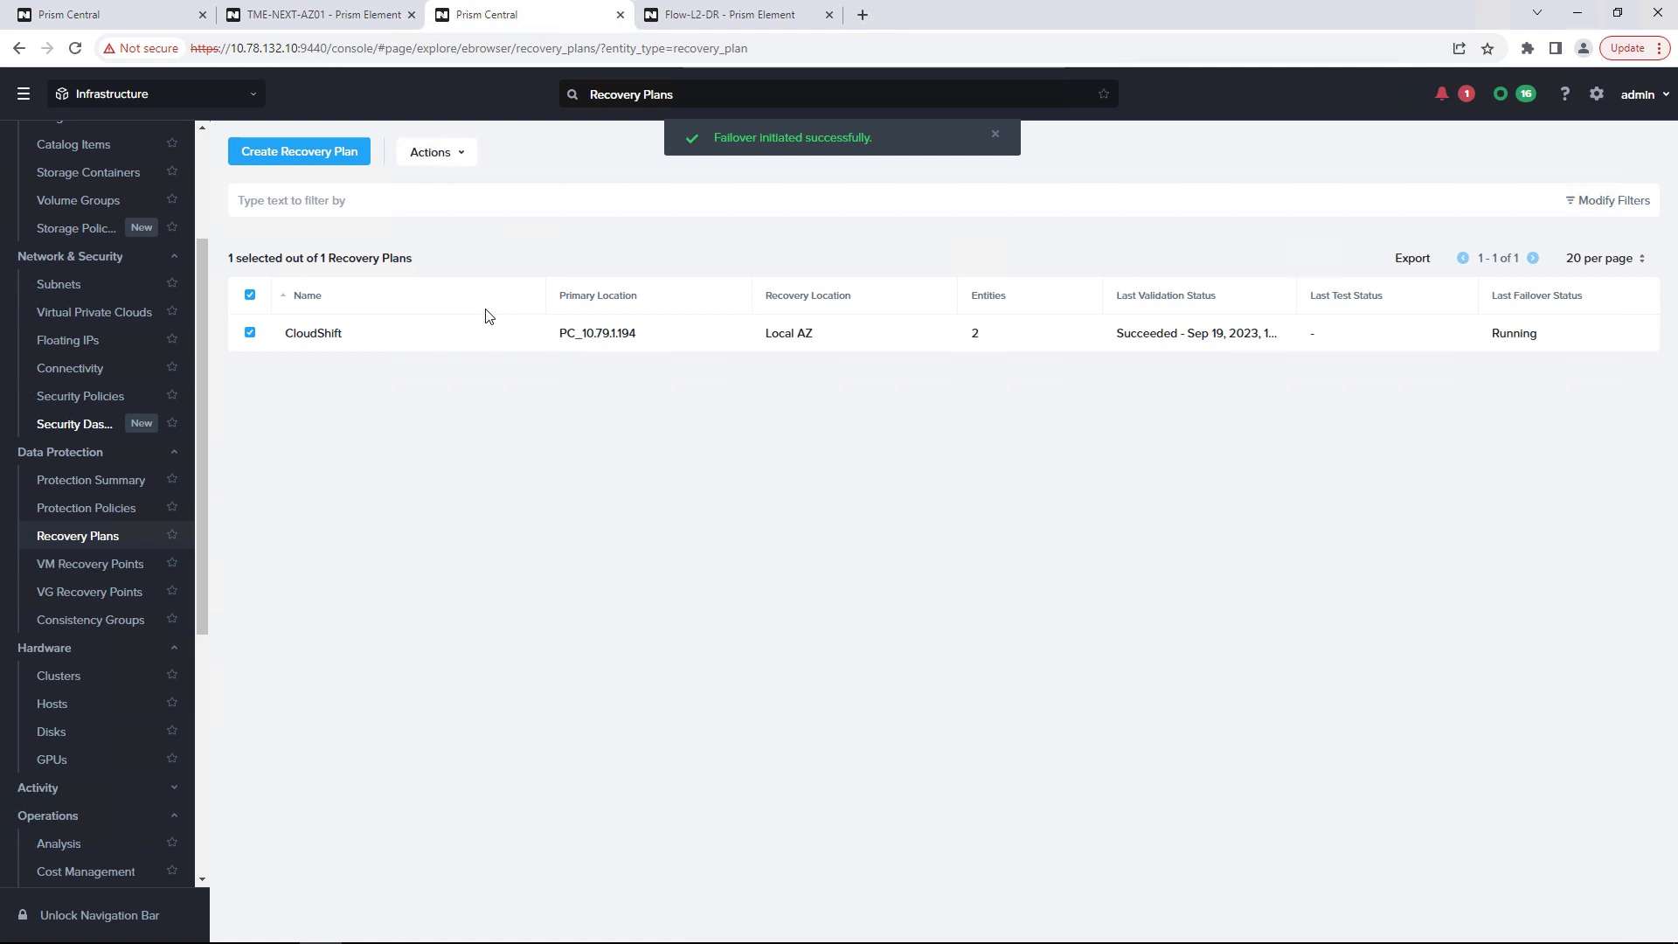
pyautogui.moveTo(312, 332)
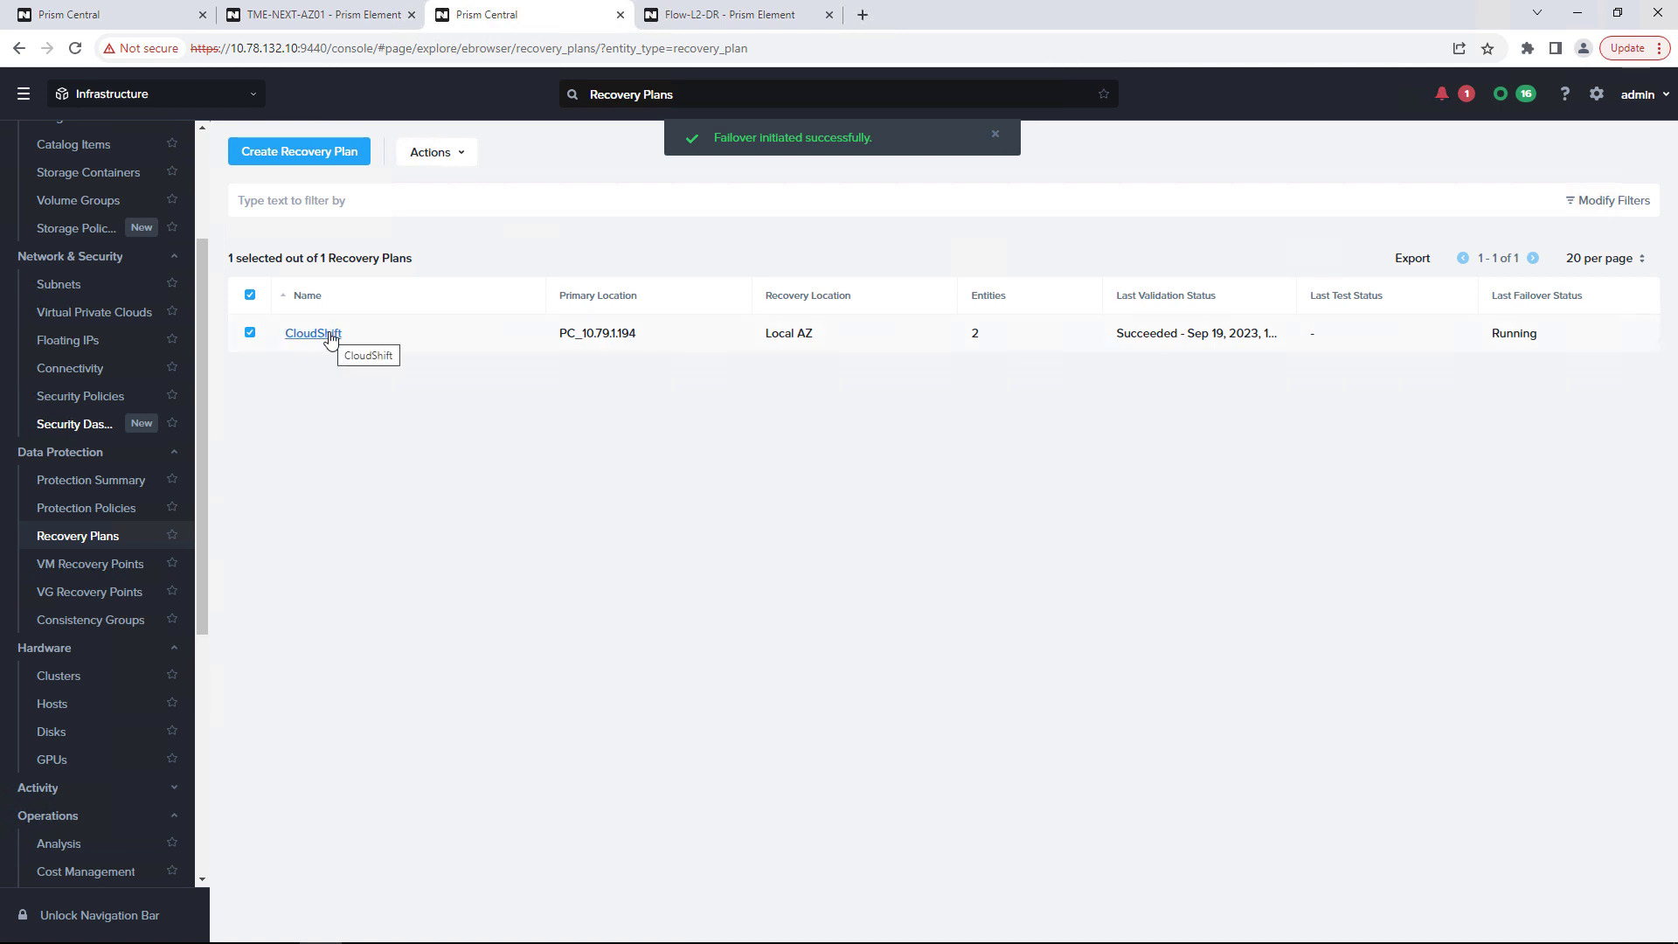
# - View CloudShift's Tasks filtered to Failover, all Succeeded with both PowerGlide VMs migrated and powered on
pyautogui.click(311, 332)
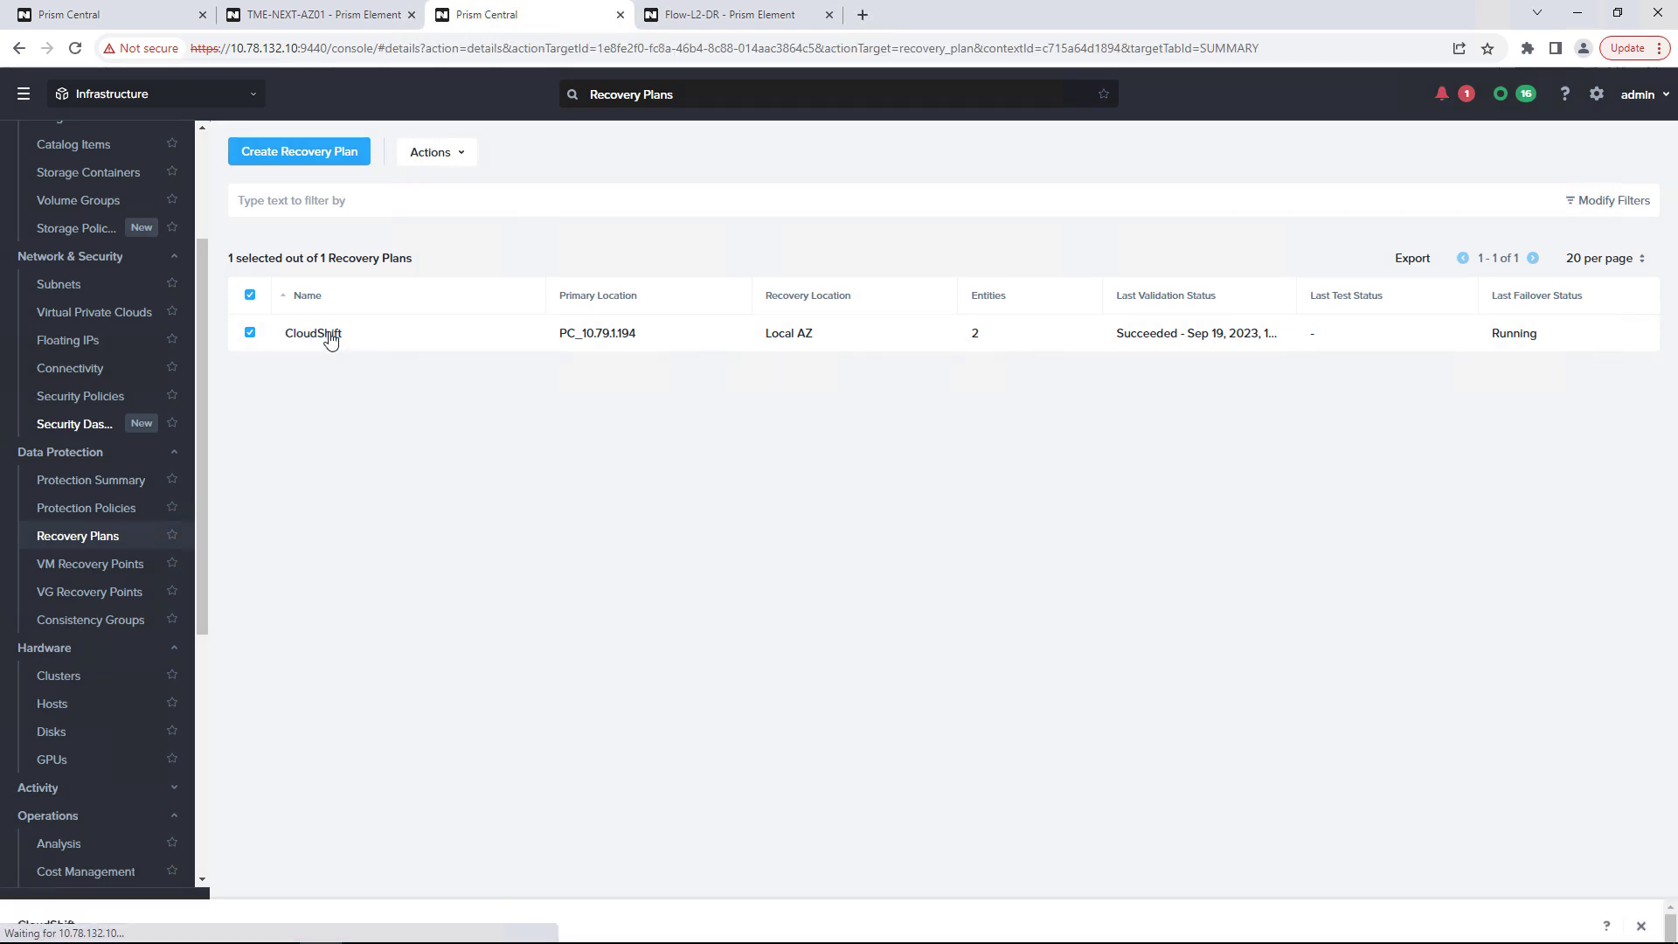
pyautogui.click(313, 332)
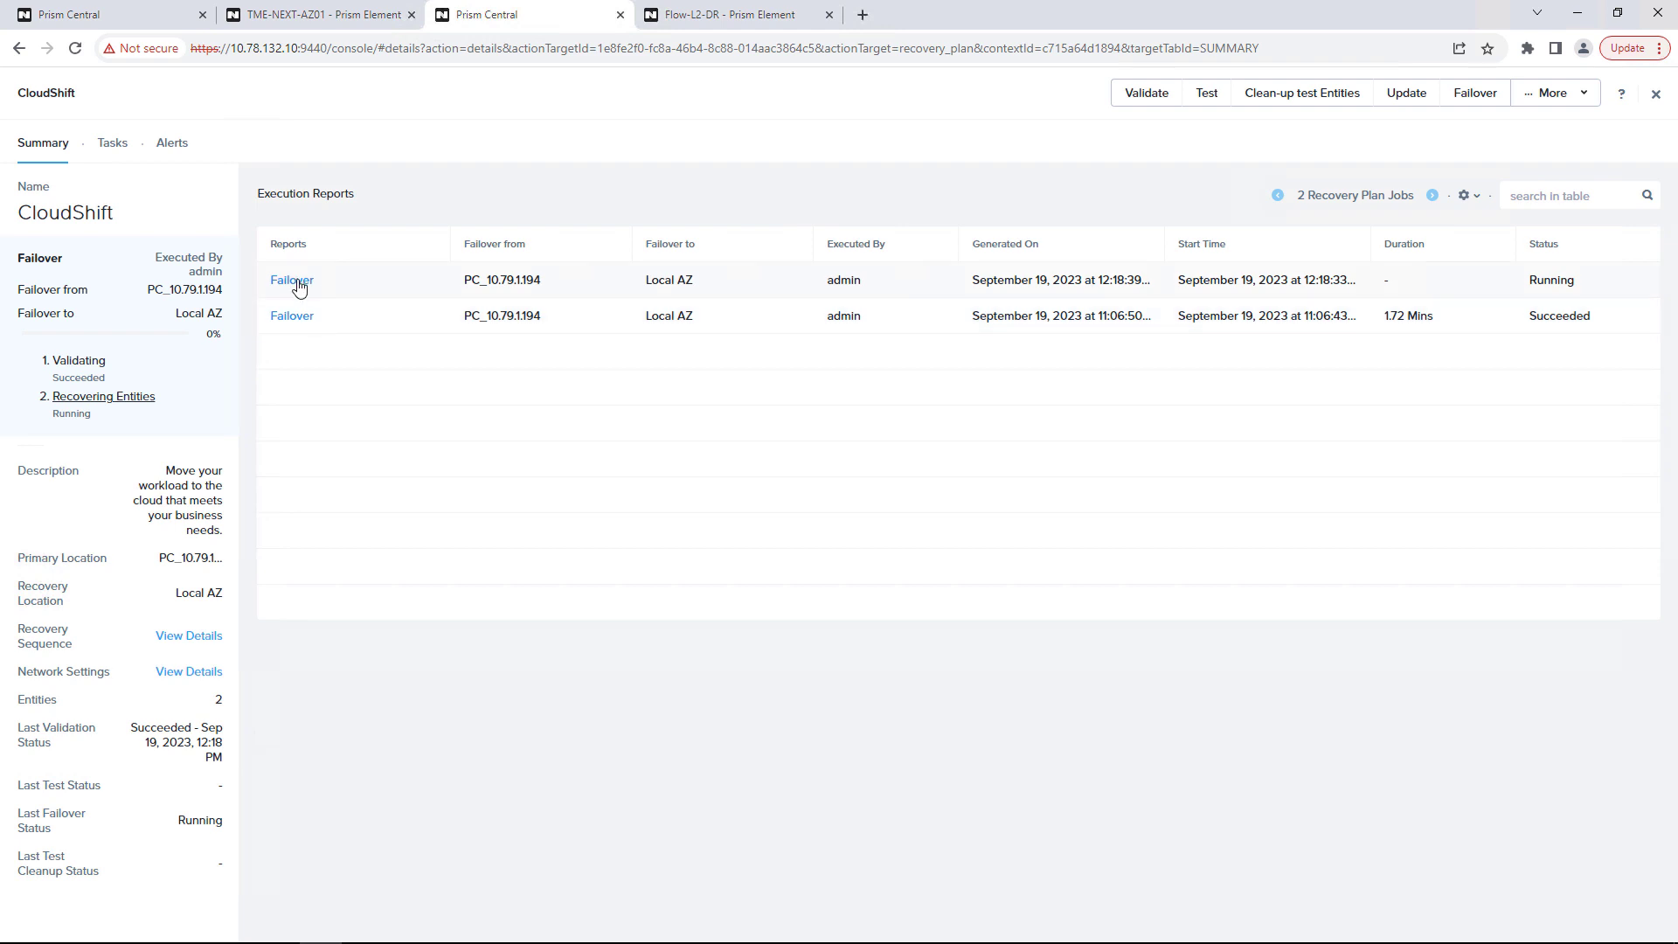
pyautogui.click(112, 142)
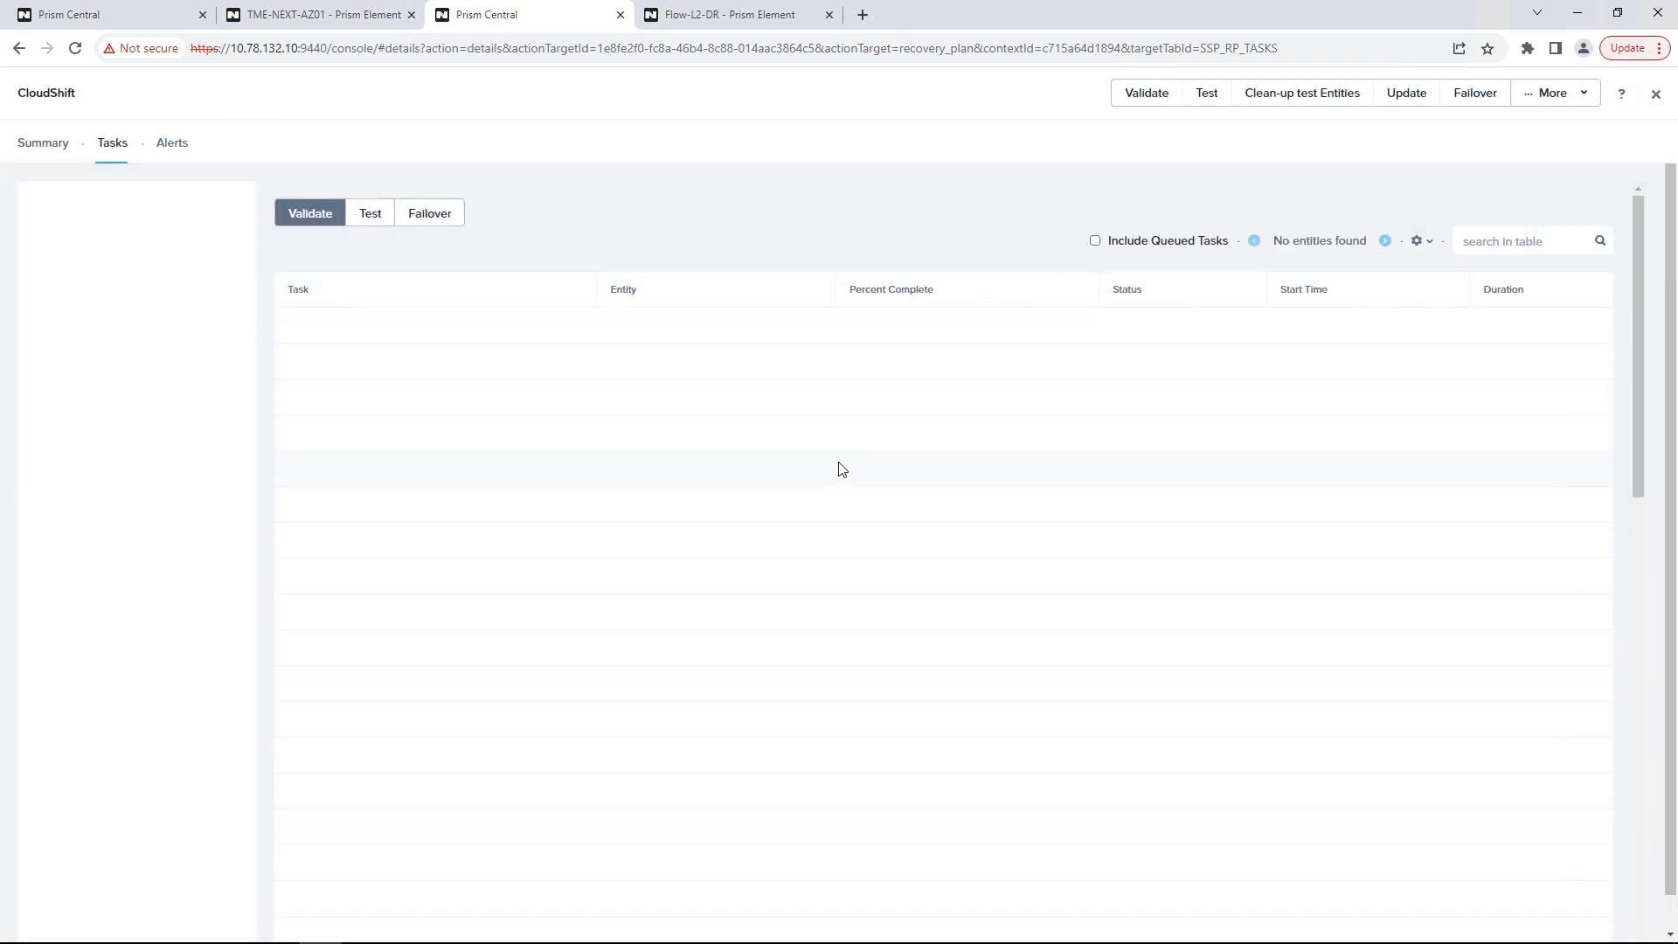
pyautogui.moveTo(429, 213)
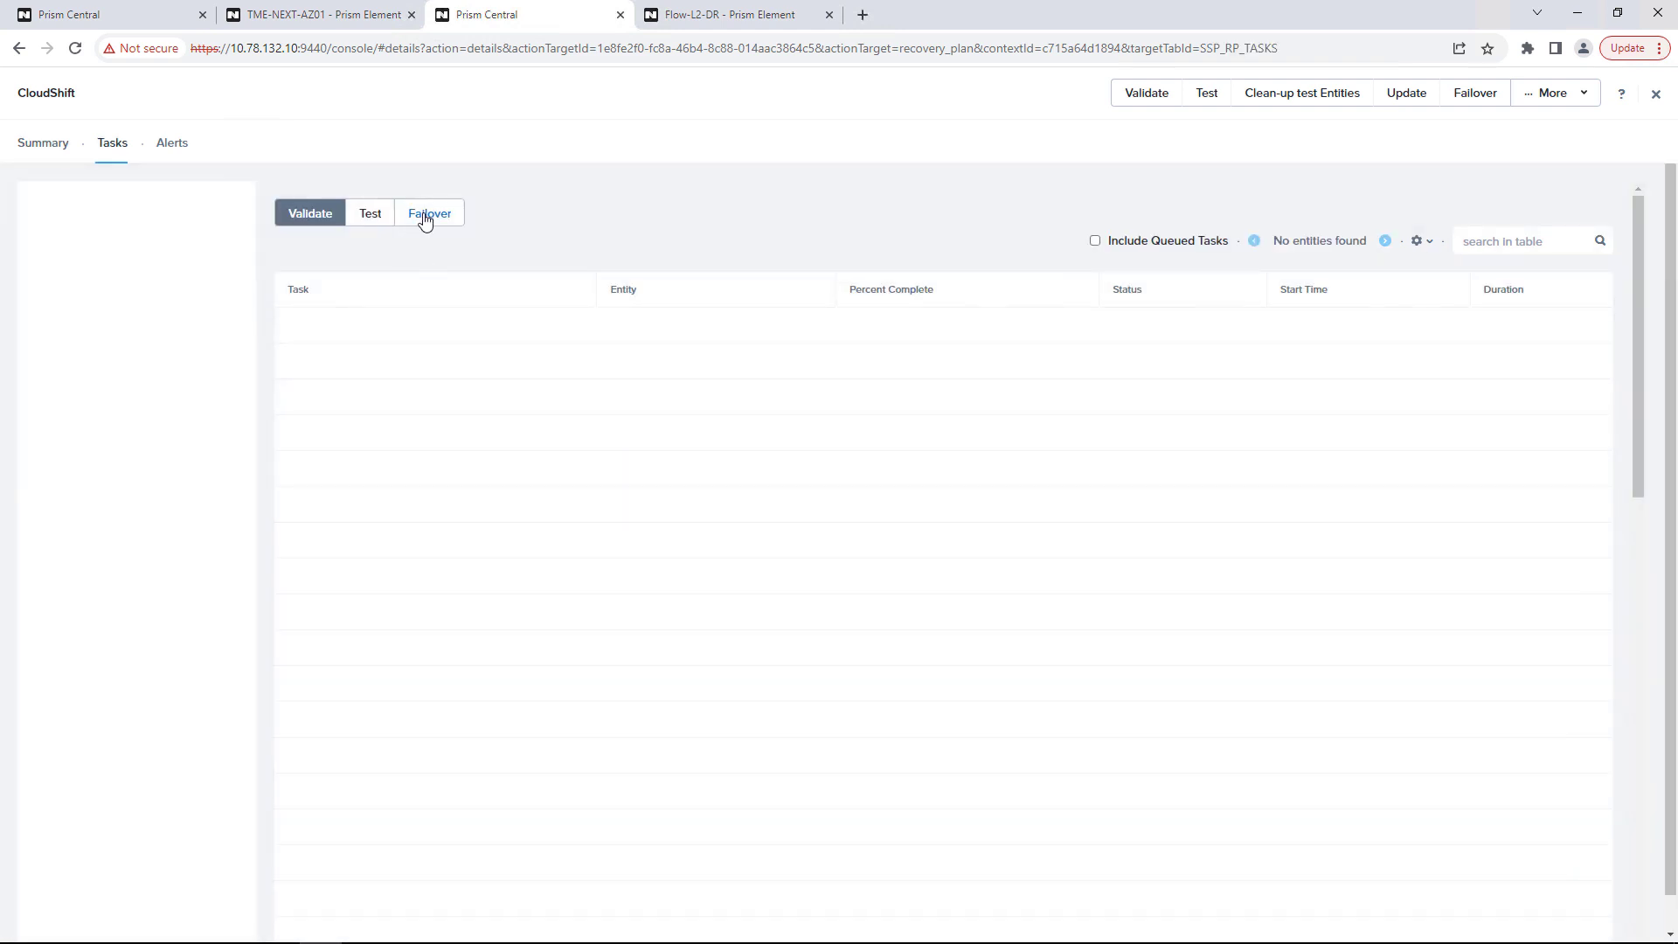
pyautogui.click(430, 211)
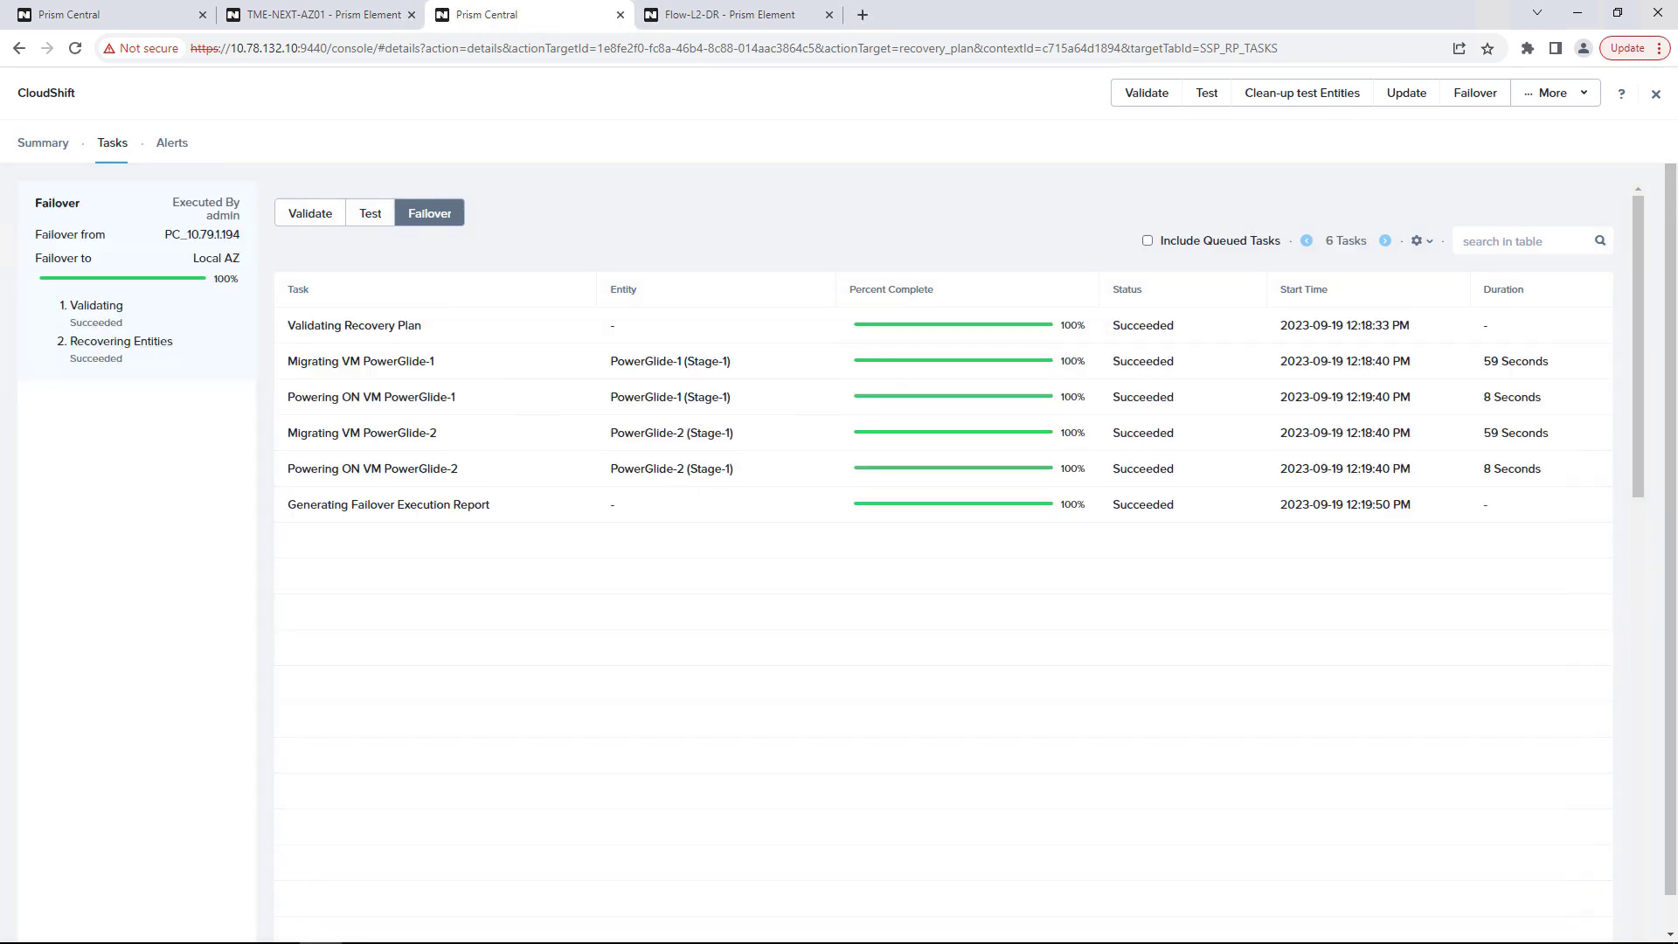
pyautogui.moveTo(880, 407)
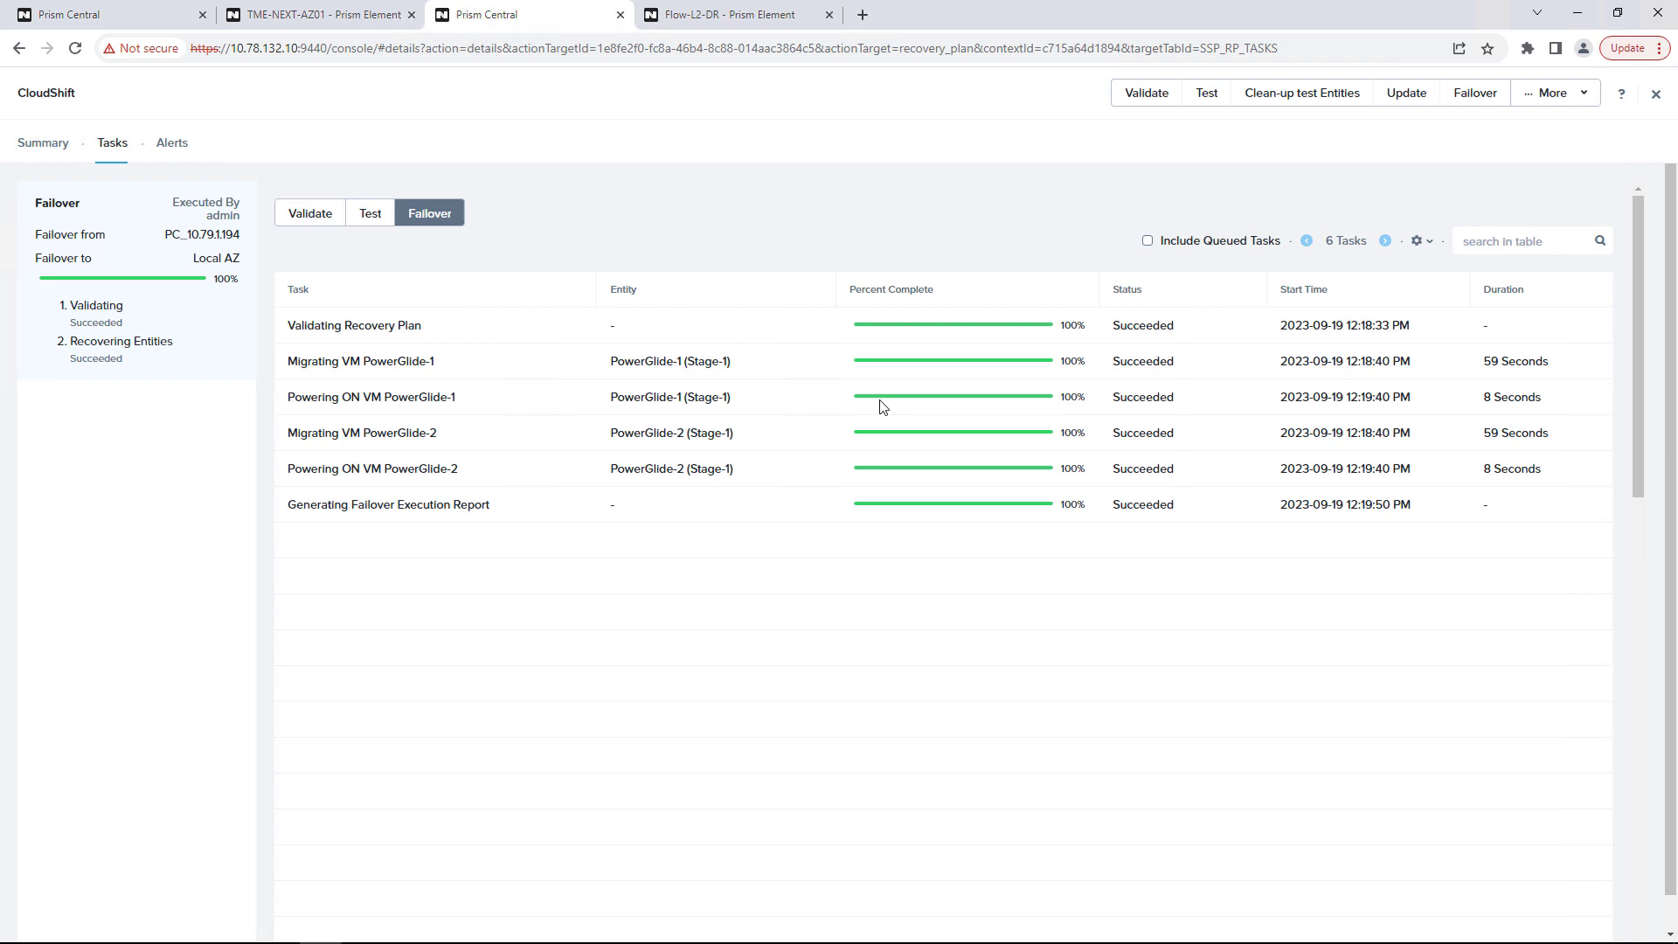
pyautogui.moveTo(902, 377)
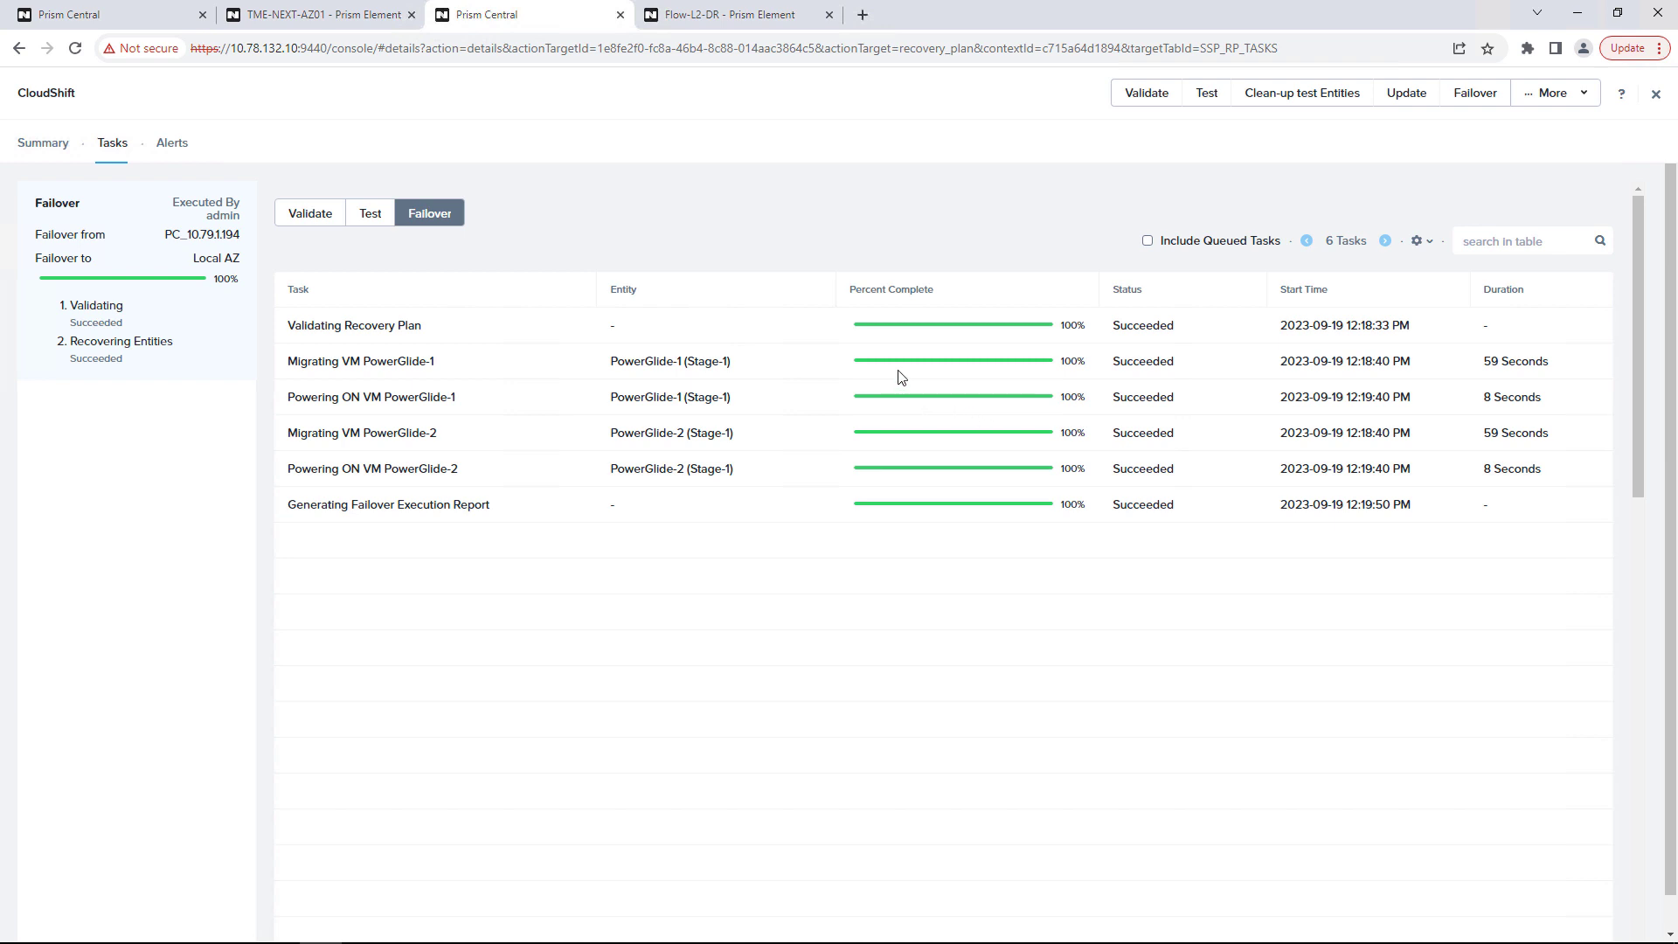
pyautogui.moveTo(833, 214)
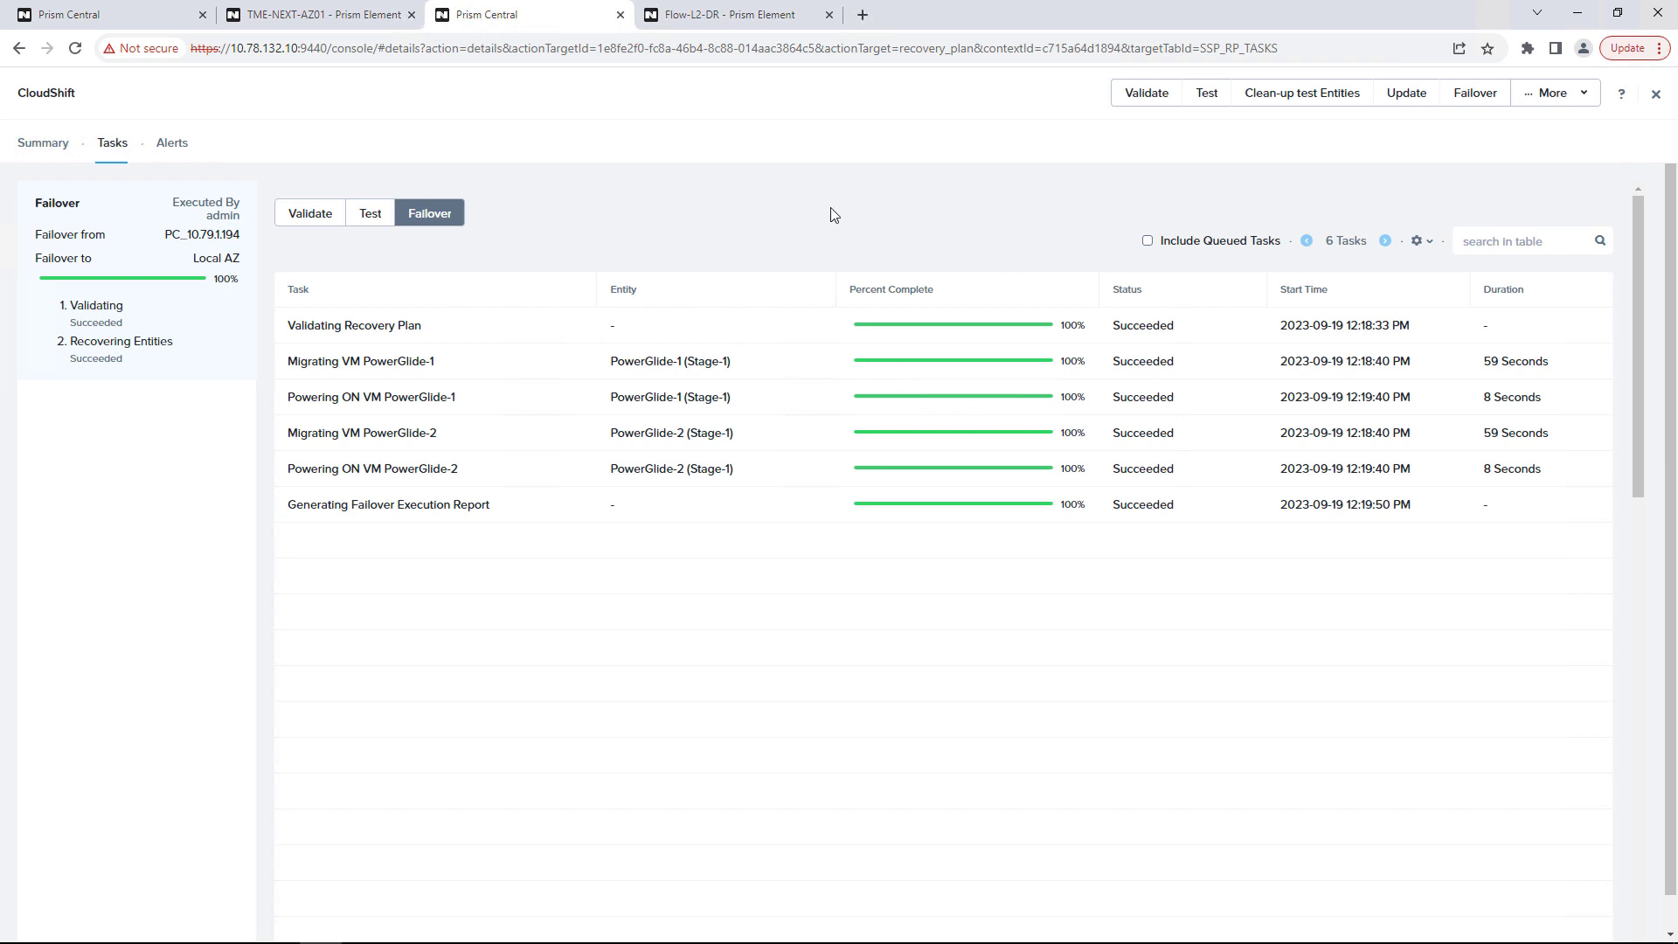
pyautogui.moveTo(697, 27)
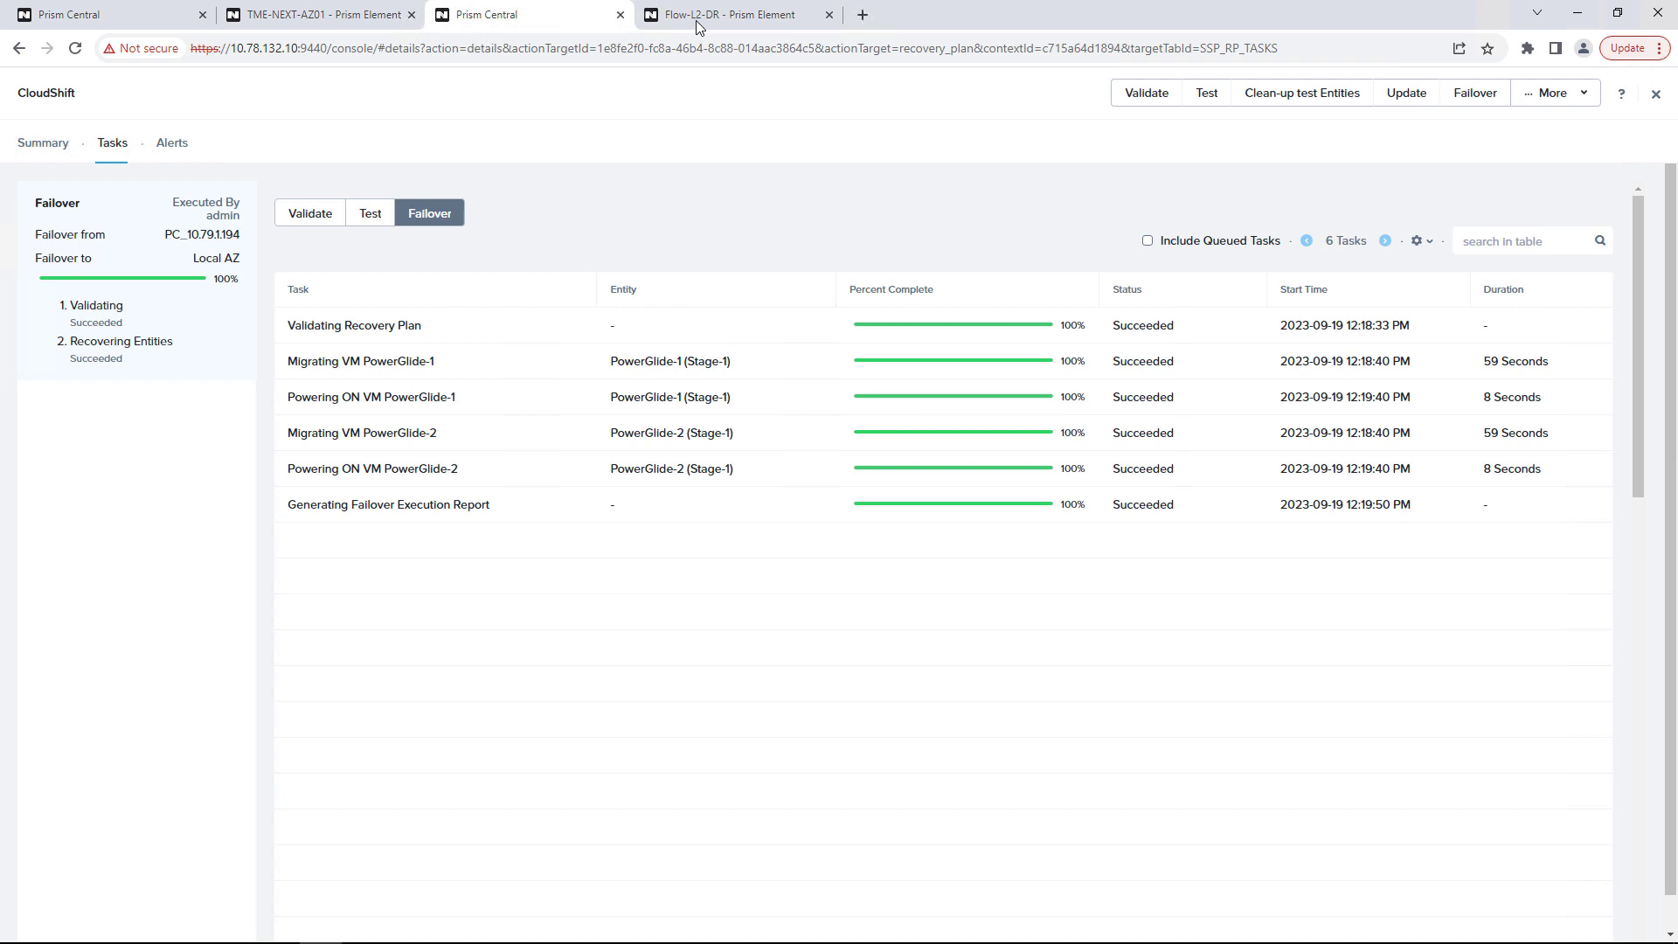
# - Switch to the Flow-L2-DR Prism Element to see PowerGlide-1 and PowerGlide-2 running on AWS hosts
pyautogui.click(732, 14)
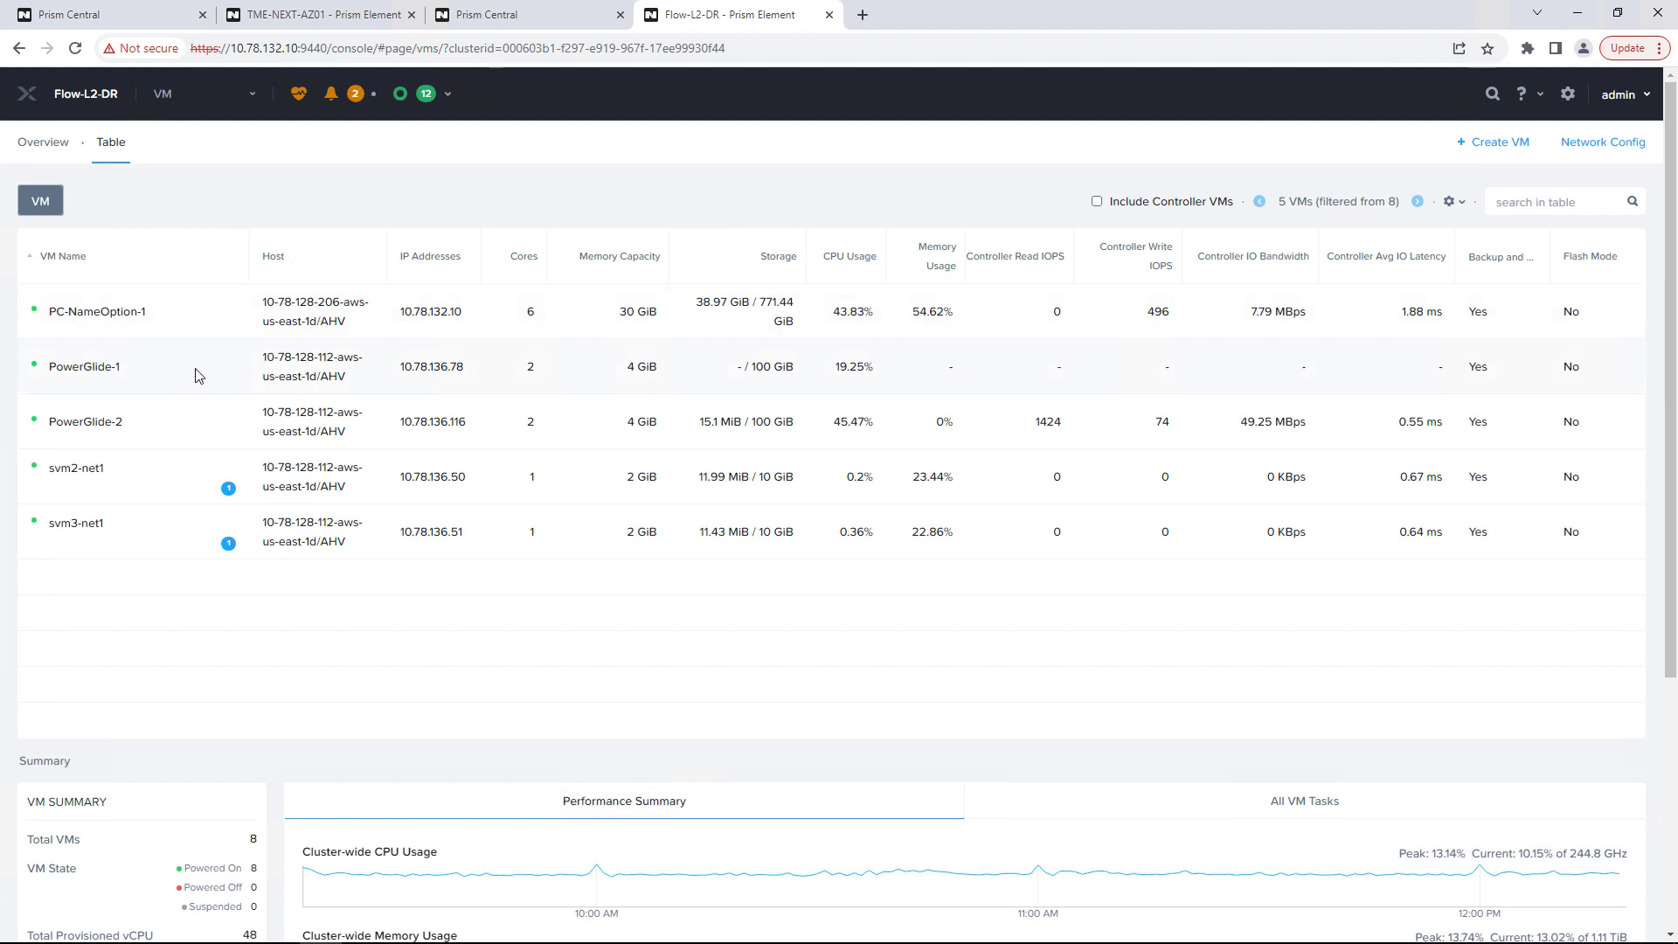
pyautogui.moveTo(364, 159)
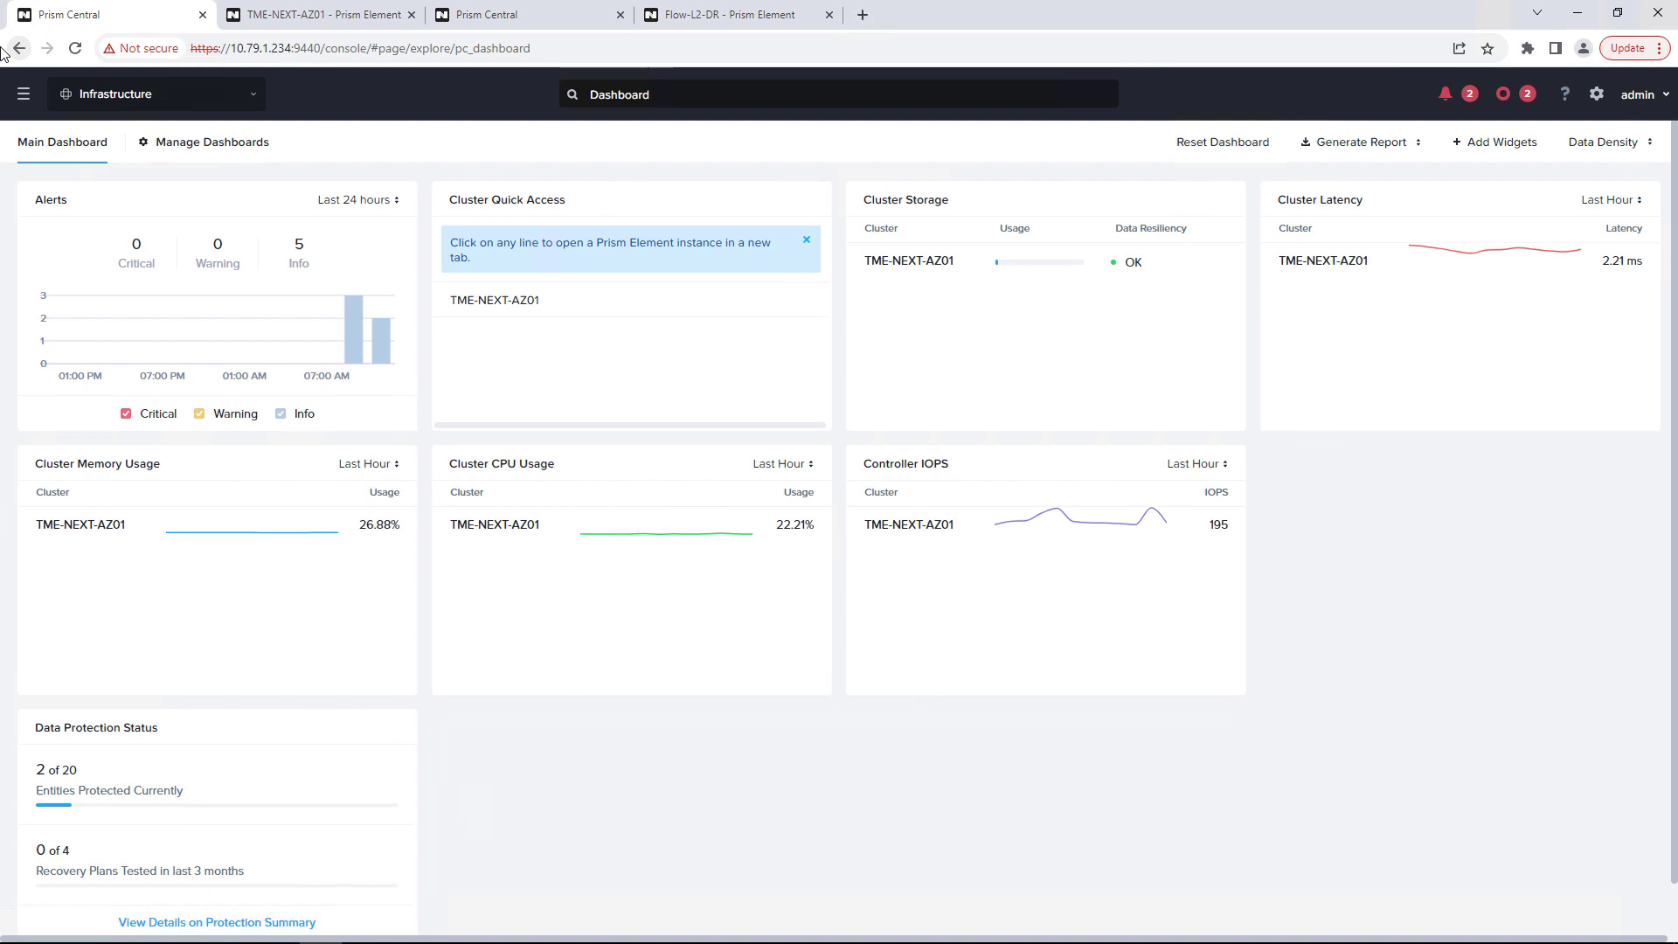
# - Confirm a planned failover of CloudShift from PC_10.78.132.10 back to Local AZ
pyautogui.click(23, 92)
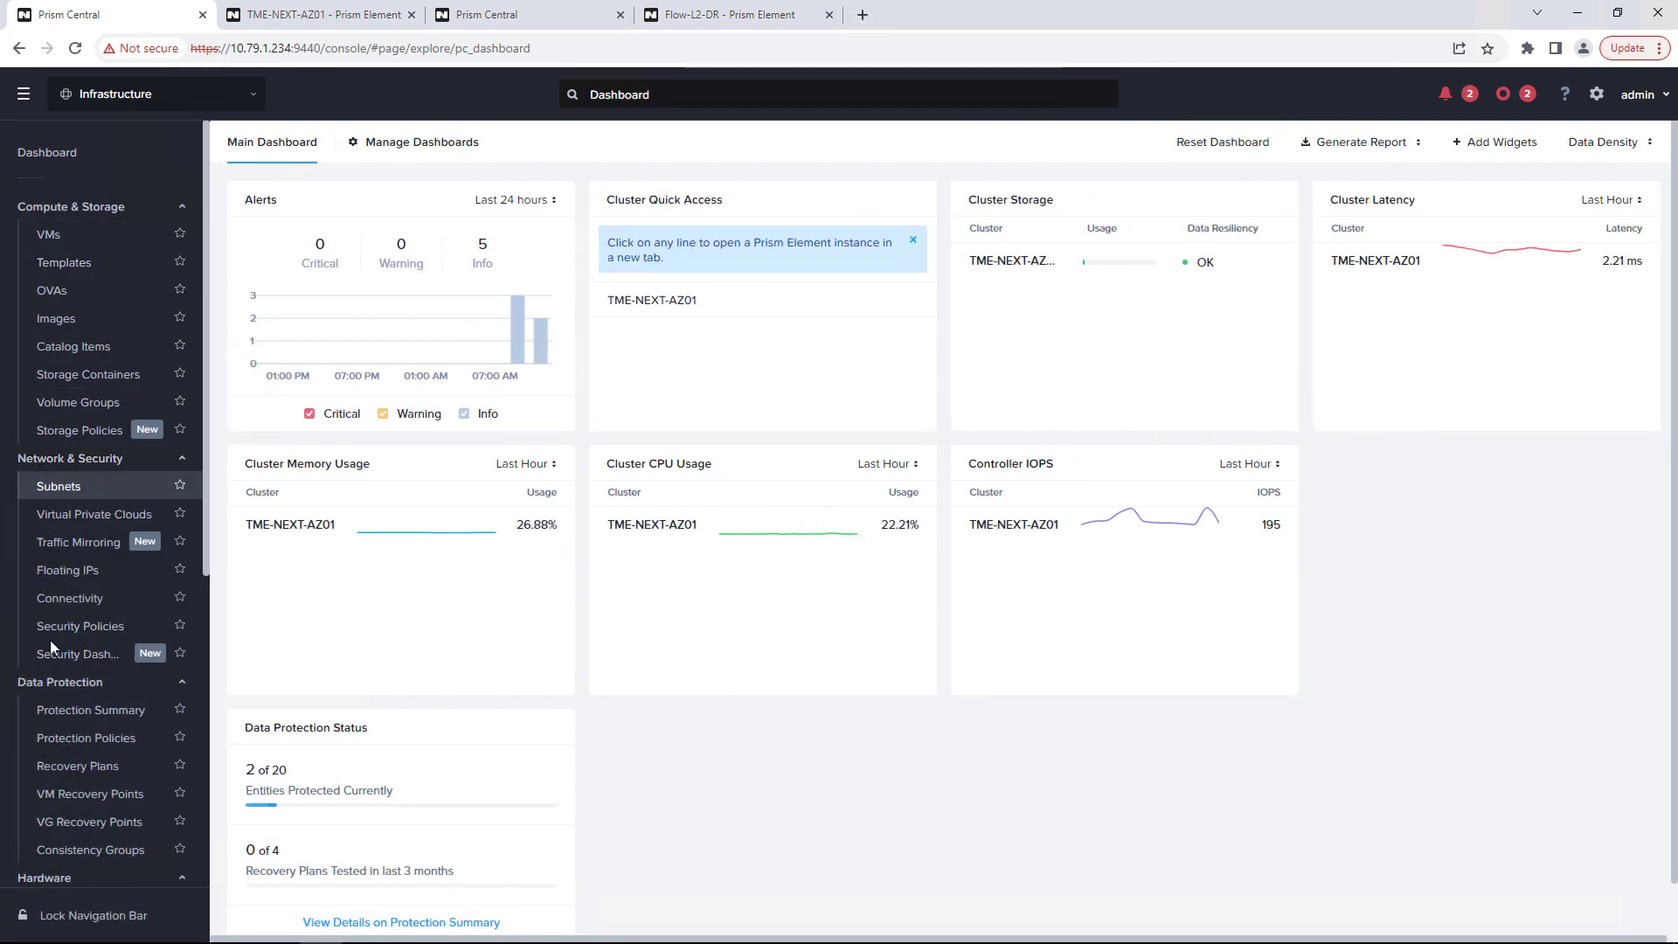
pyautogui.click(76, 769)
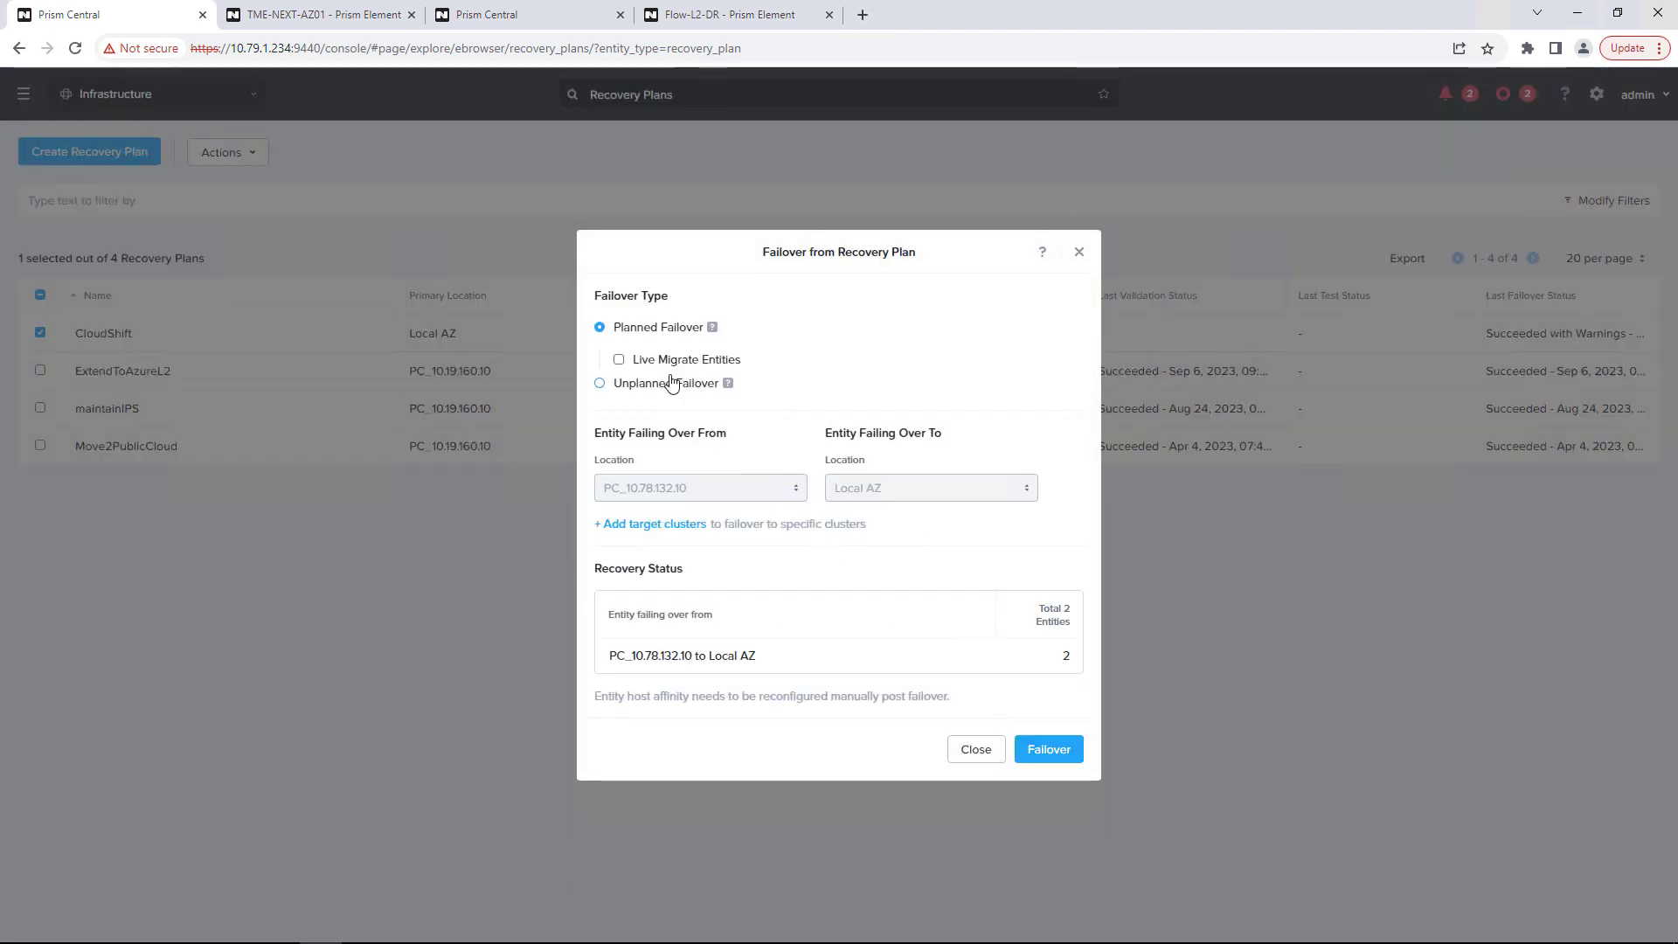
pyautogui.moveTo(1046, 748)
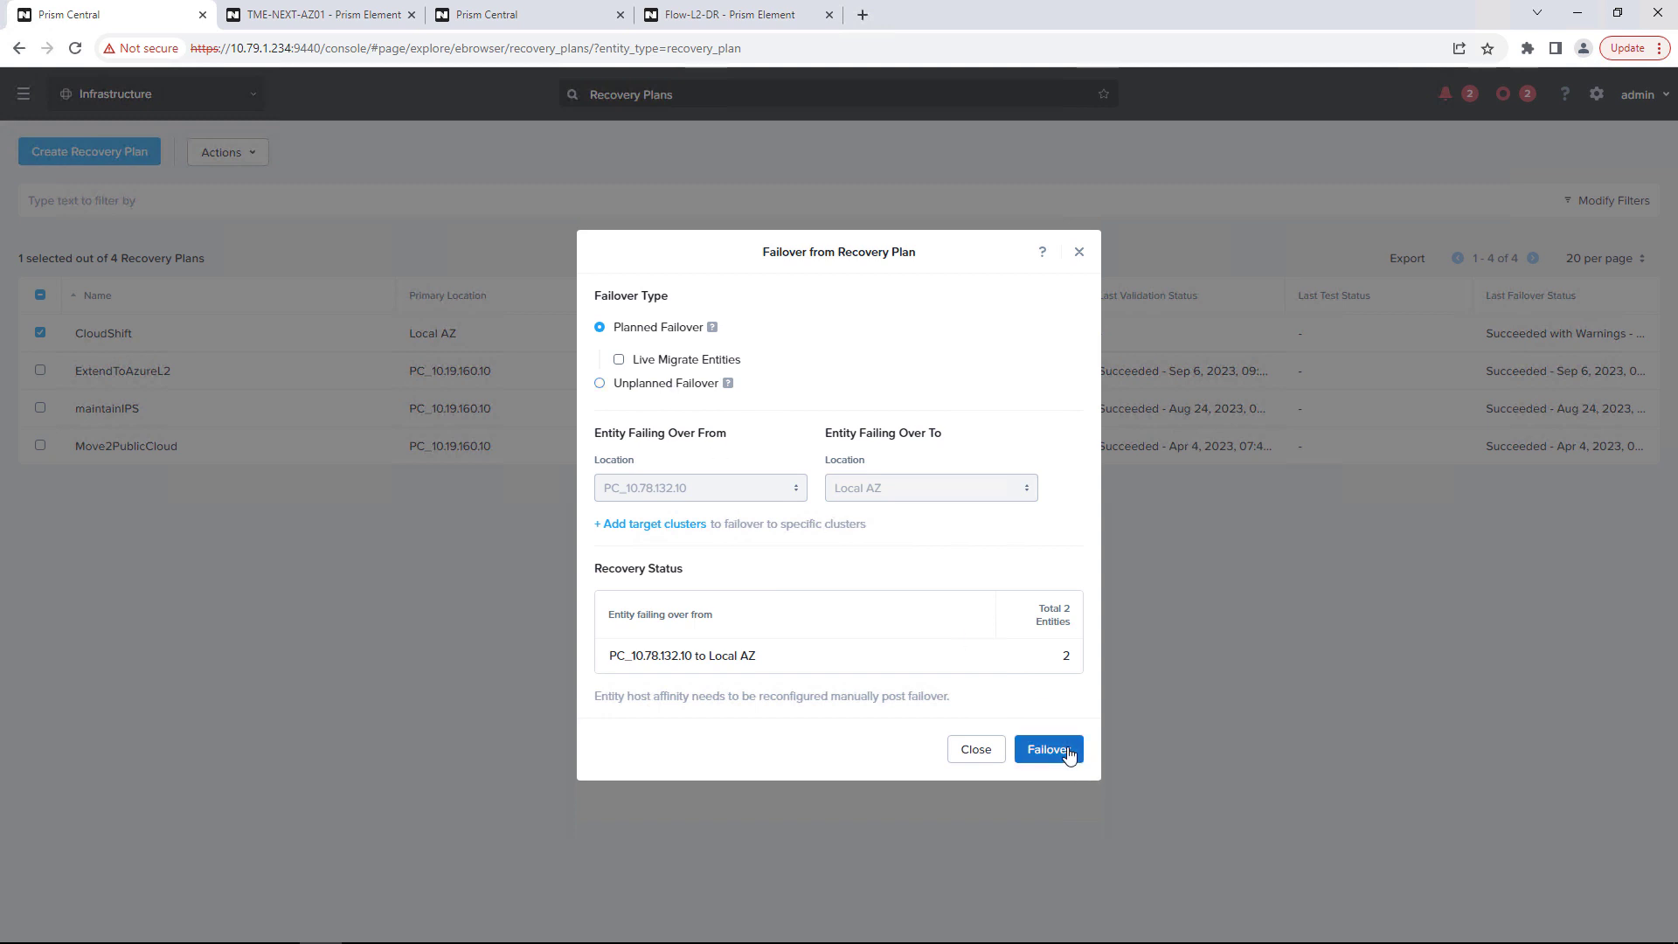
pyautogui.click(1046, 748)
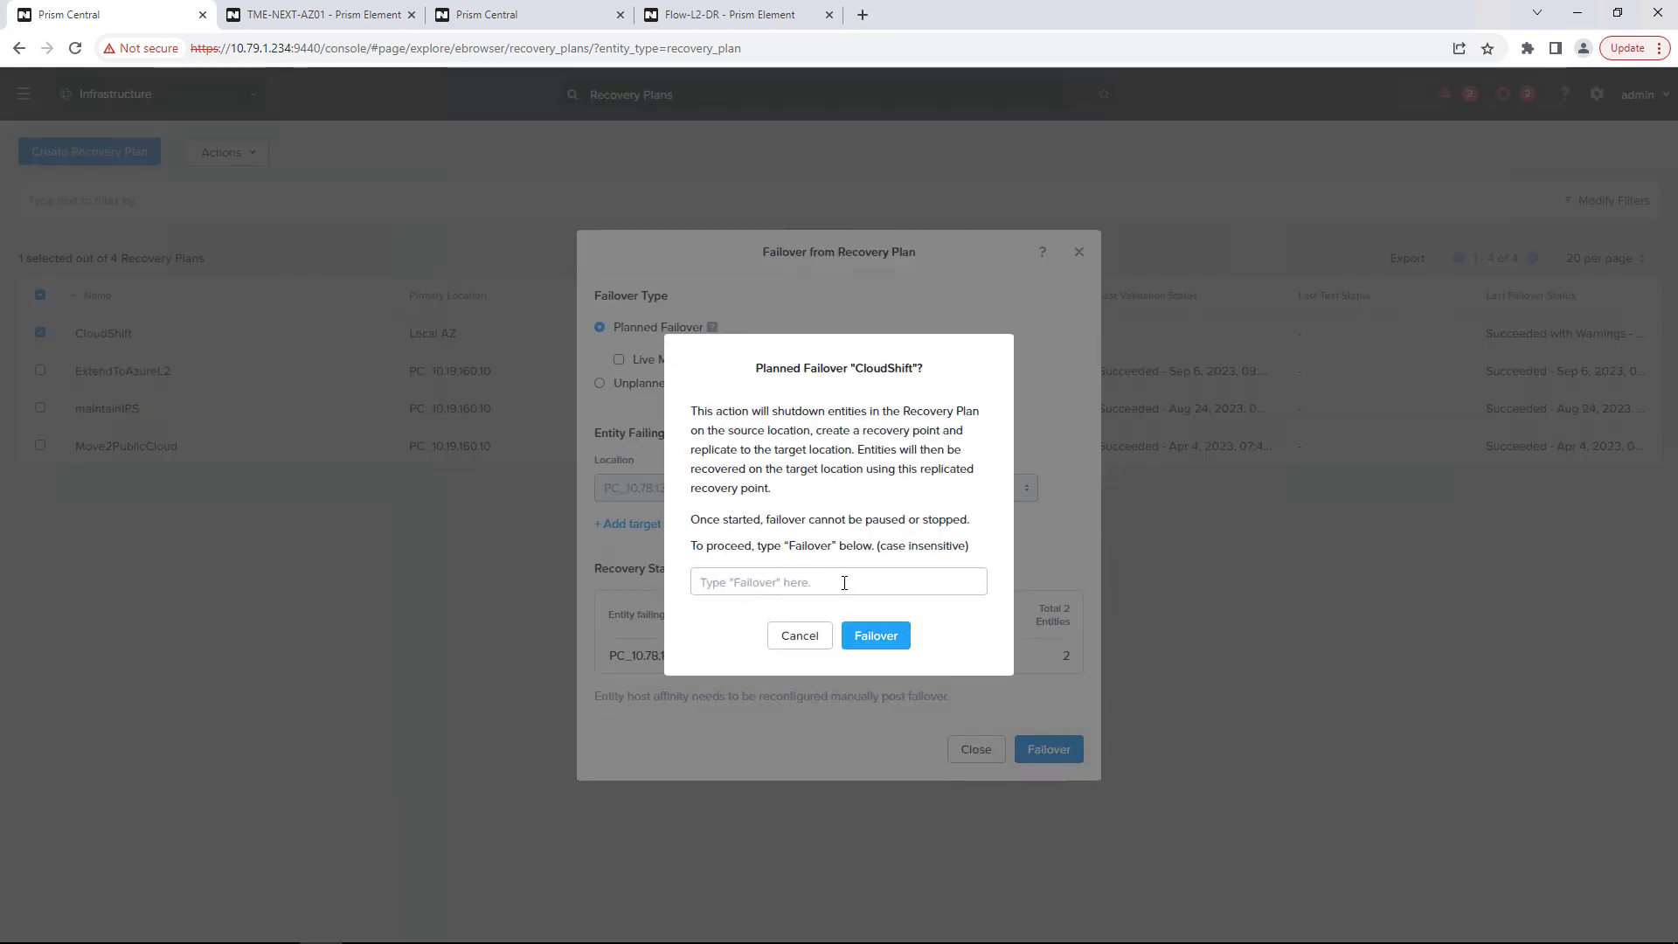
pyautogui.write('Failover')
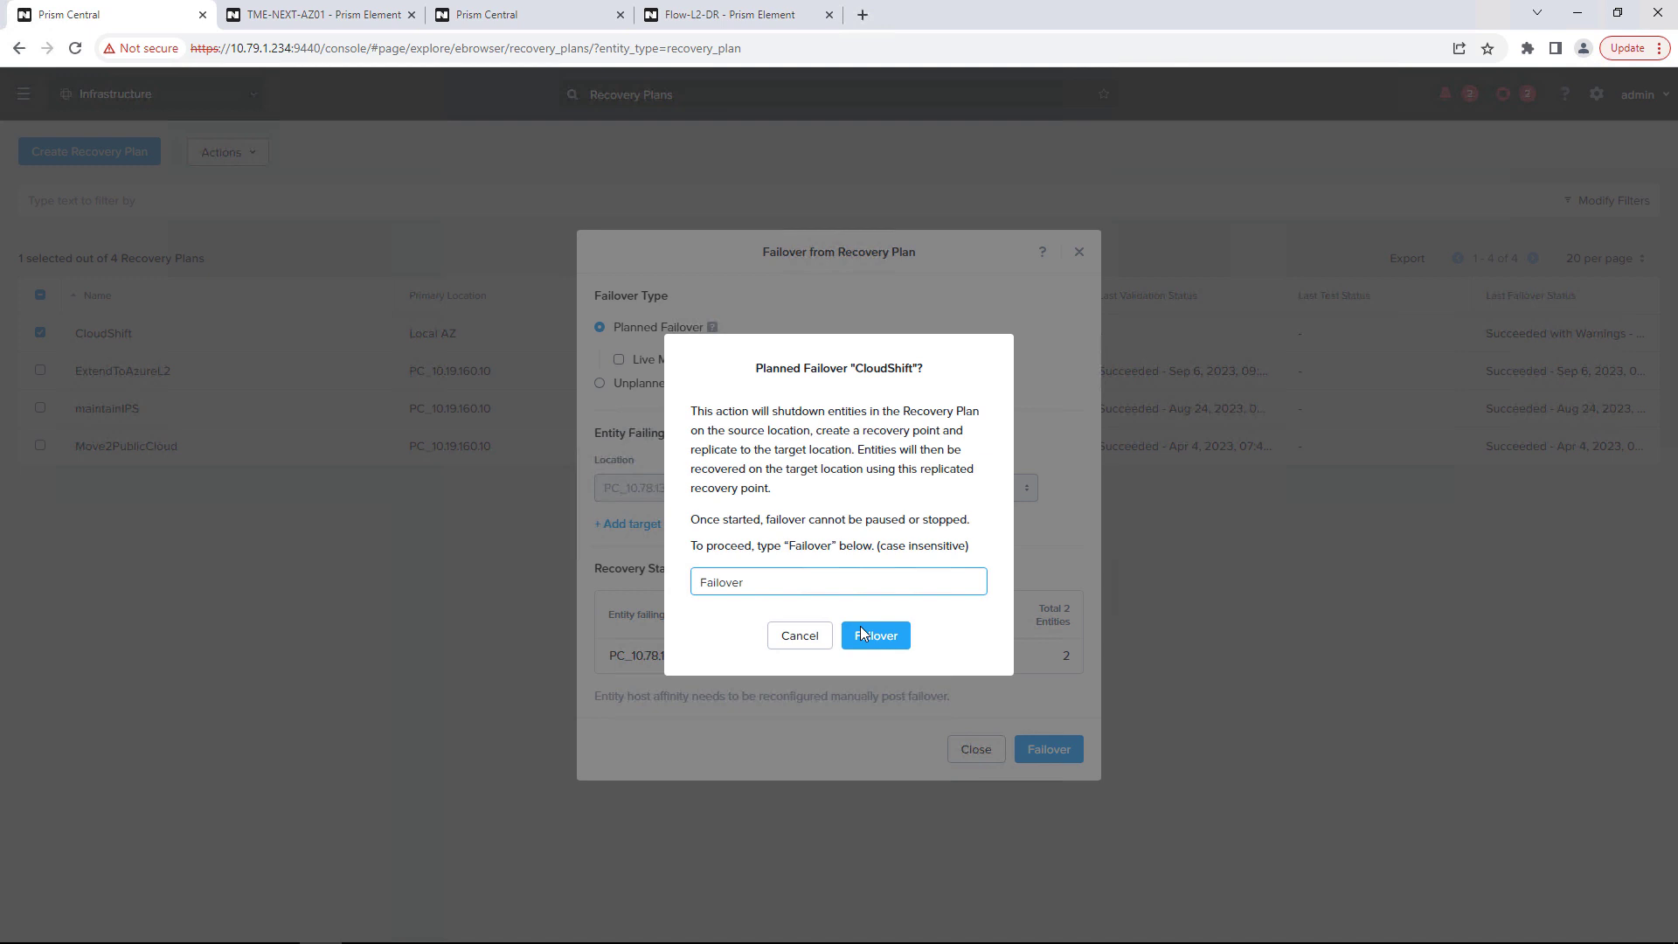
pyautogui.click(874, 634)
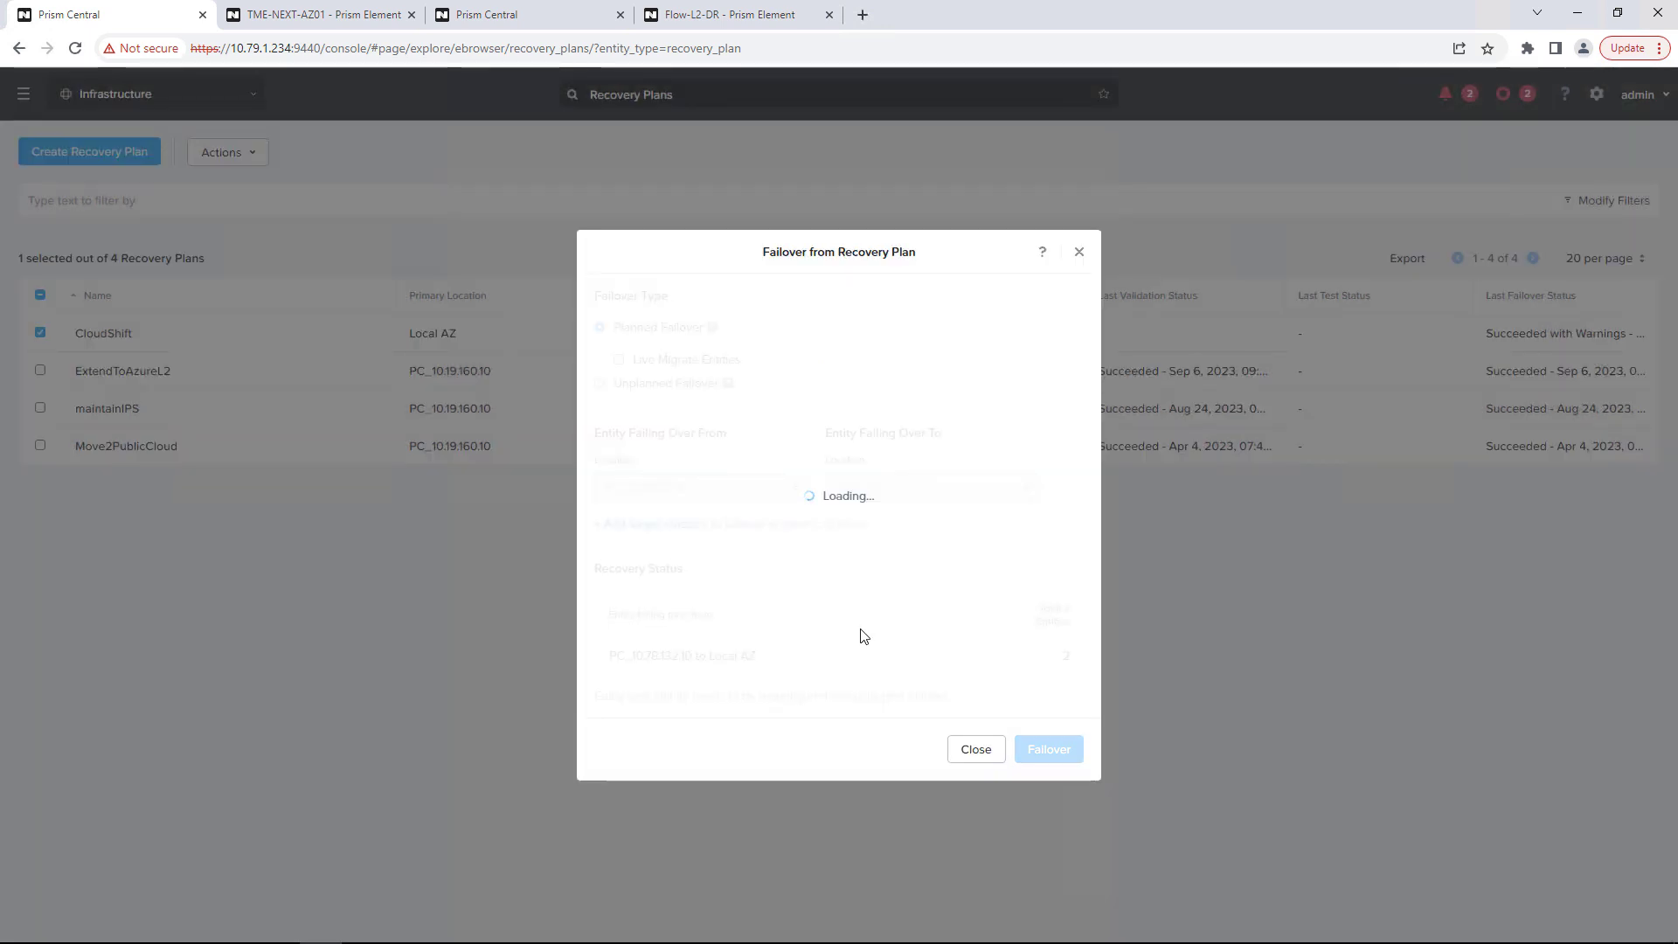
# - View the CloudShift recovery plan's execution reports with the new failover job running
pyautogui.click(1047, 748)
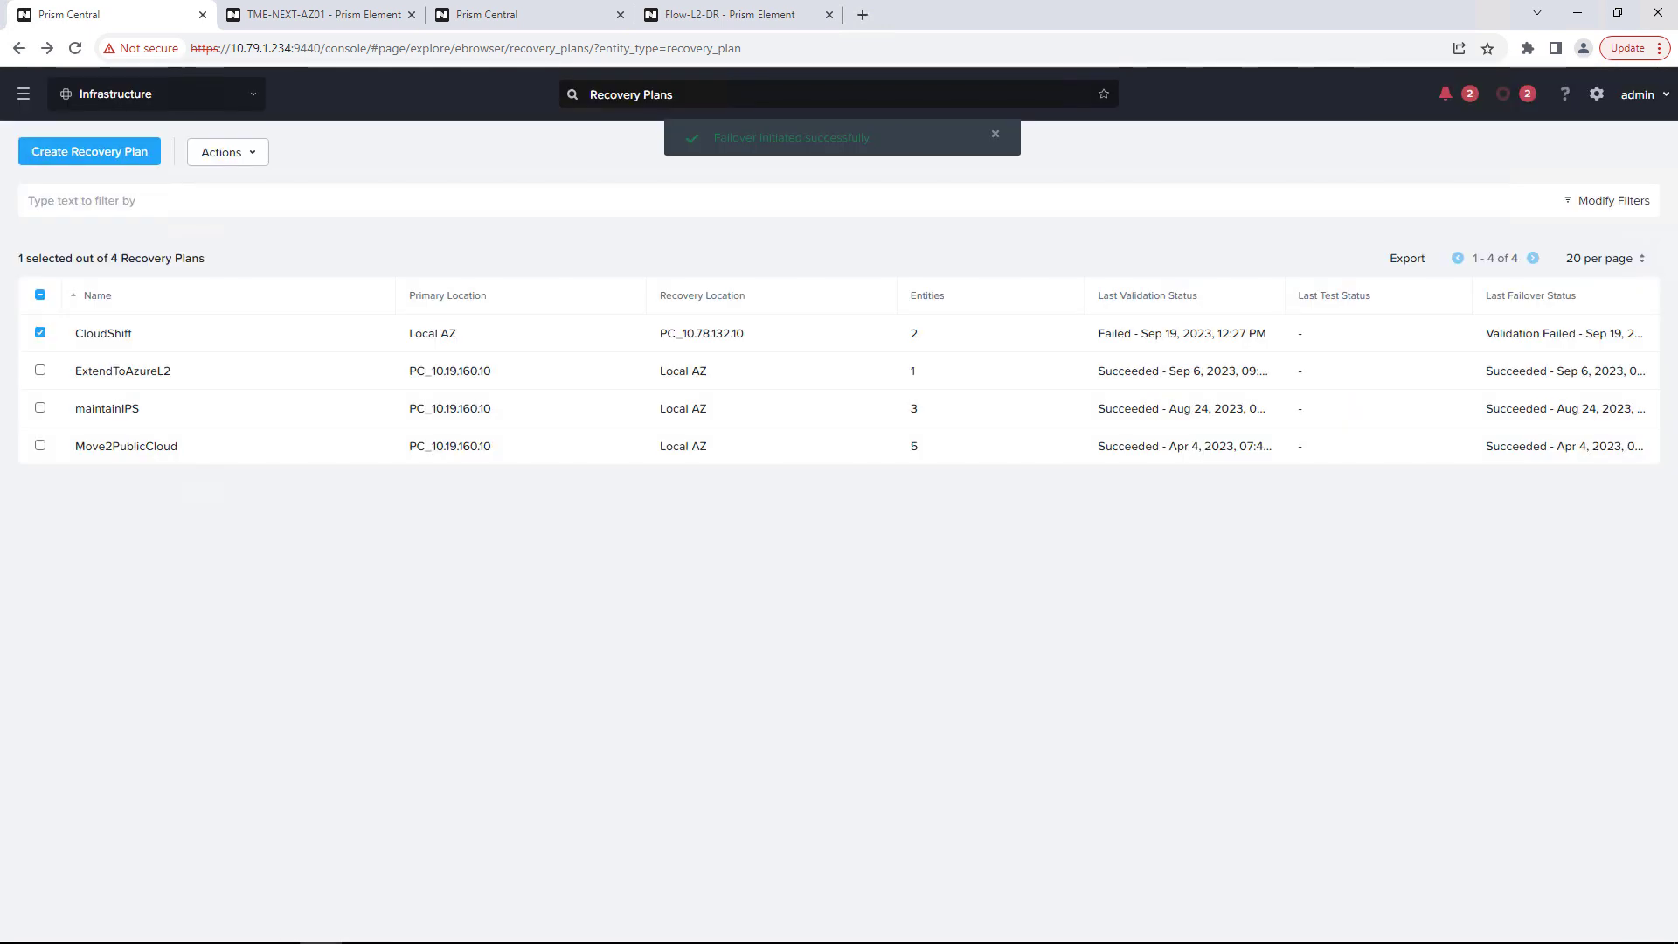
pyautogui.click(103, 333)
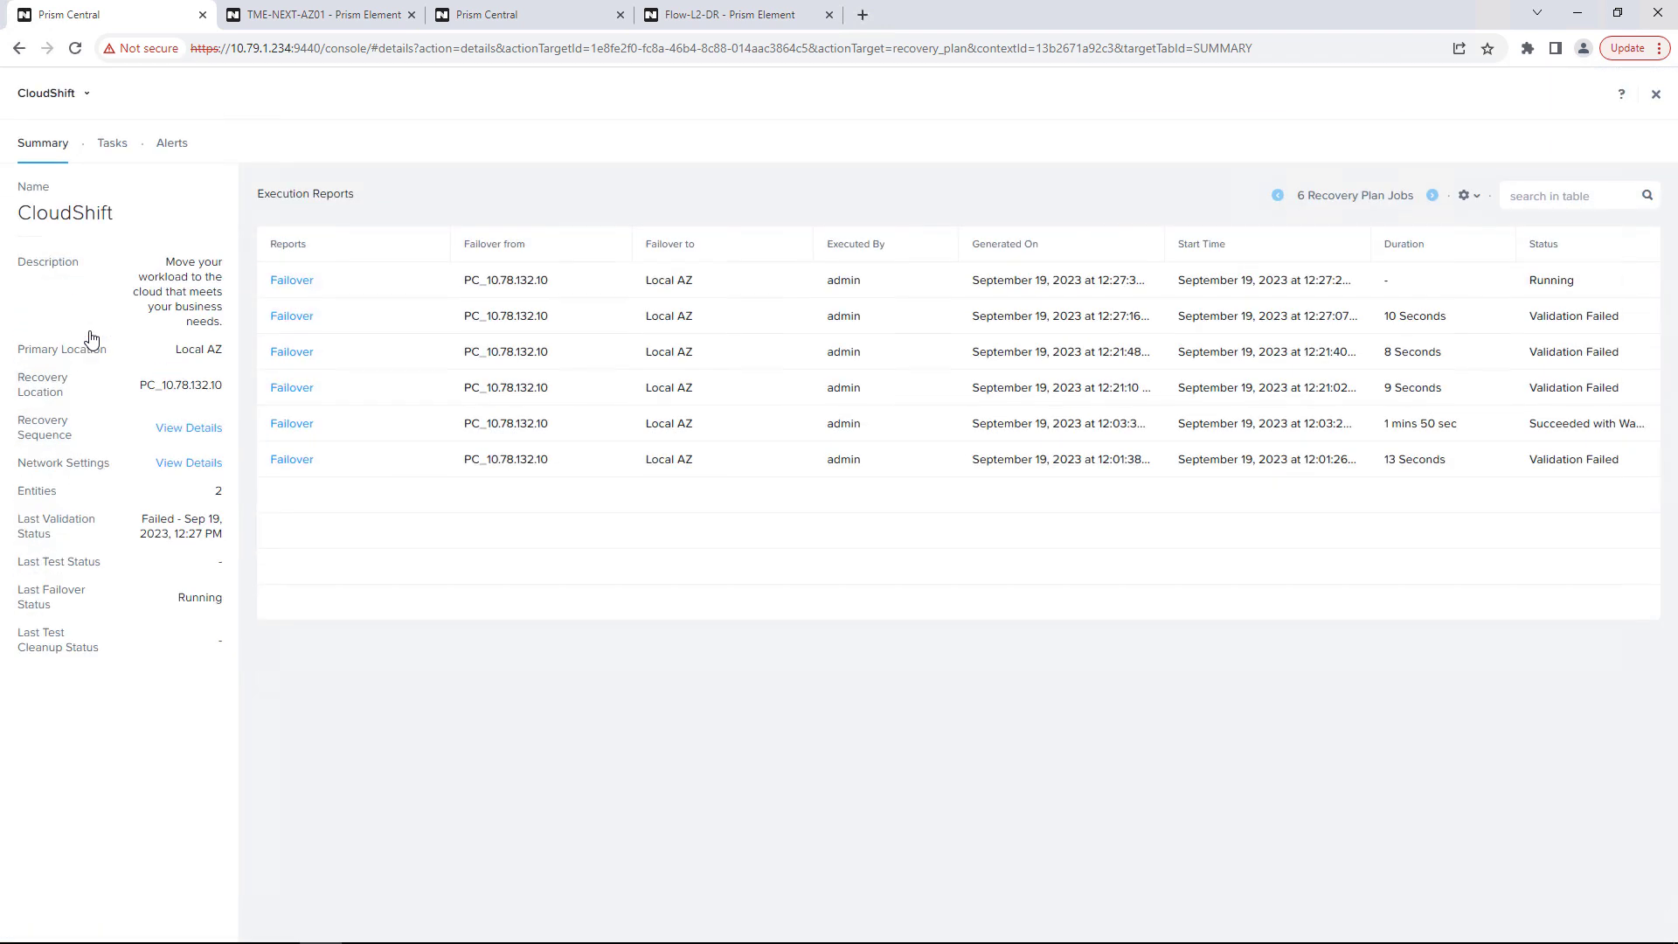
# - Watch CloudShift's failover tasks complete with both PowerGlide VMs powered on, then move to TME-NEXT-AZ01
pyautogui.click(112, 142)
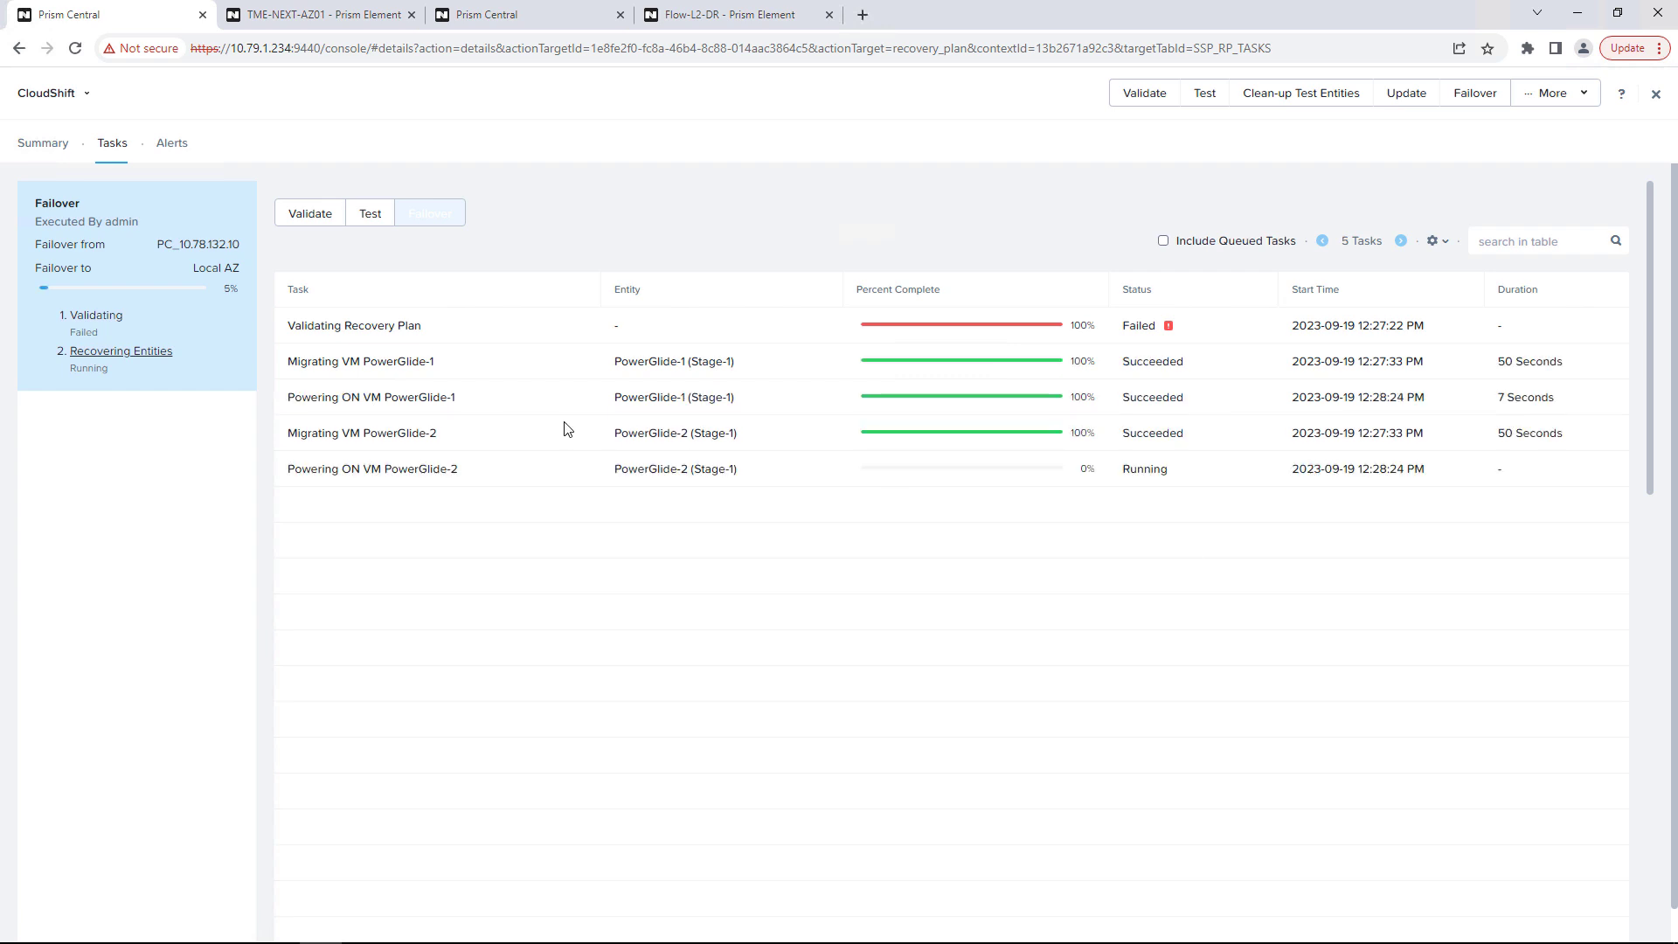
pyautogui.click(428, 214)
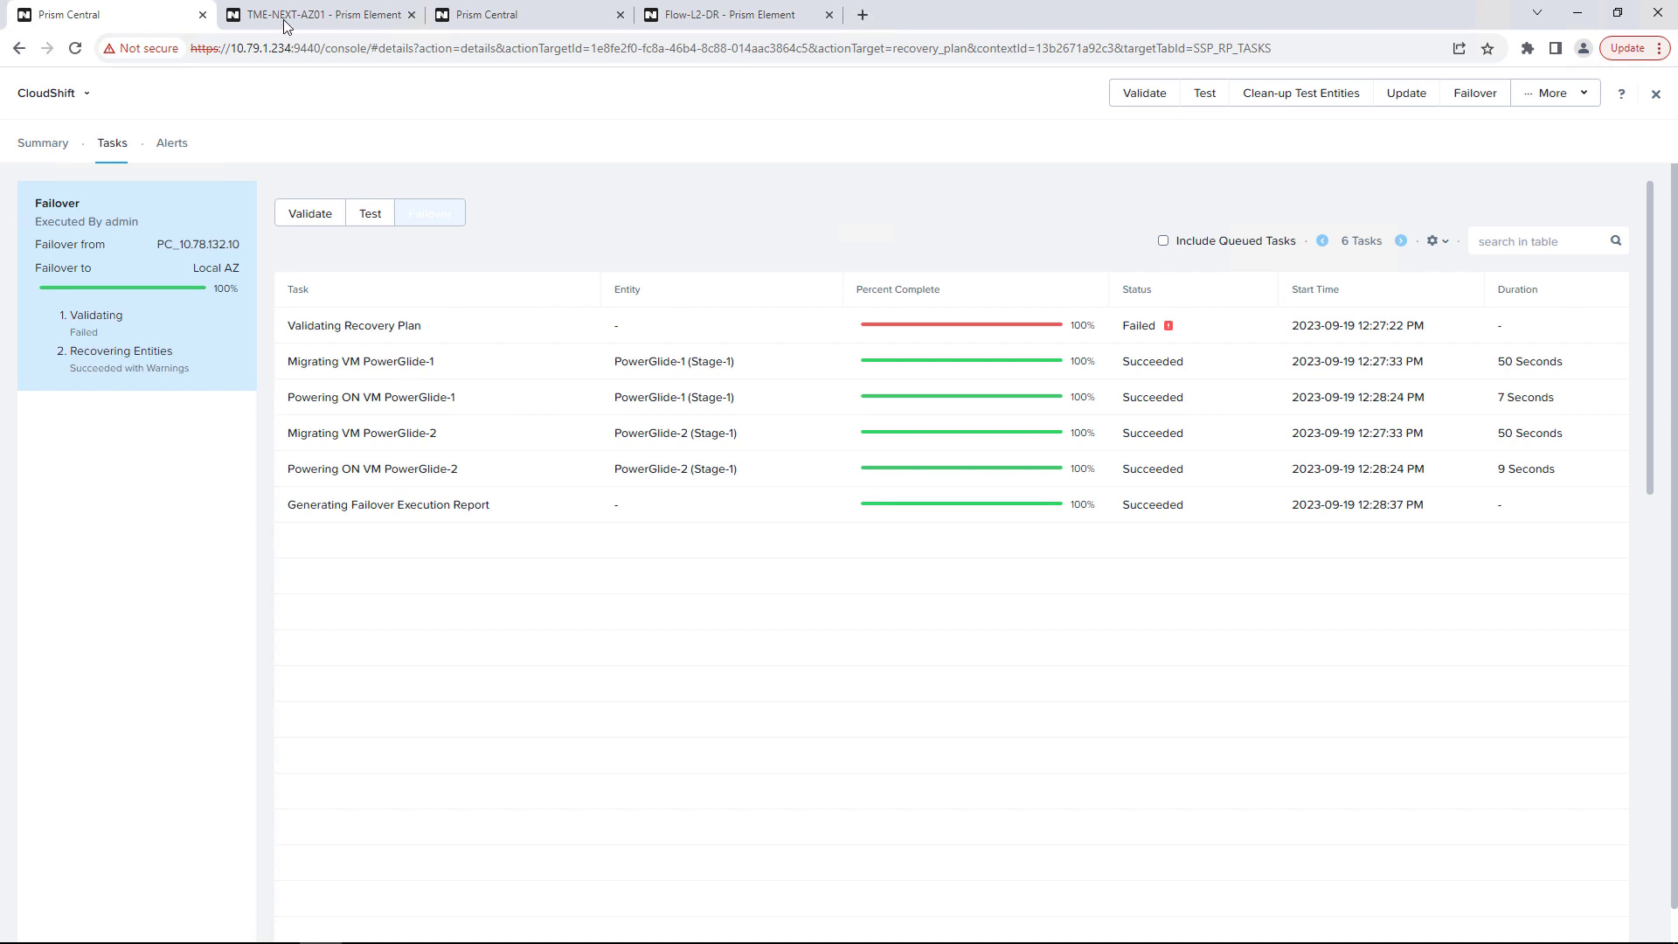
pyautogui.click(321, 14)
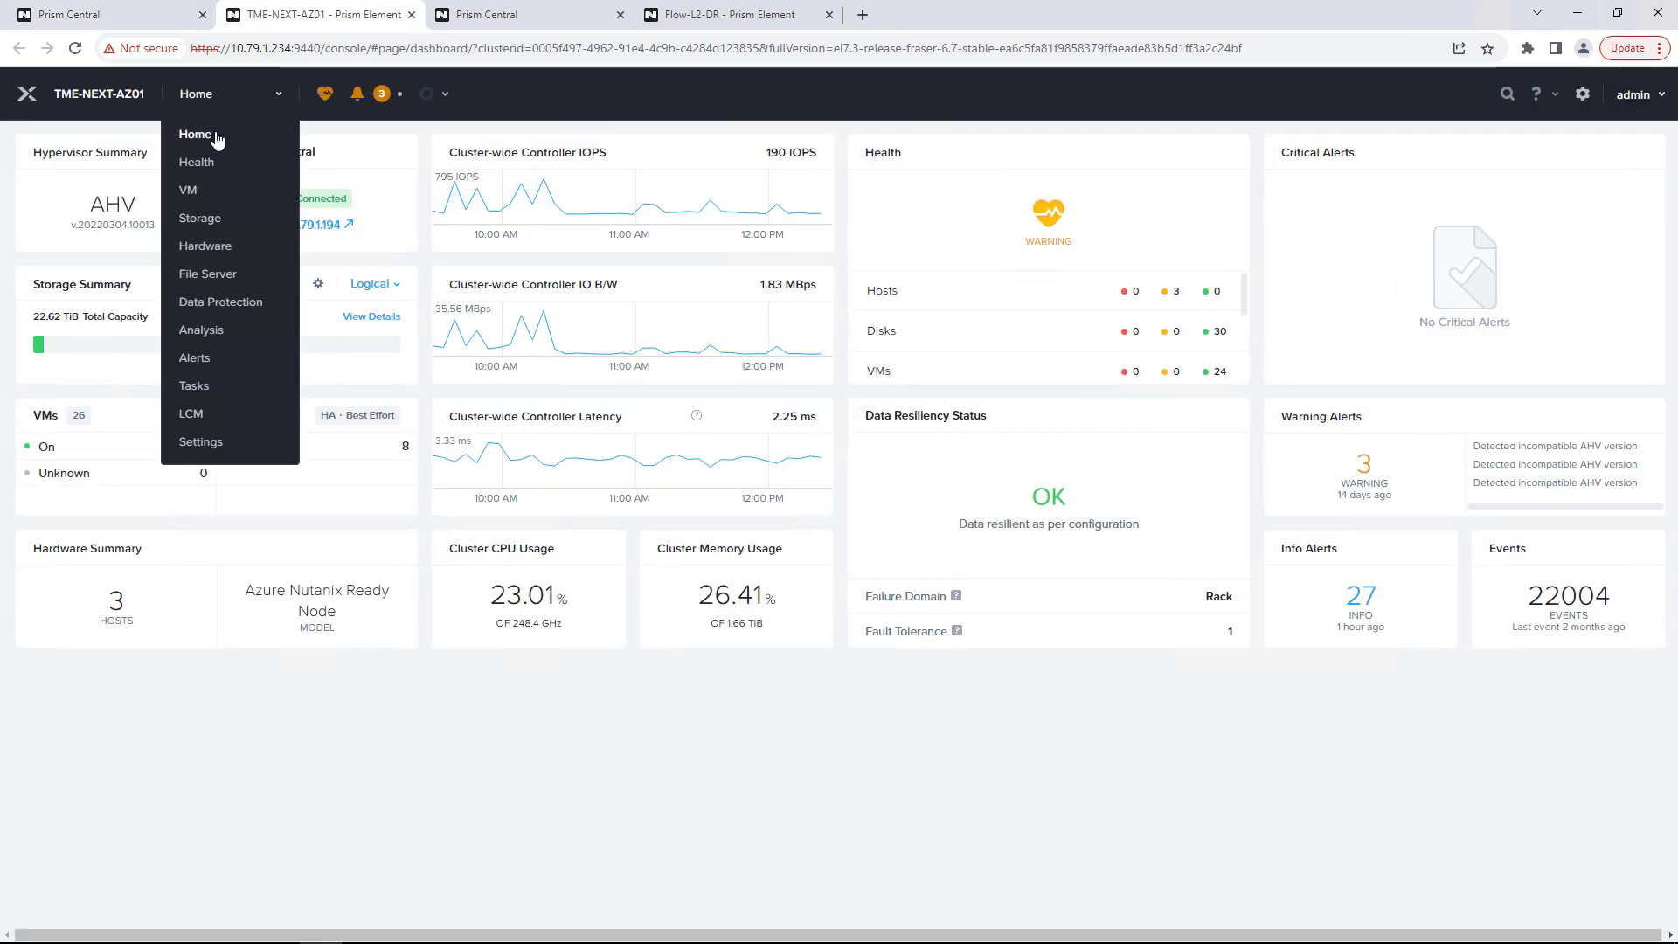
# - Show TME-NEXT-AZ01's VM table listing PowerGlide-1 and PowerGlide-2 powered on after failback
pyautogui.click(188, 188)
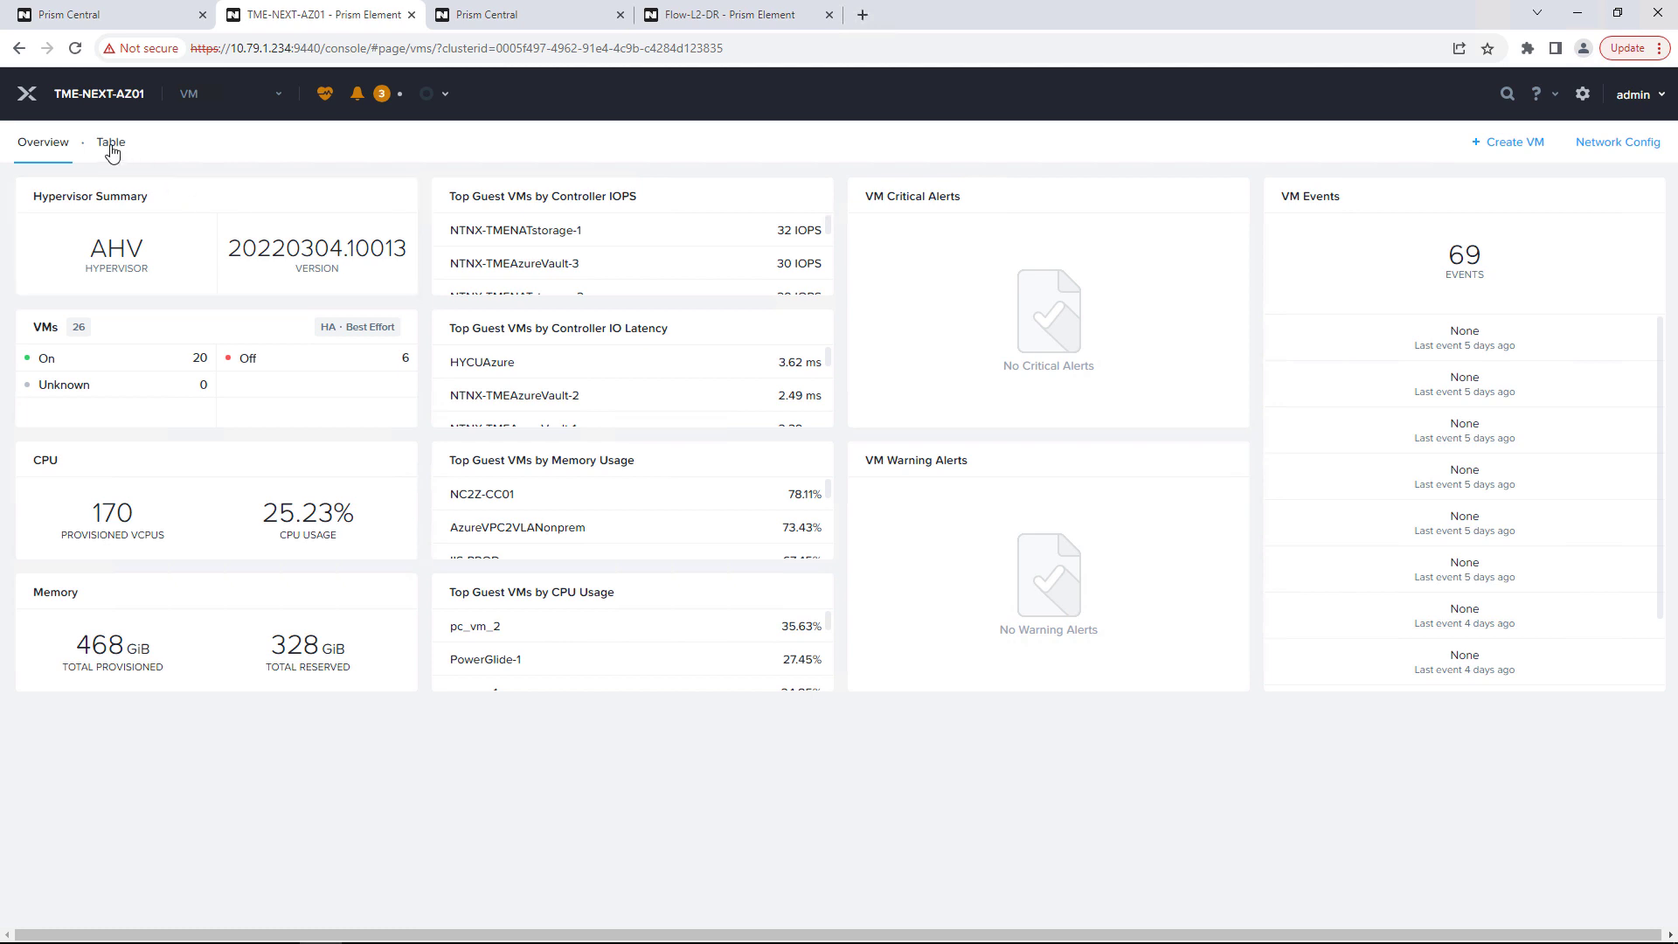
pyautogui.click(111, 141)
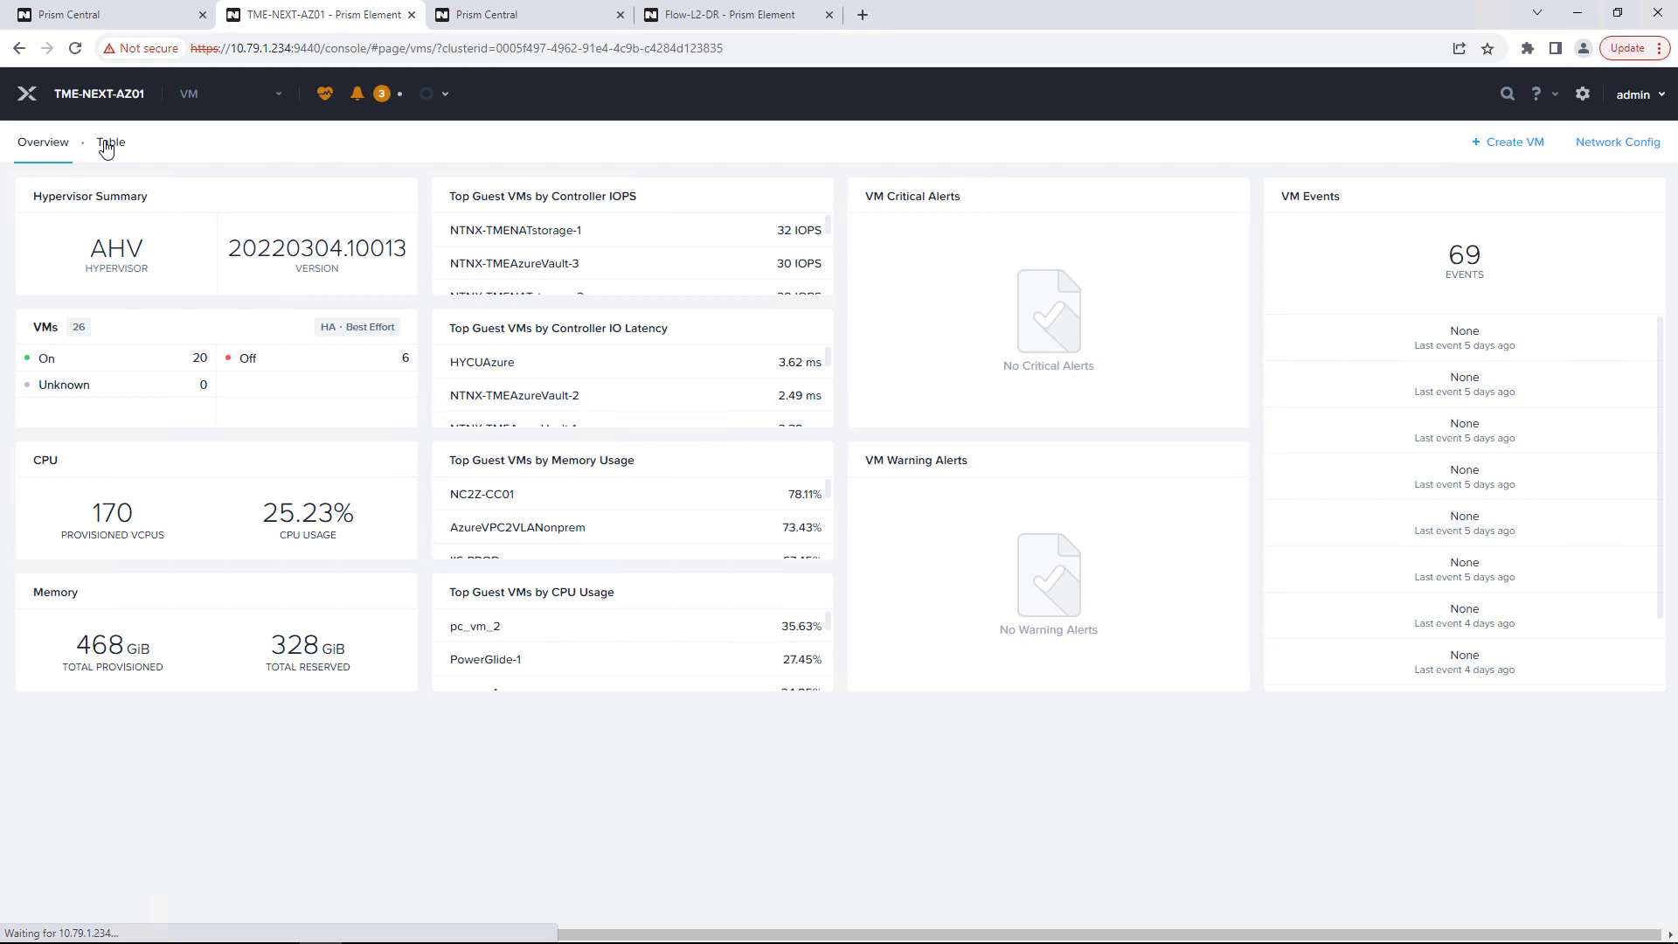
pyautogui.click(112, 142)
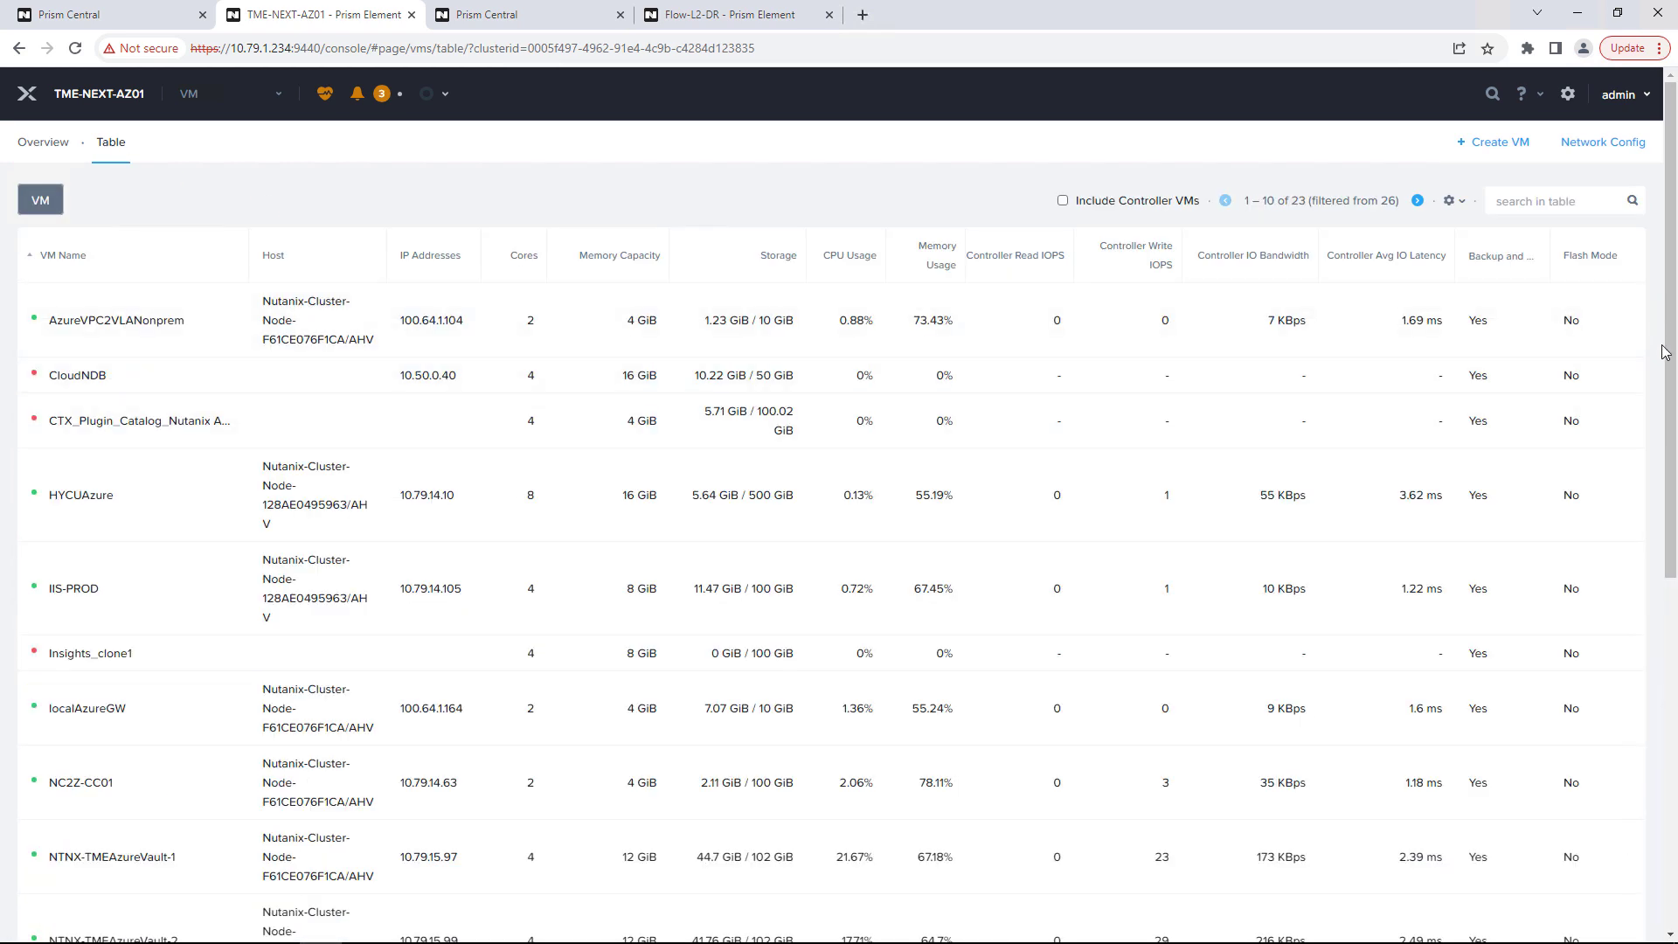
pyautogui.scroll(-3)
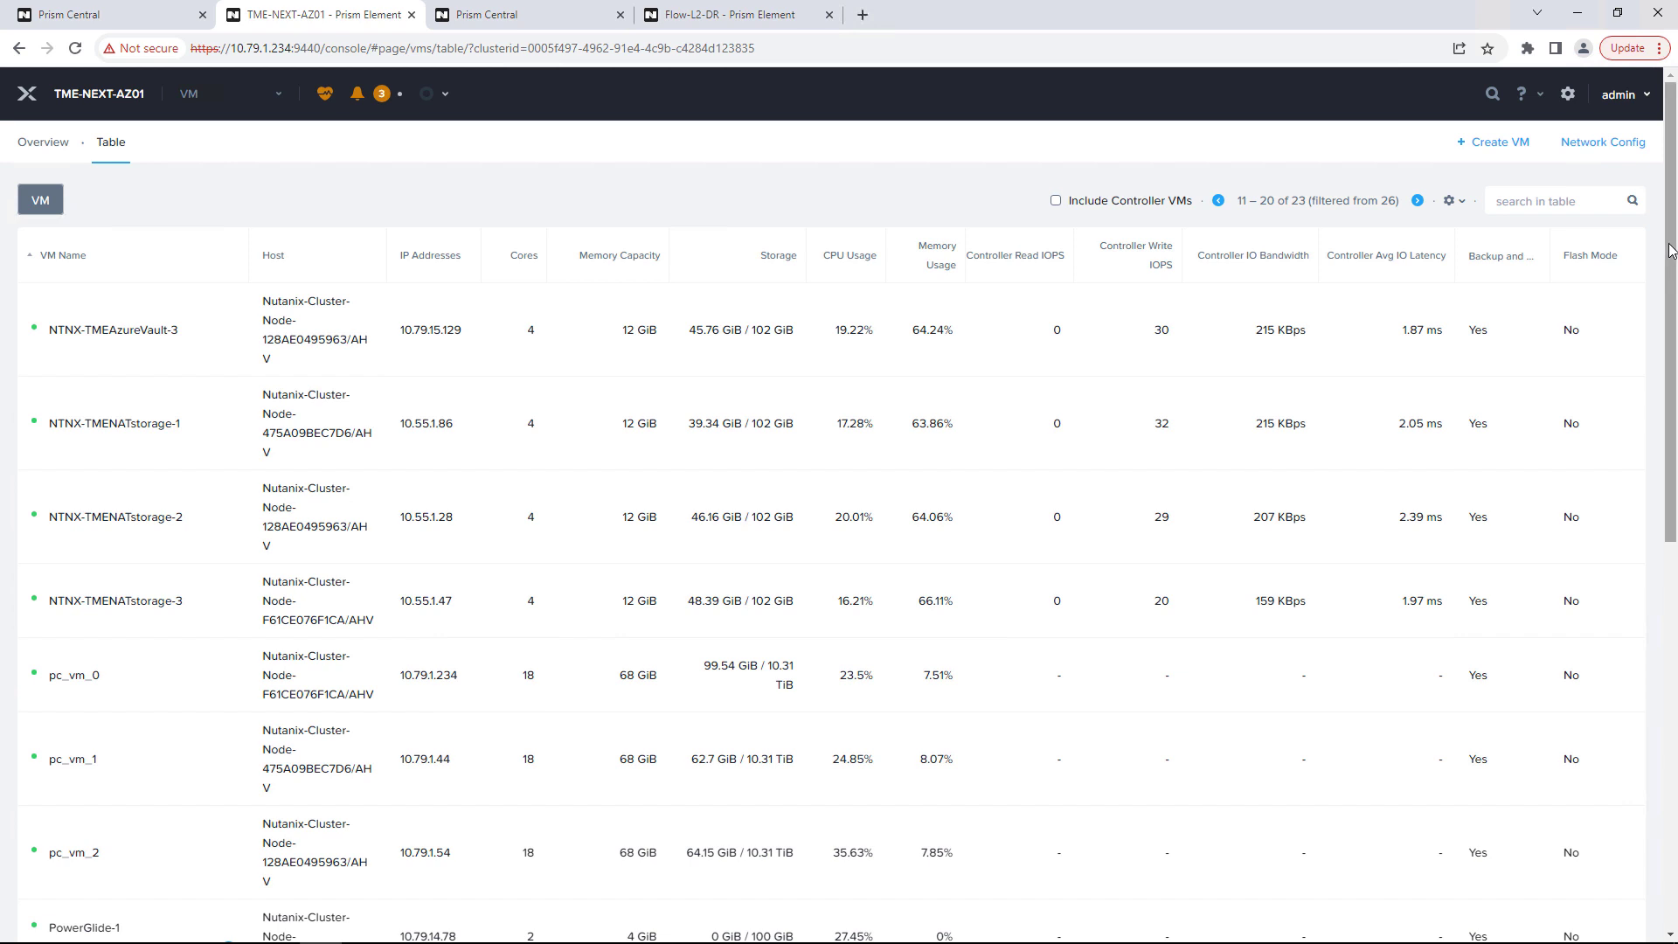
pyautogui.scroll(-3)
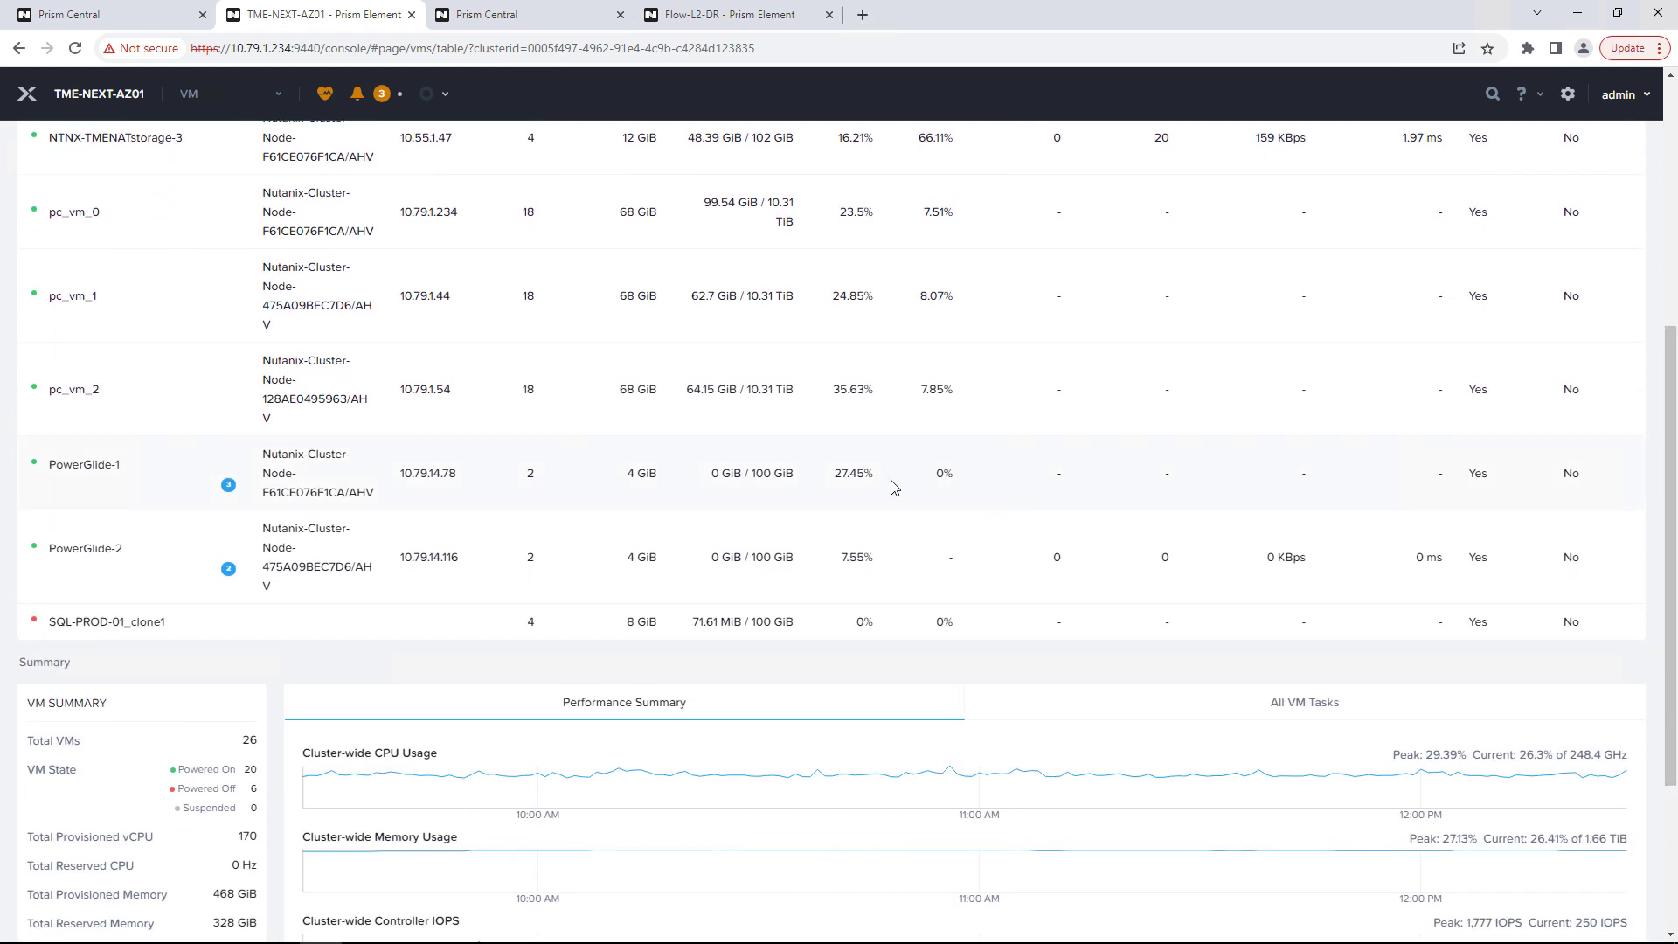
pyautogui.moveTo(734, 547)
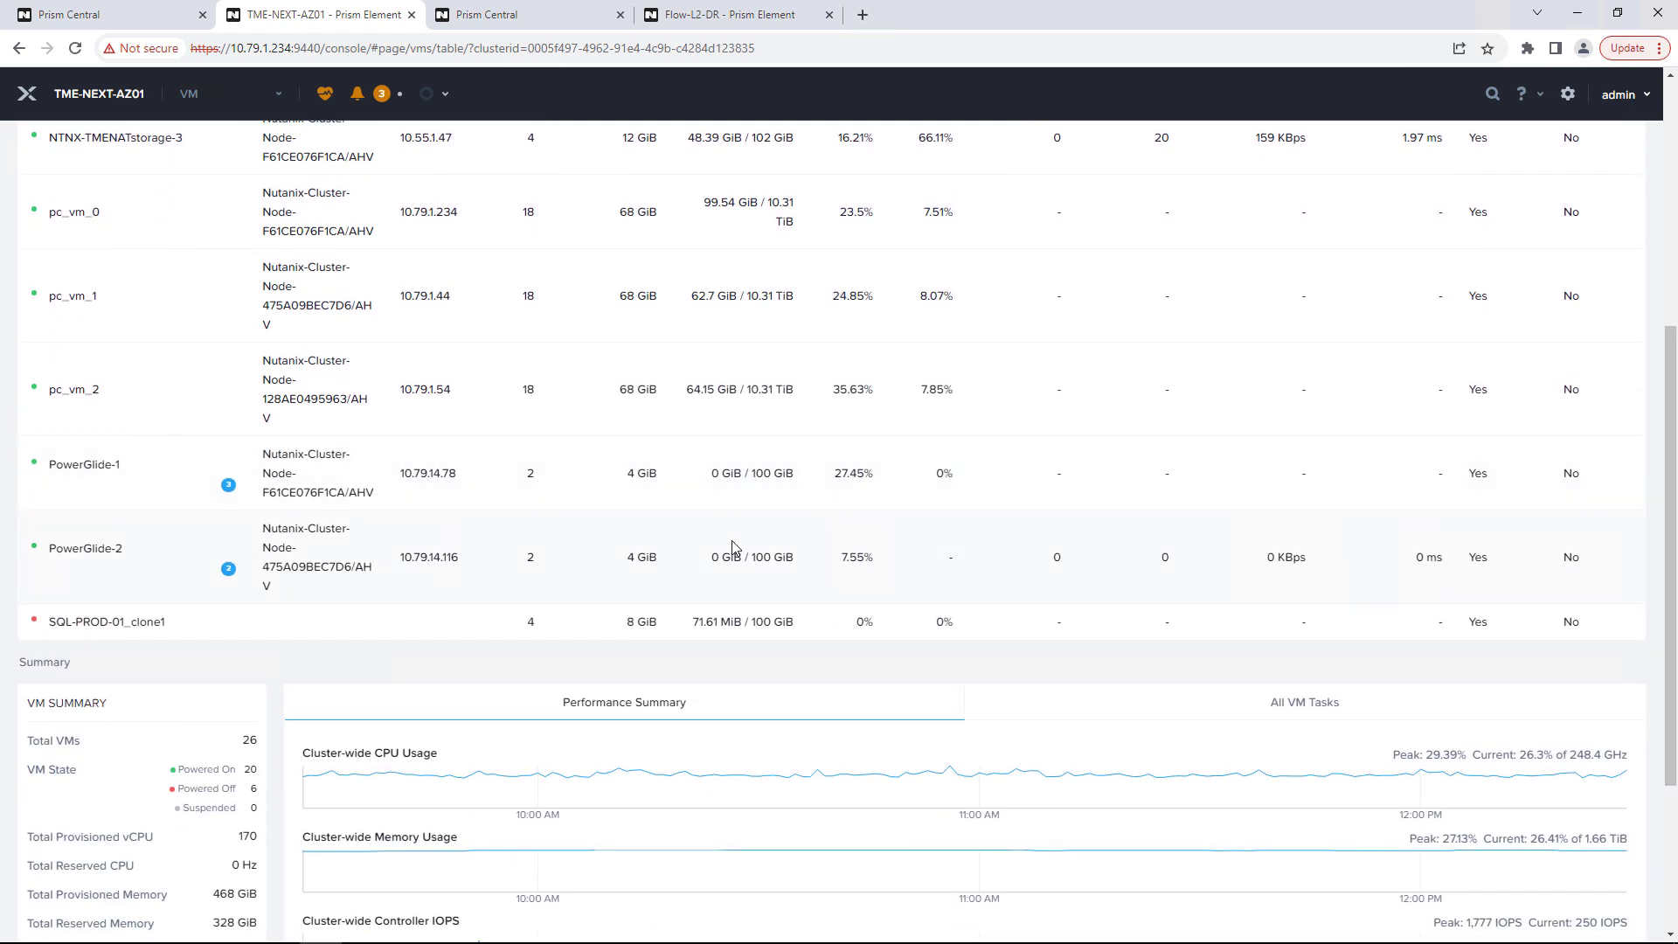